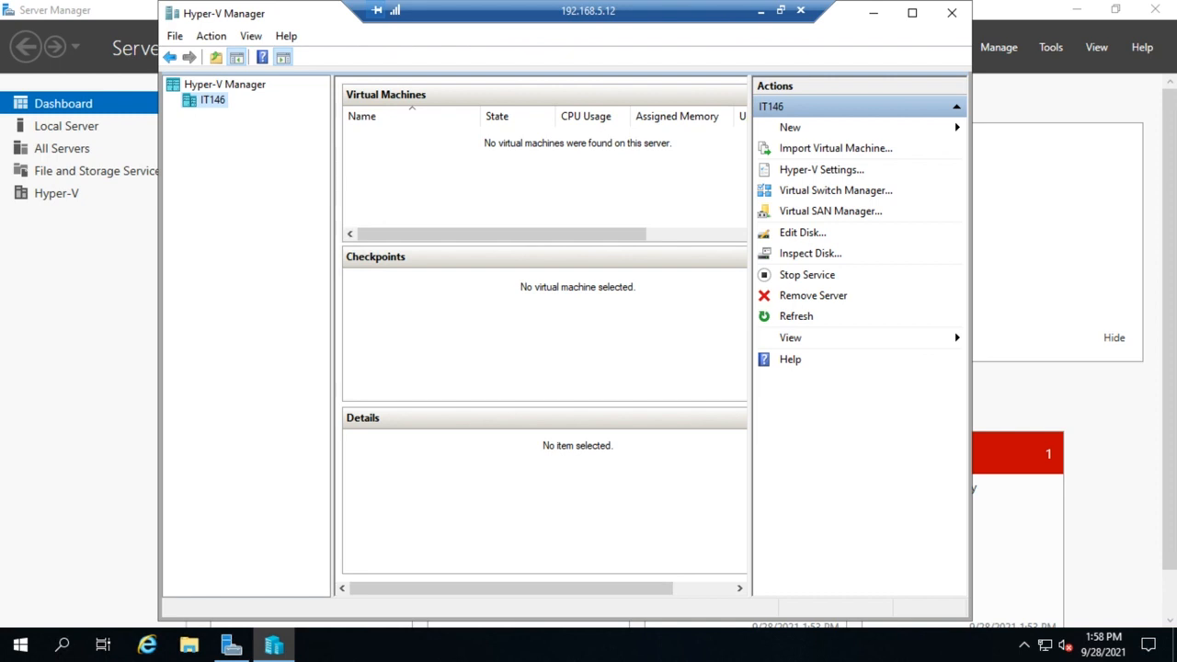
{"action": "mouse_move", "coordinate": [826, 202]}
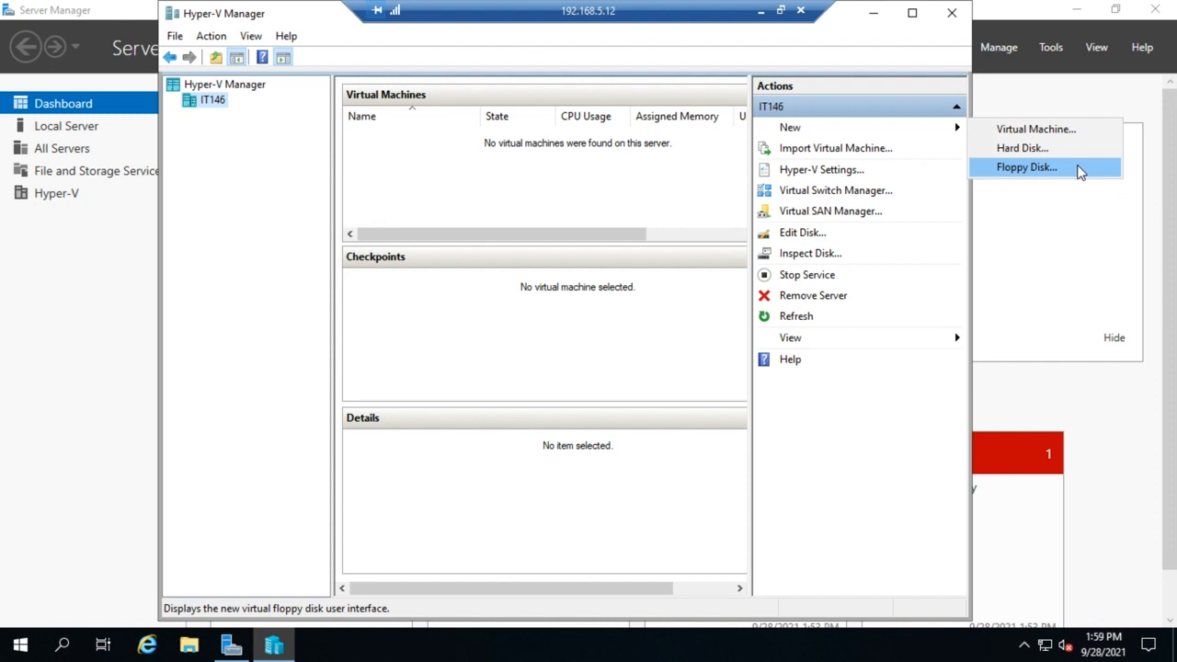
{"action": "mouse_move", "coordinate": [1036, 129]}
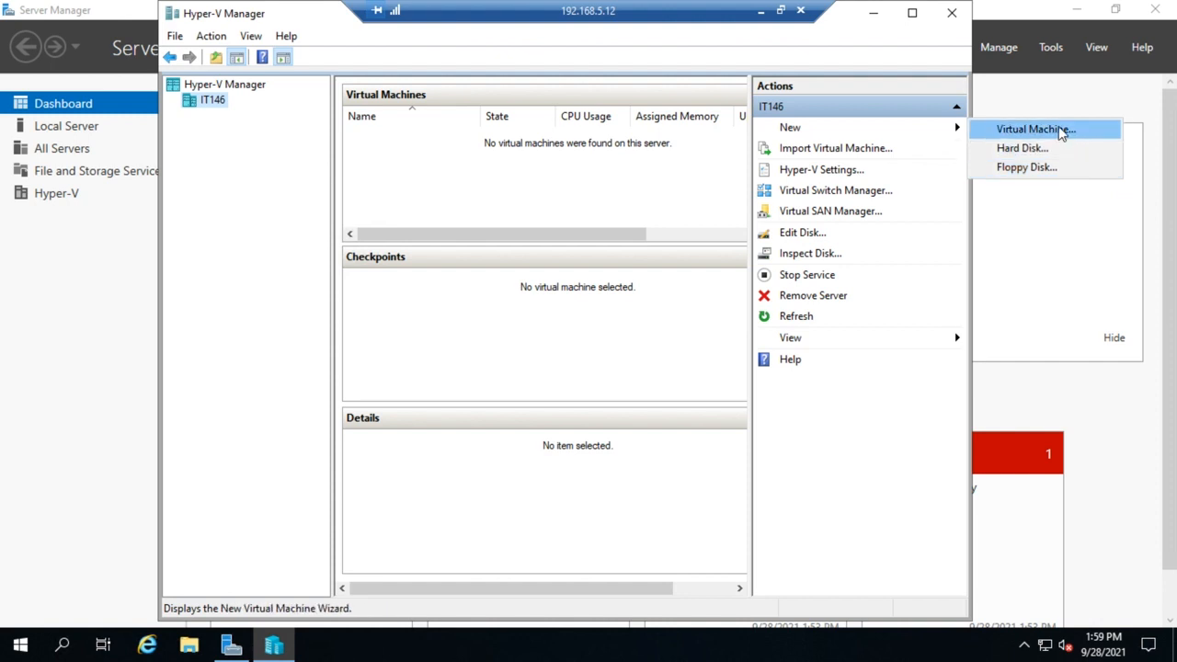
{"action": "mouse_move", "coordinate": [1023, 148]}
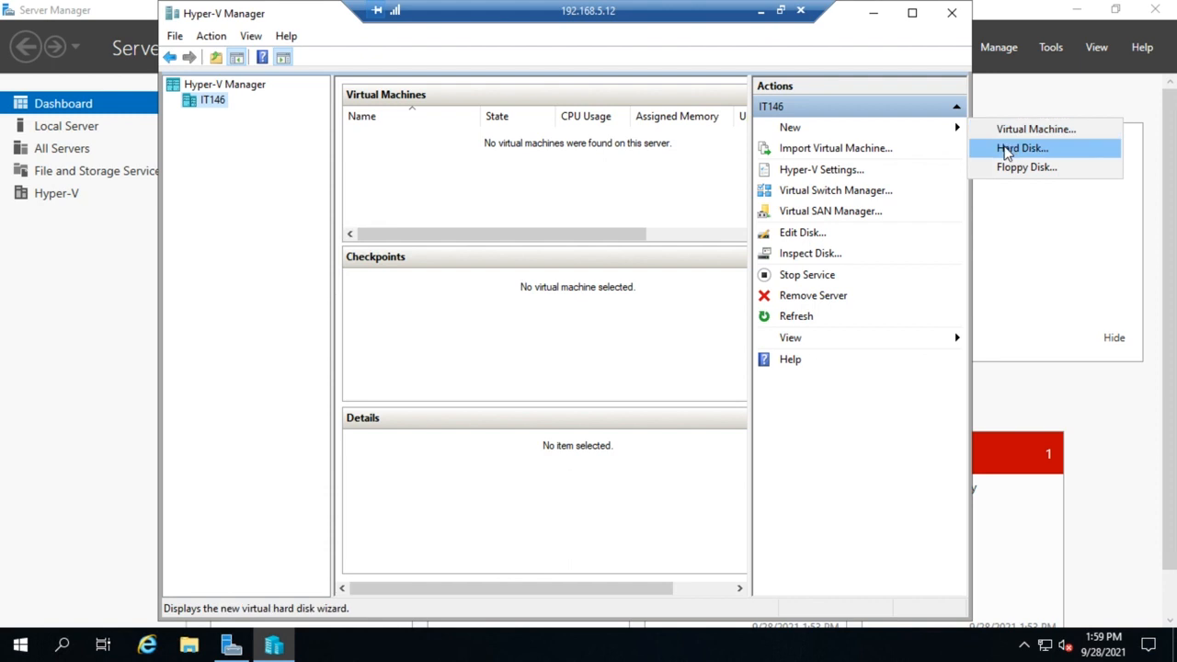
Begin the New Virtual Hard Disk Wizard and reach the disk format page with VHDX chosen.
{"action": "left_click", "coordinate": [1022, 148]}
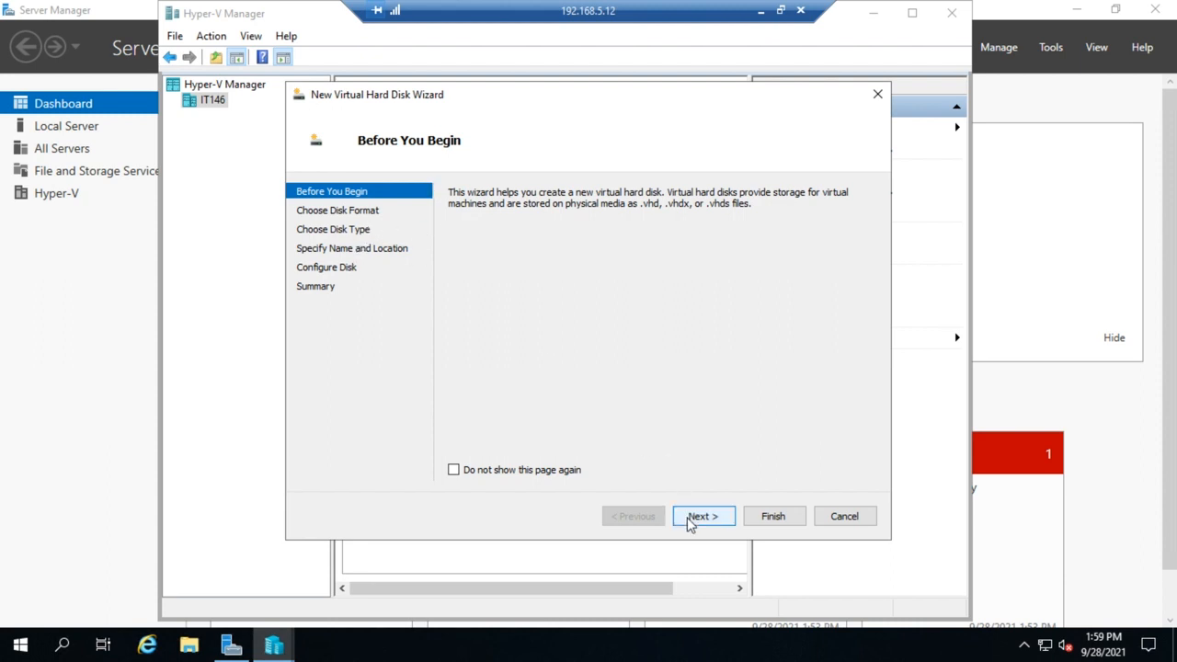
{"action": "left_click", "coordinate": [703, 515]}
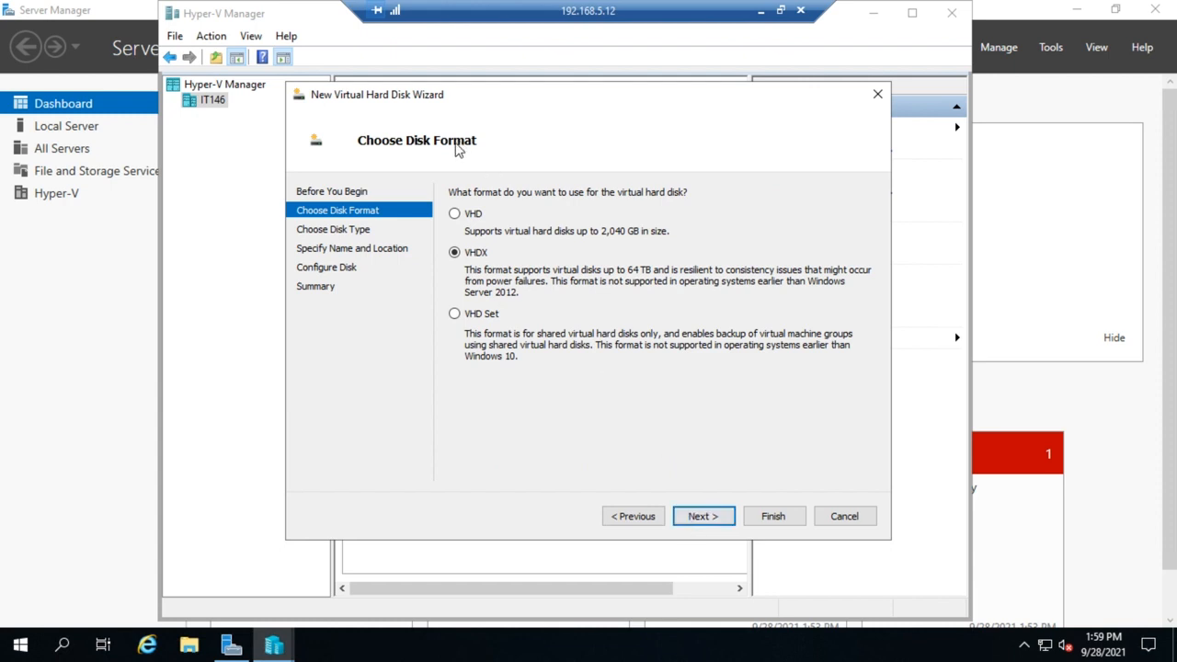
{"action": "mouse_move", "coordinate": [561, 353]}
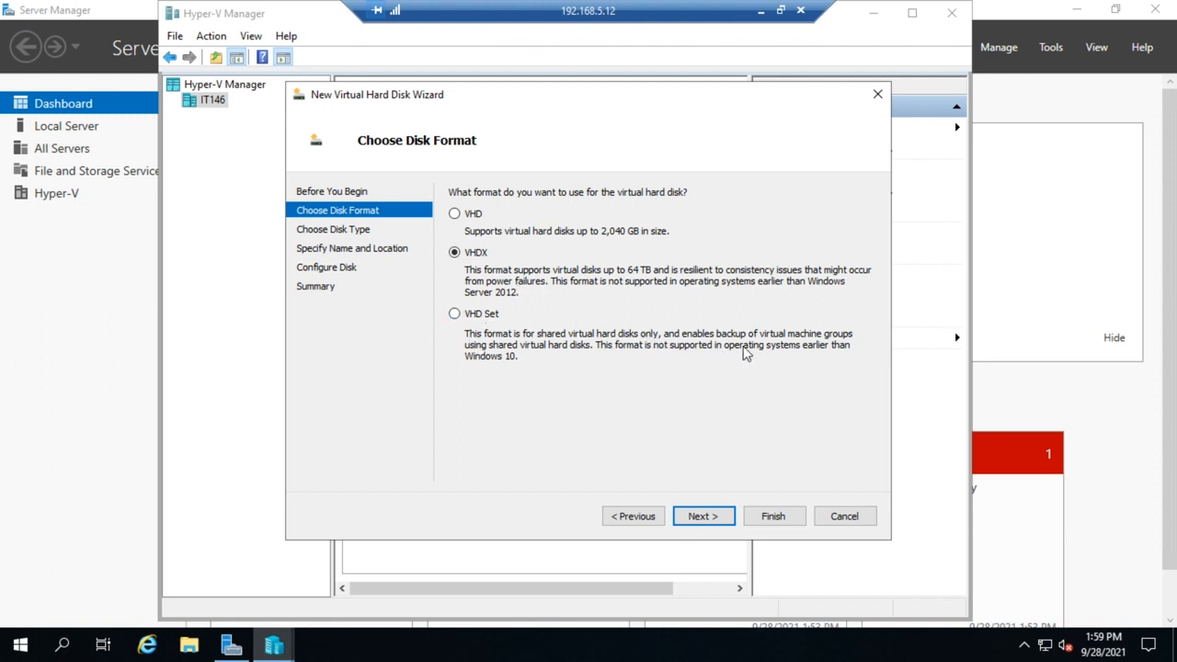
{"action": "mouse_move", "coordinate": [530, 239]}
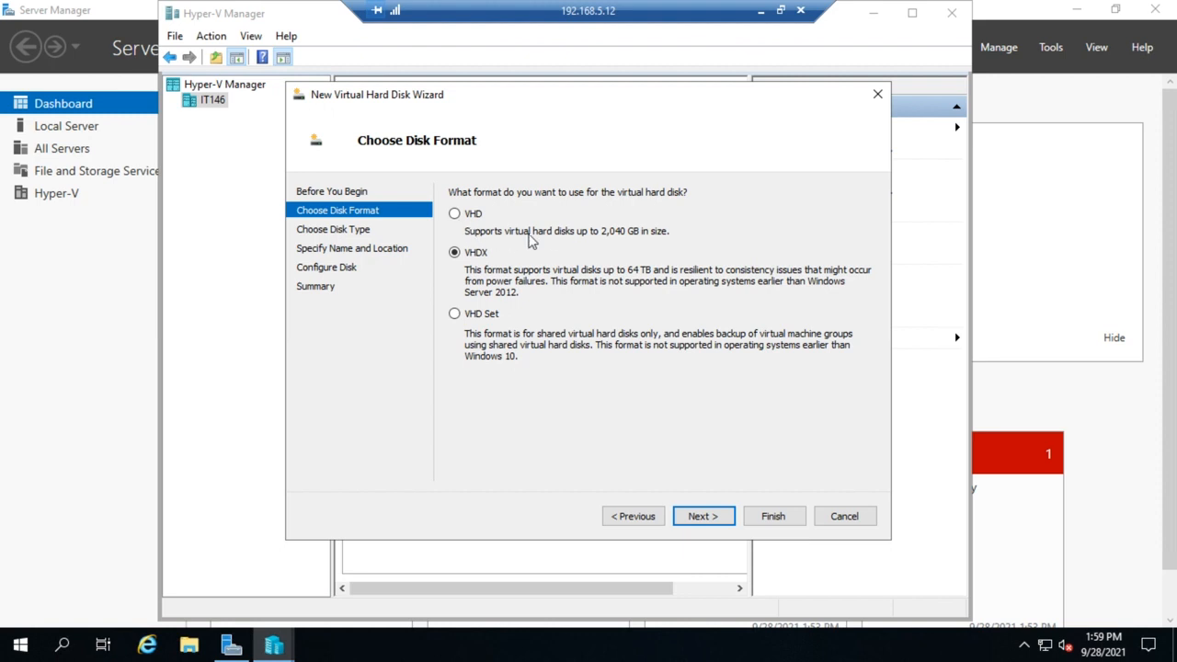
{"action": "mouse_move", "coordinate": [625, 236]}
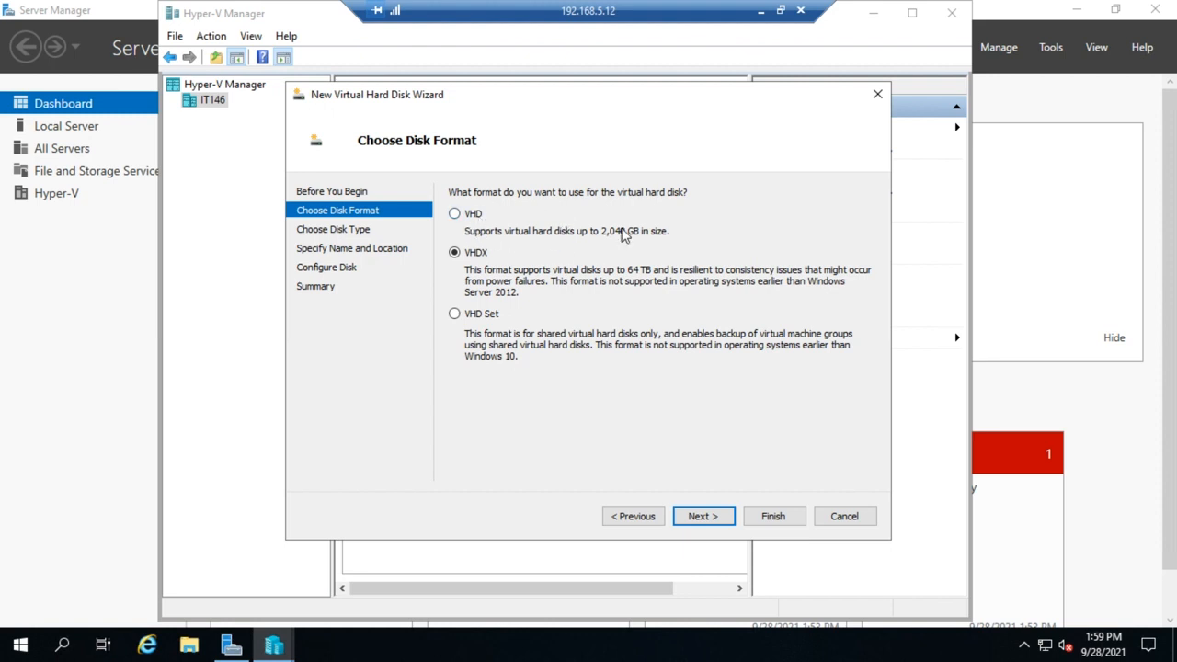
{"action": "mouse_move", "coordinate": [596, 243]}
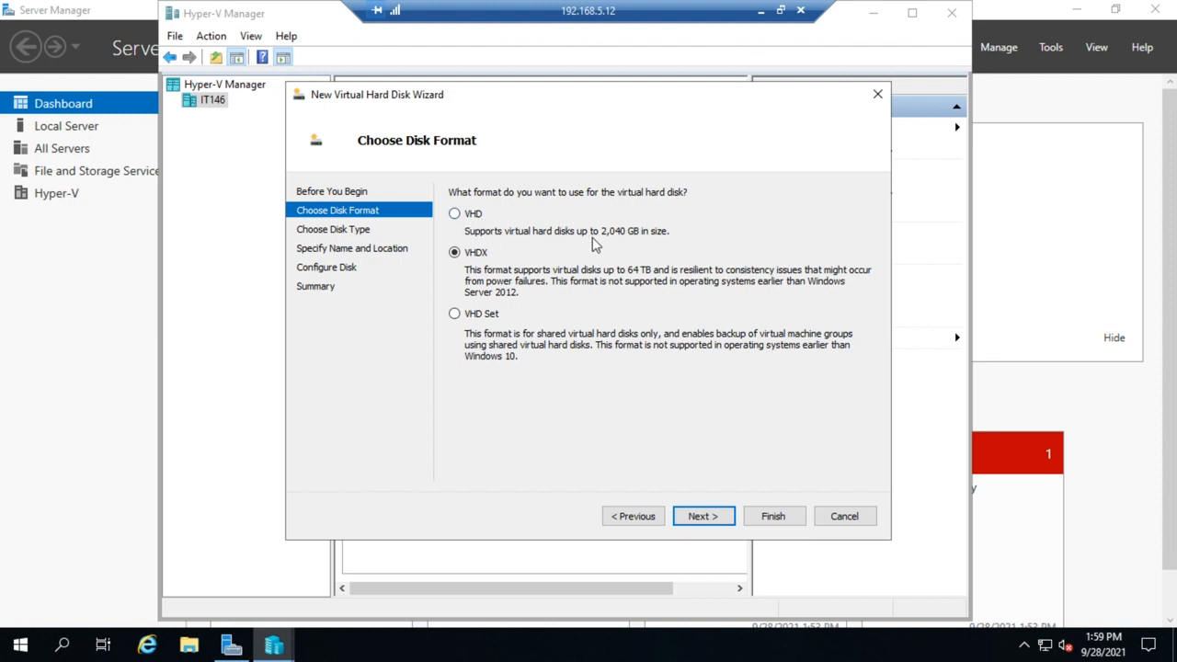
{"action": "mouse_move", "coordinate": [530, 257]}
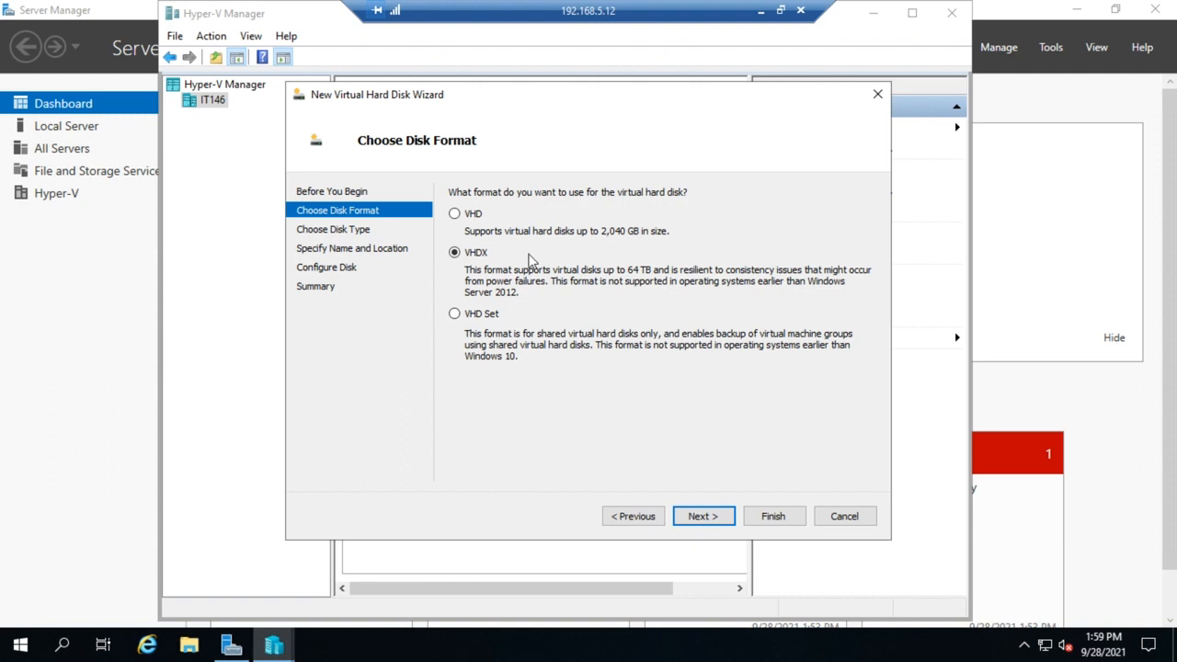
{"action": "mouse_move", "coordinate": [585, 291]}
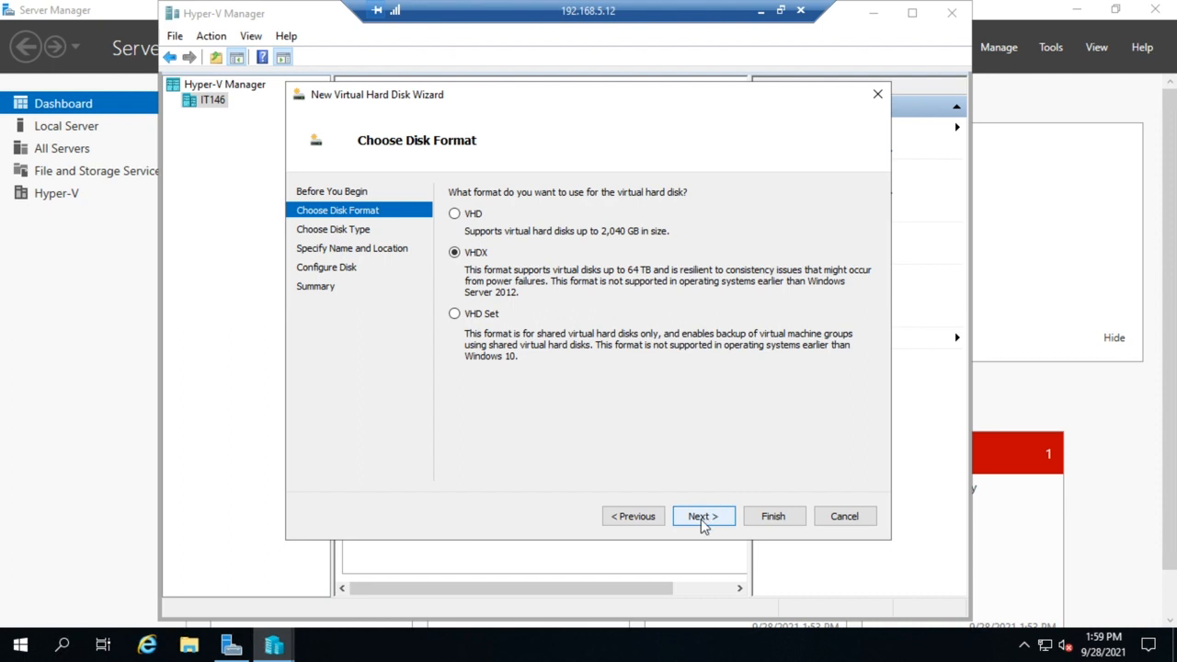
Keep VHDX and advance to the disk type page with Dynamically expanding selected.
{"action": "left_click", "coordinate": [703, 515]}
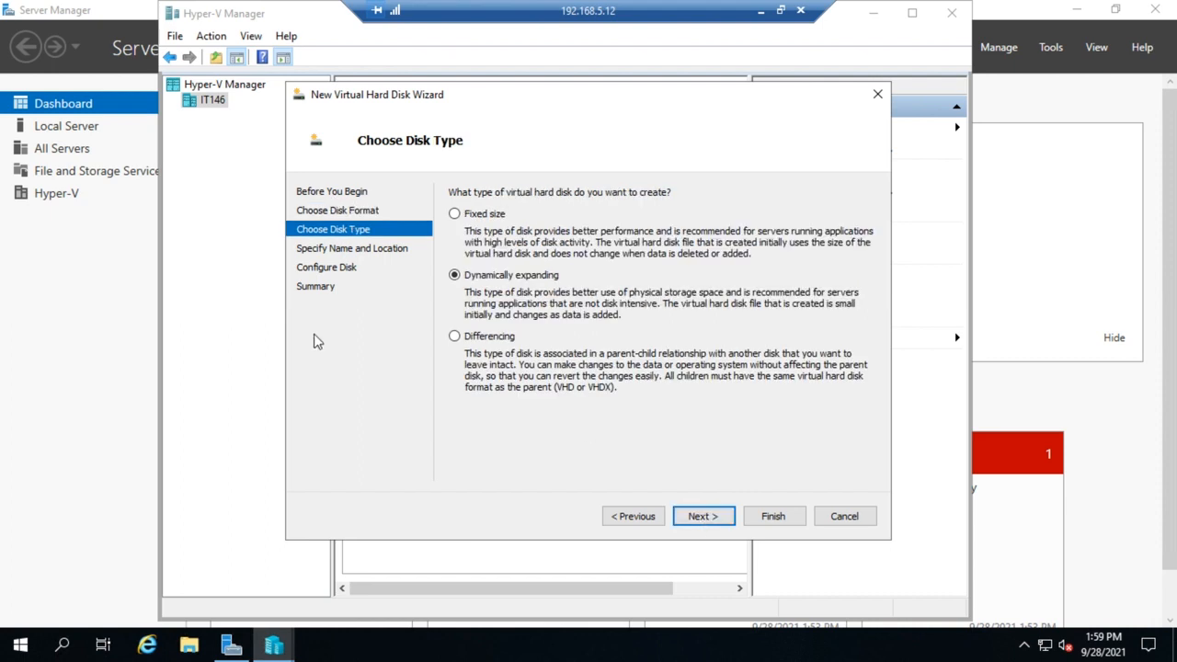
{"action": "mouse_move", "coordinate": [497, 230]}
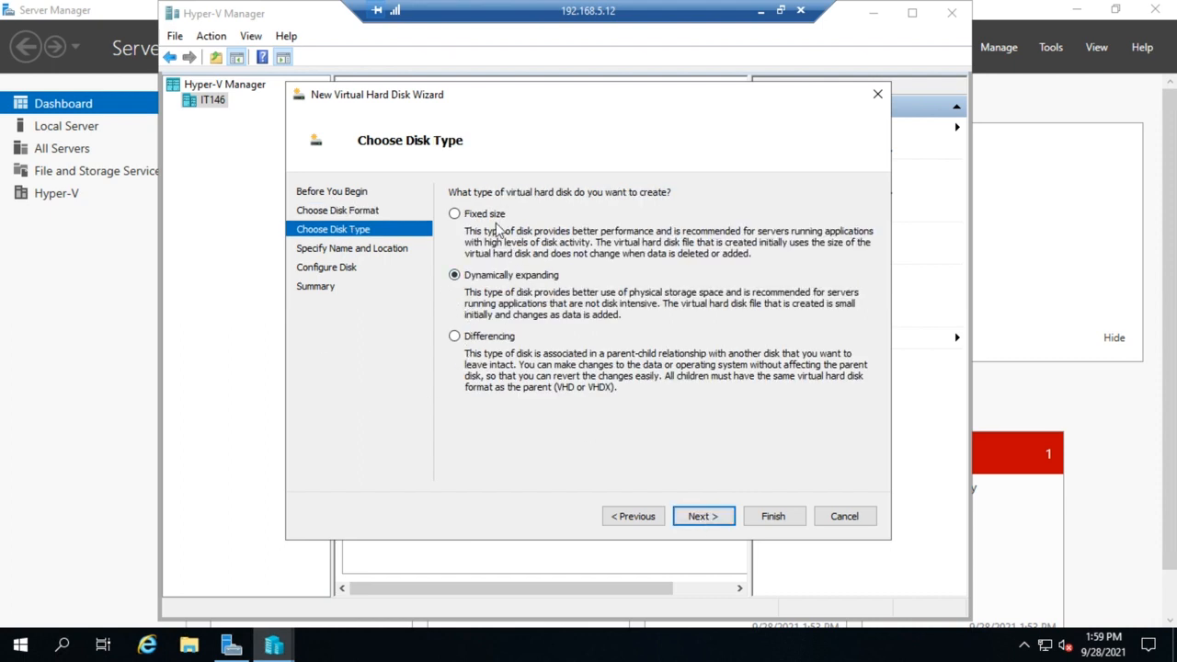
{"action": "mouse_move", "coordinate": [397, 243]}
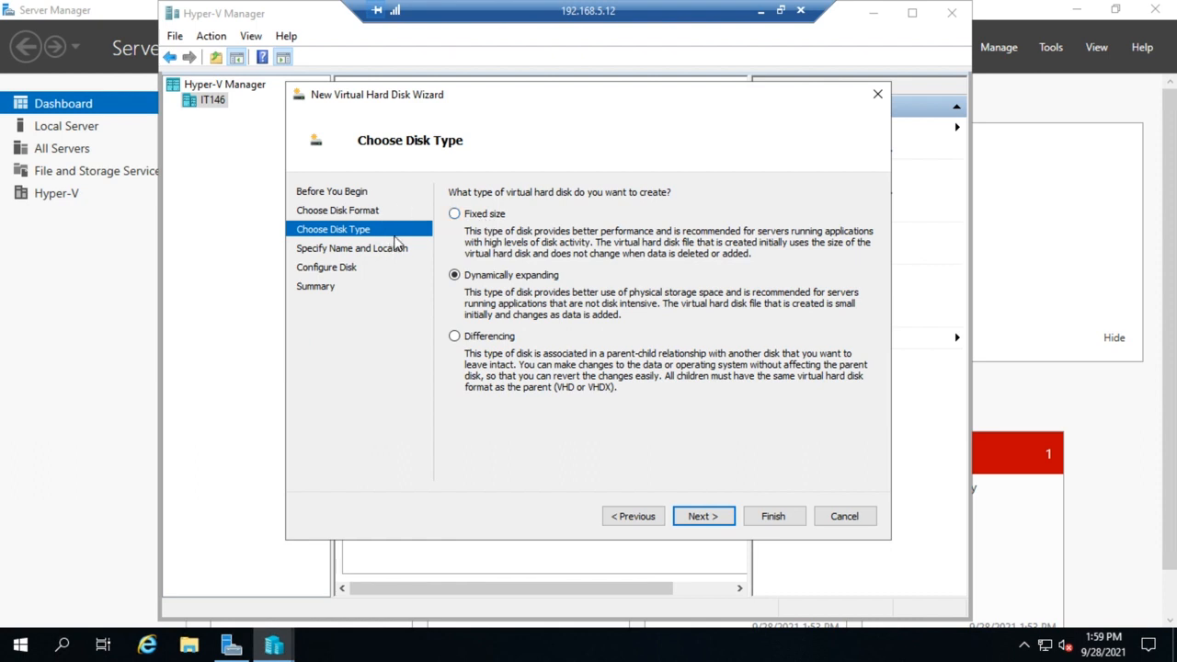
{"action": "mouse_move", "coordinate": [482, 305]}
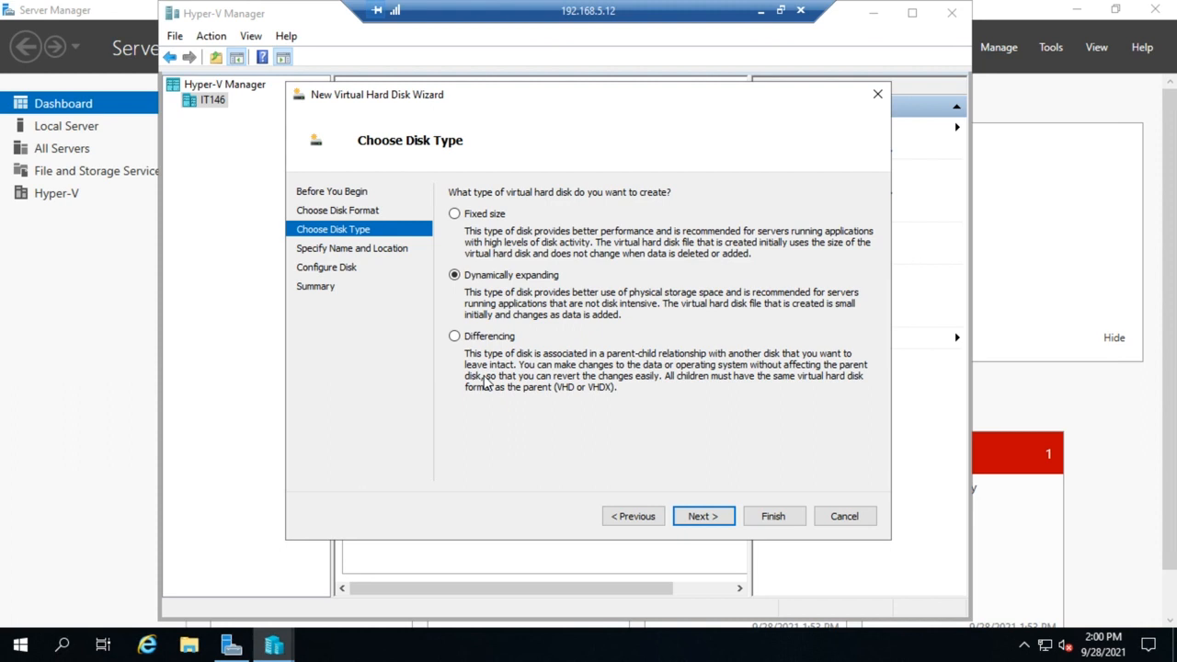
{"action": "mouse_move", "coordinate": [511, 385]}
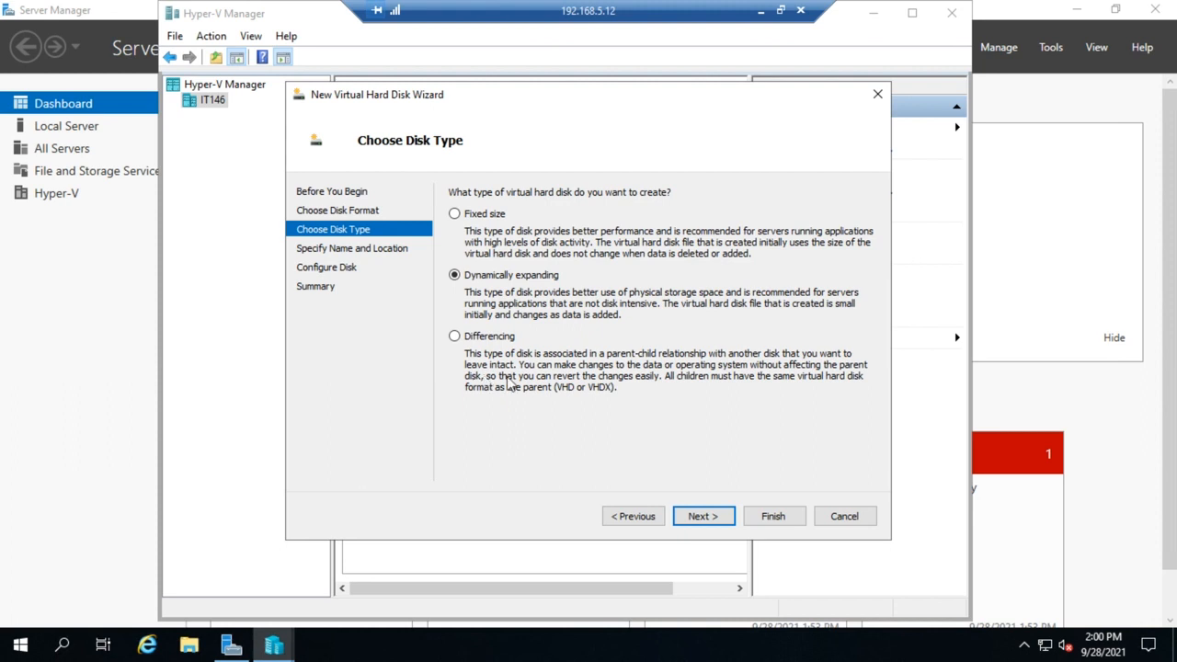
{"action": "mouse_move", "coordinate": [519, 401]}
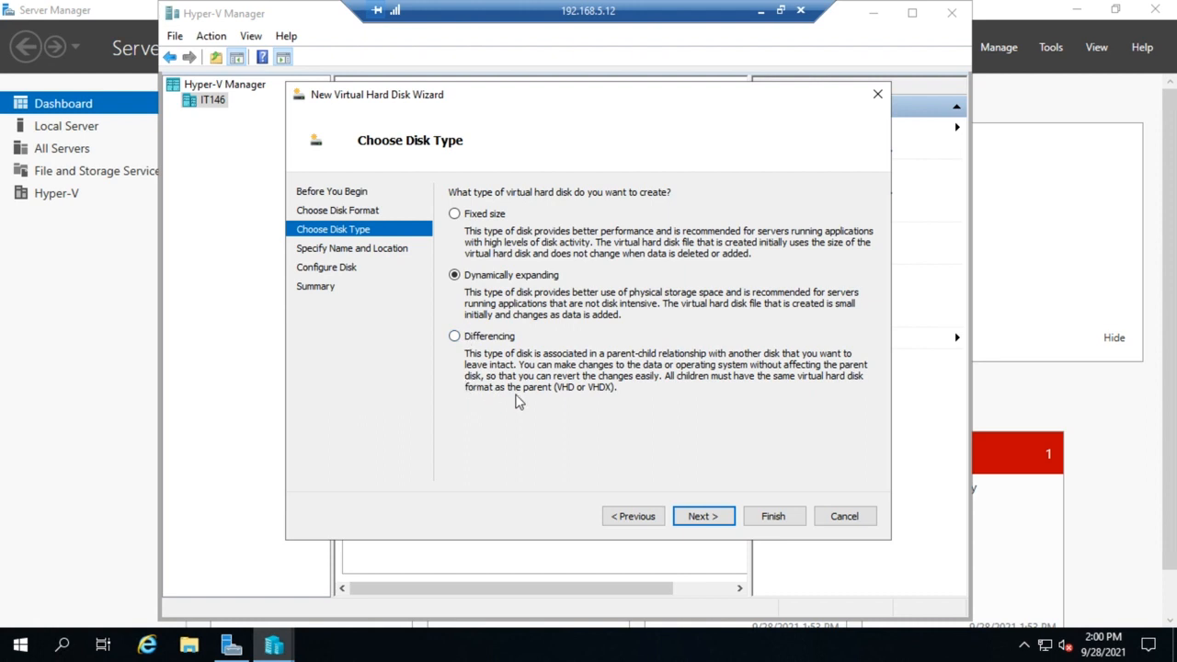
{"action": "mouse_move", "coordinate": [550, 442]}
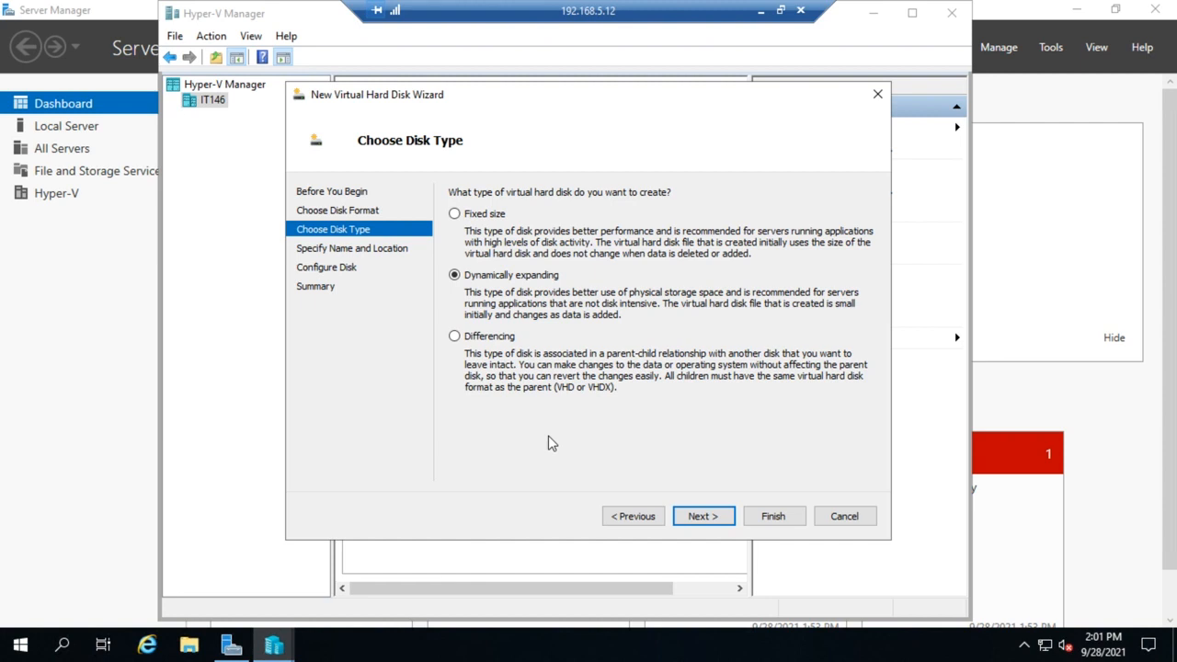
{"action": "mouse_move", "coordinate": [552, 386]}
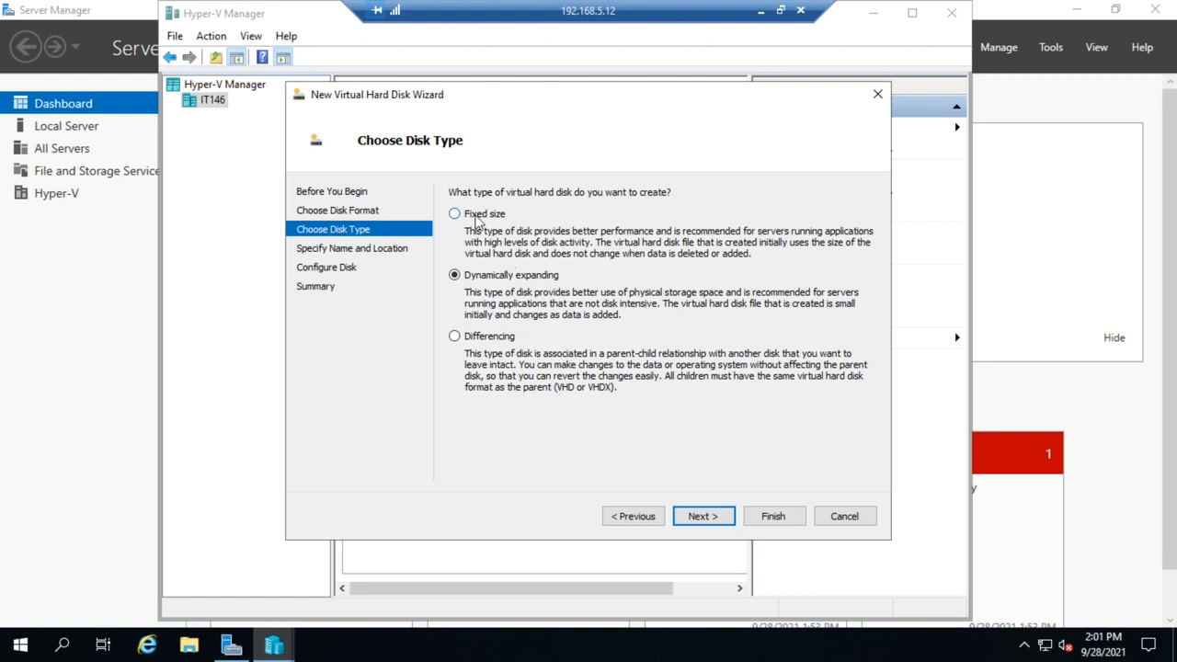
{"action": "mouse_move", "coordinate": [464, 234]}
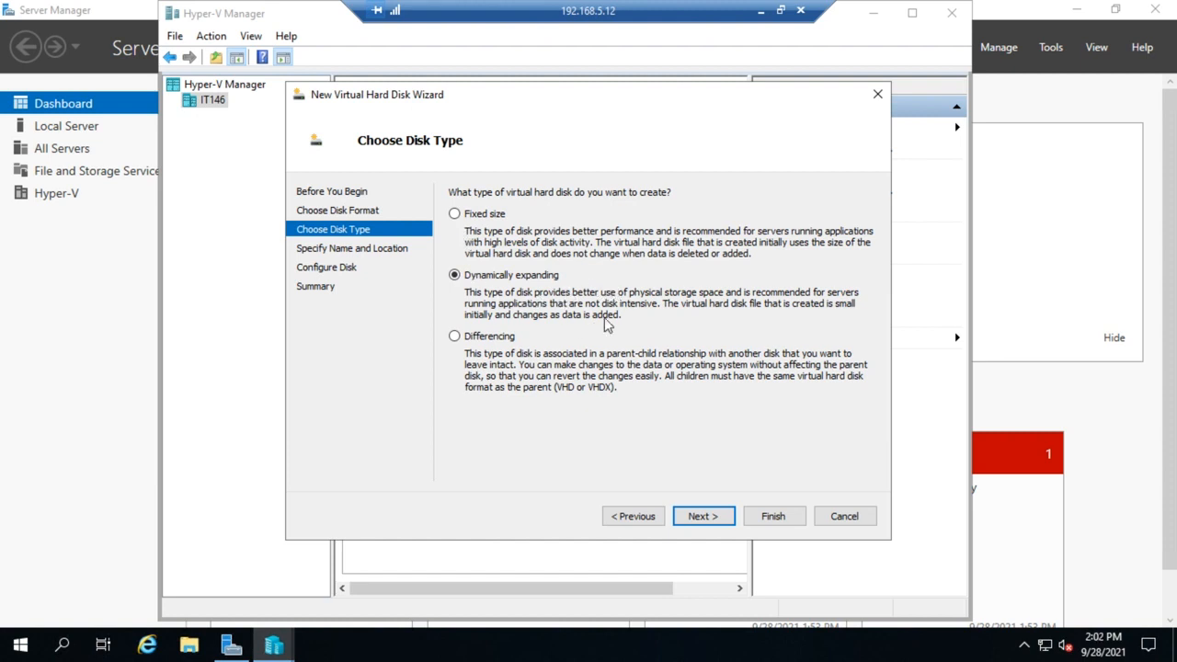
{"action": "mouse_move", "coordinate": [610, 302]}
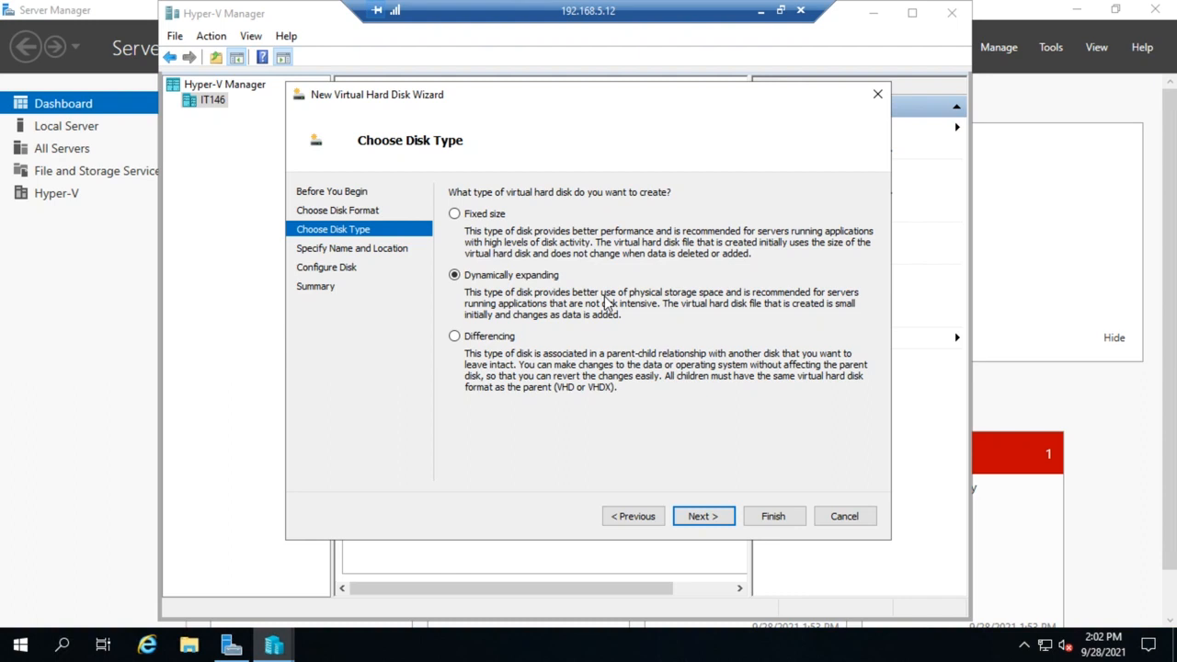
{"action": "mouse_move", "coordinate": [843, 504]}
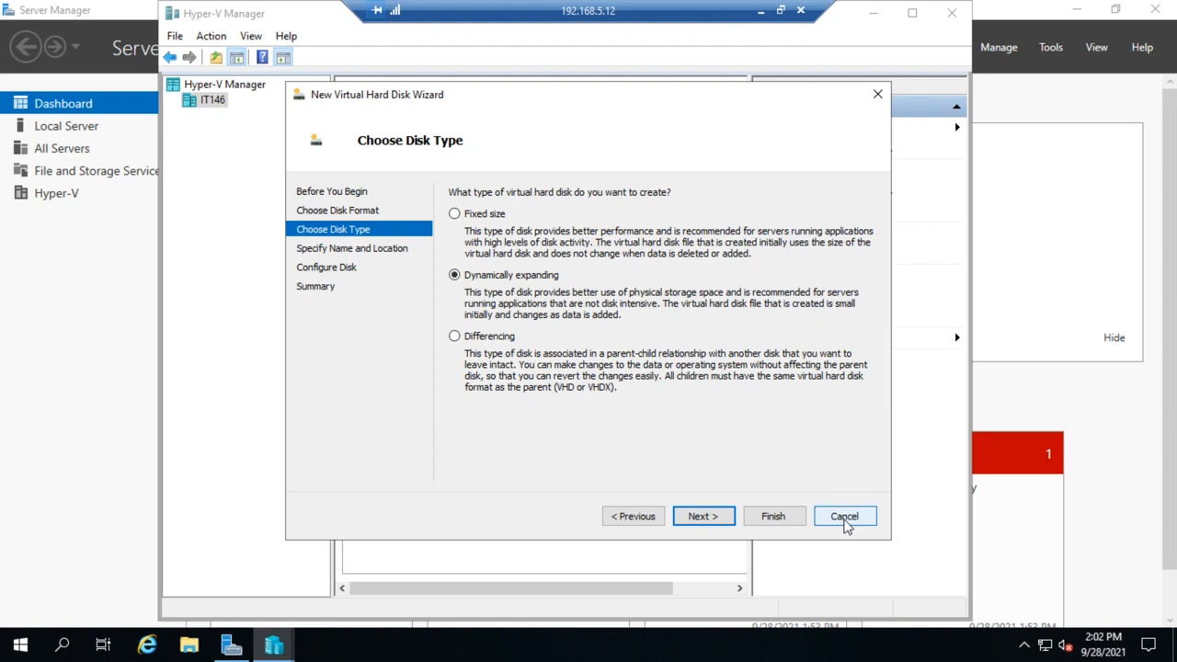
Cancel the disk wizard, begin the New Virtual Machine Wizard and enter the name 'demo'.
{"action": "left_click", "coordinate": [843, 515]}
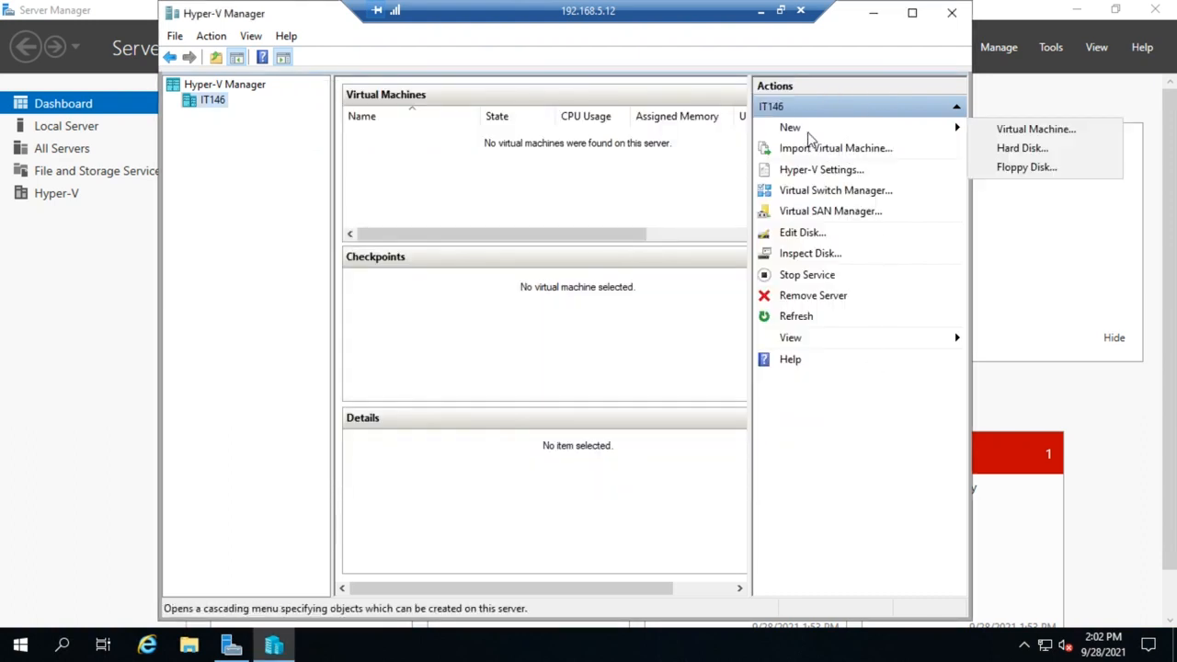
{"action": "left_click", "coordinate": [1035, 129]}
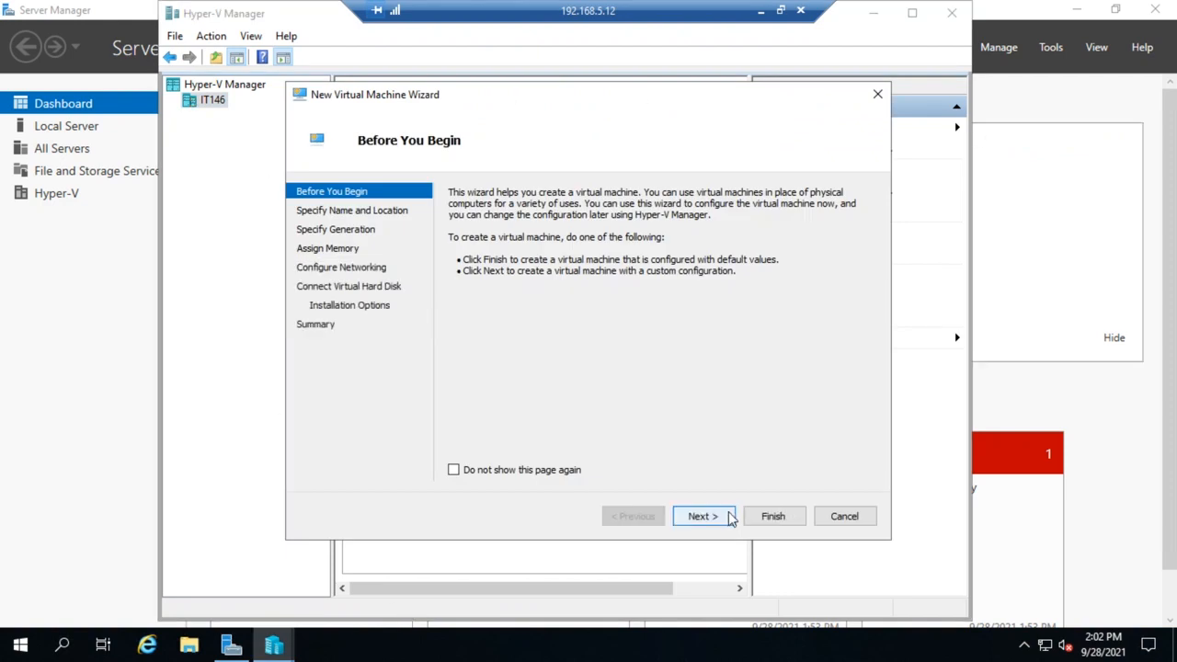
{"action": "left_click", "coordinate": [703, 515]}
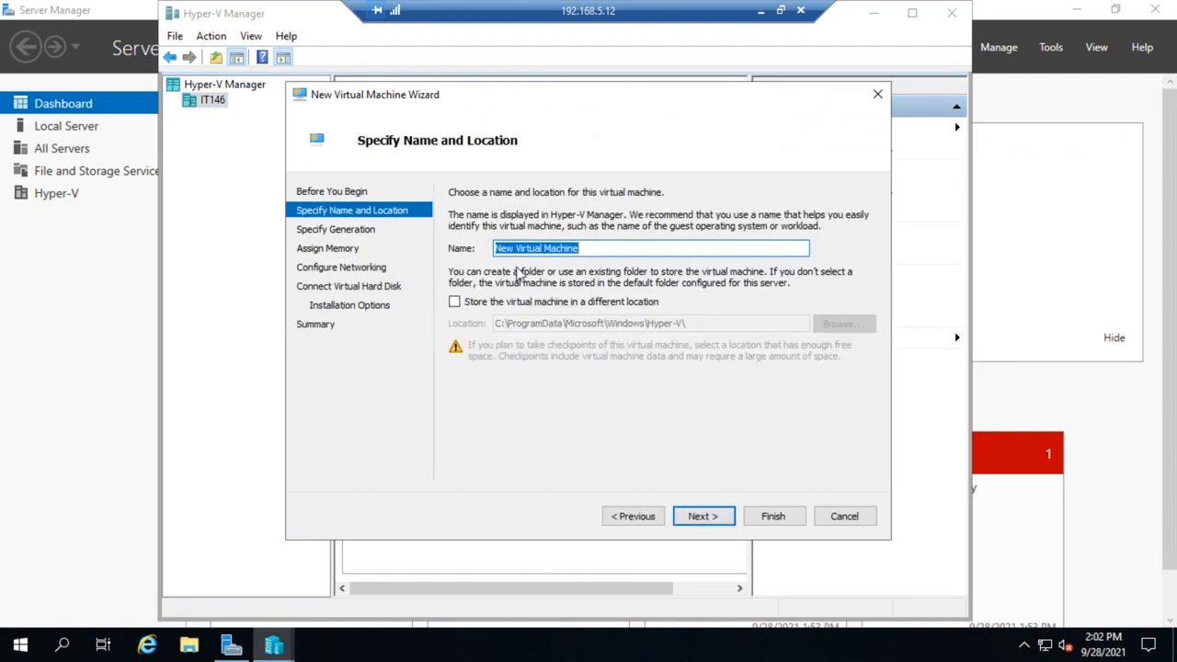
{"action": "type", "text": "d"}
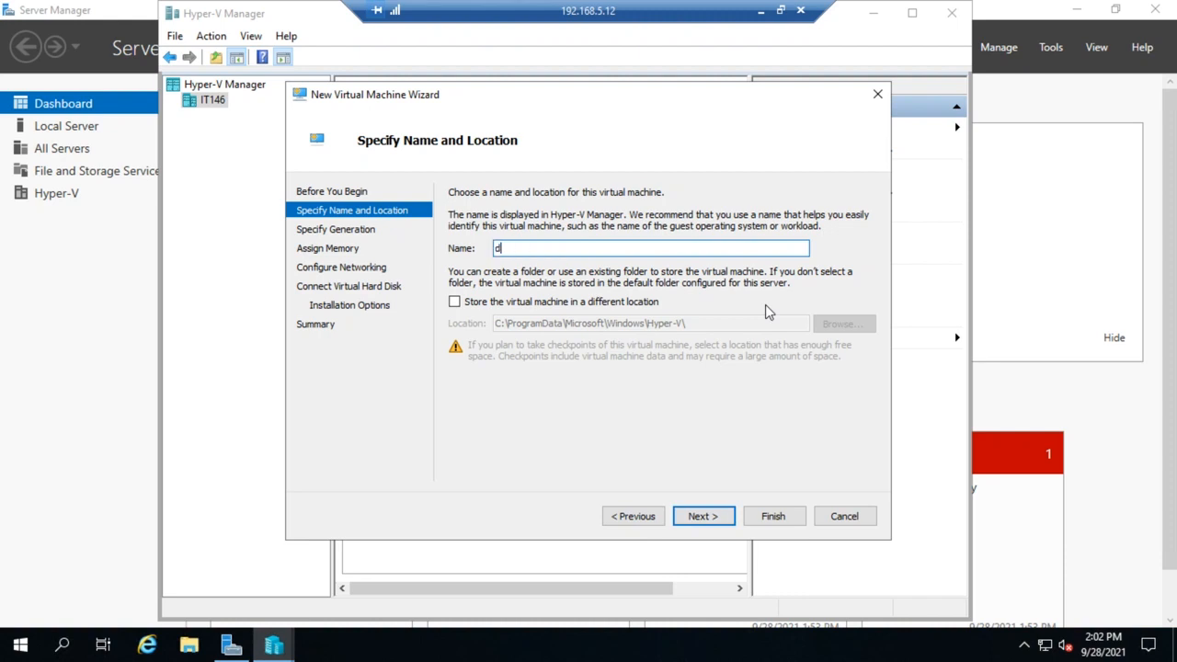
{"action": "type", "text": "emo"}
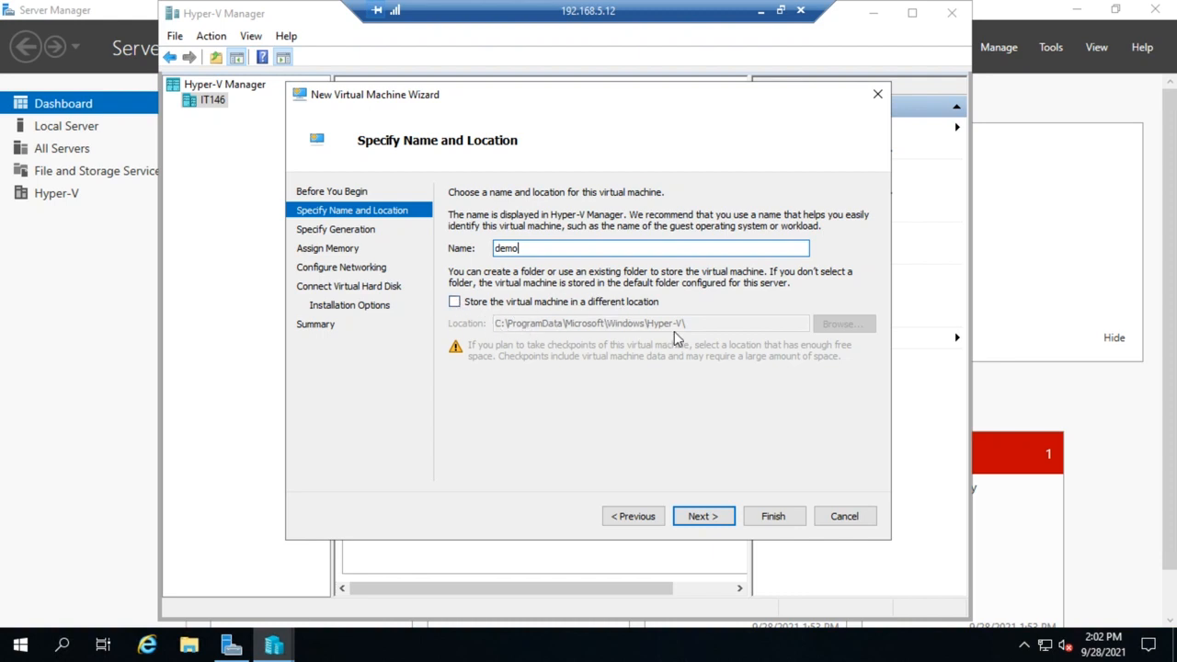
{"action": "mouse_move", "coordinate": [464, 341]}
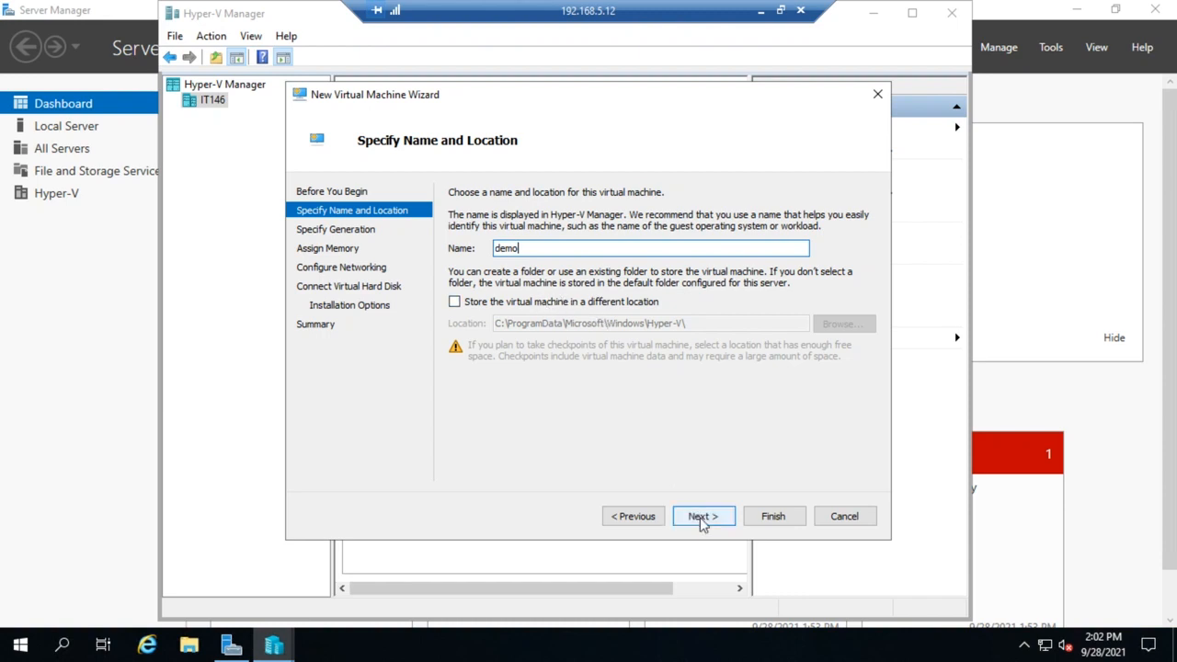
Choose Generation 2 for the VM and advance to the memory assignment page.
{"action": "left_click", "coordinate": [703, 515]}
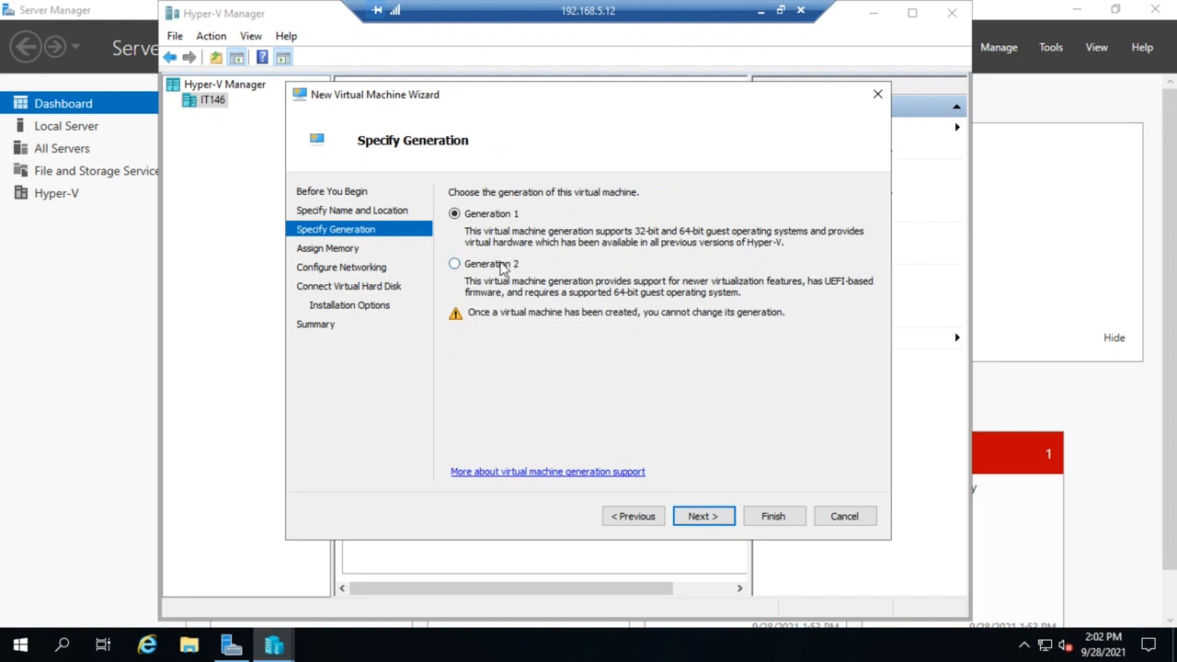
{"action": "left_click", "coordinate": [452, 265]}
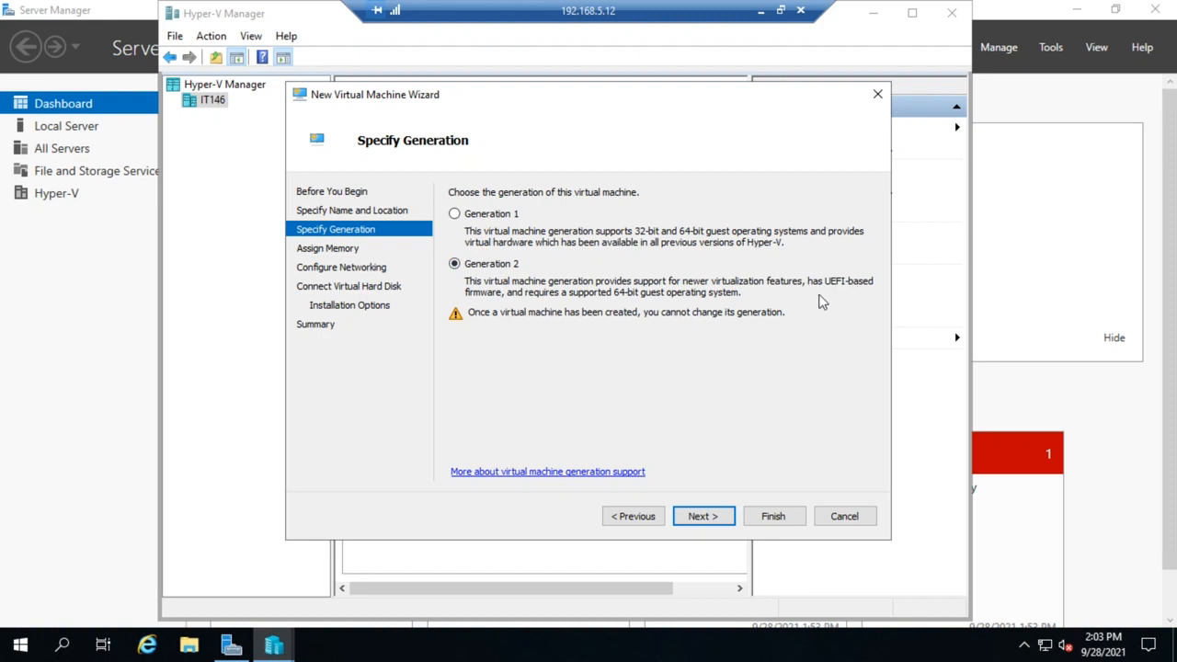
{"action": "mouse_move", "coordinate": [495, 293]}
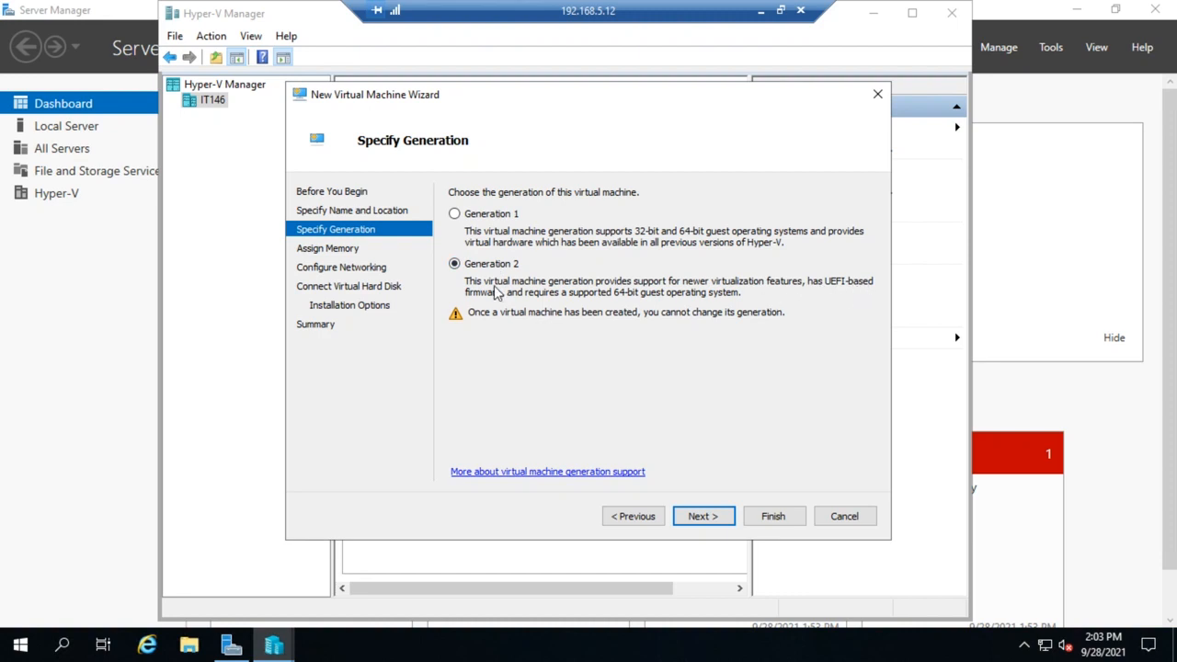
{"action": "mouse_move", "coordinate": [673, 307]}
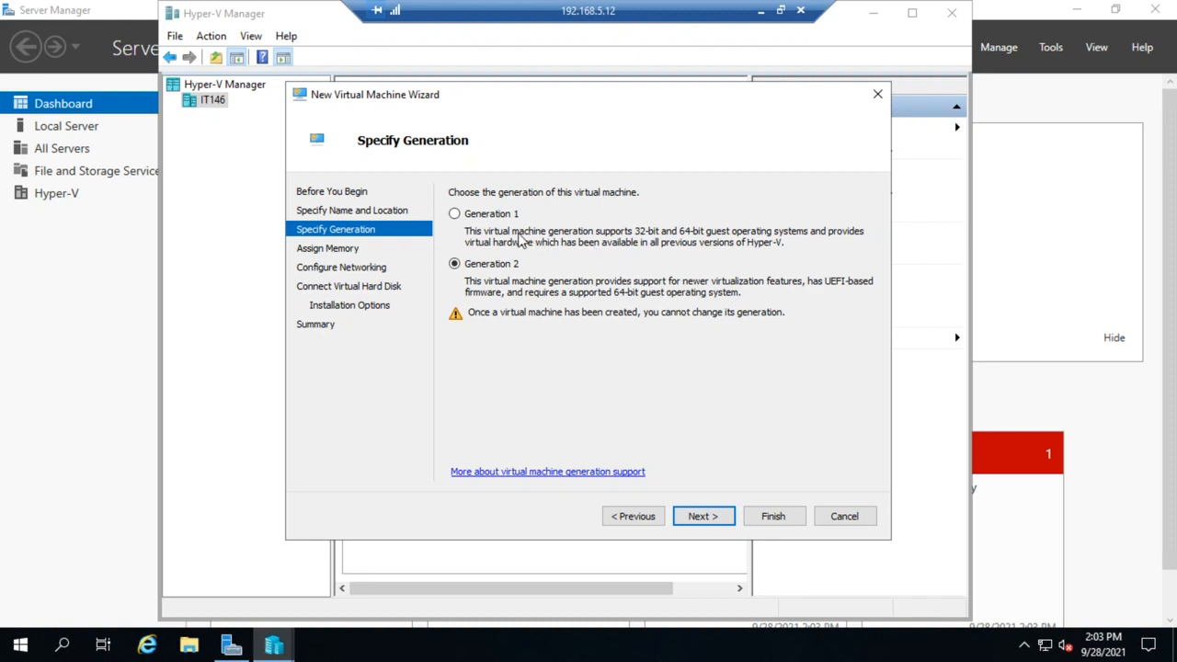
{"action": "mouse_move", "coordinate": [610, 243]}
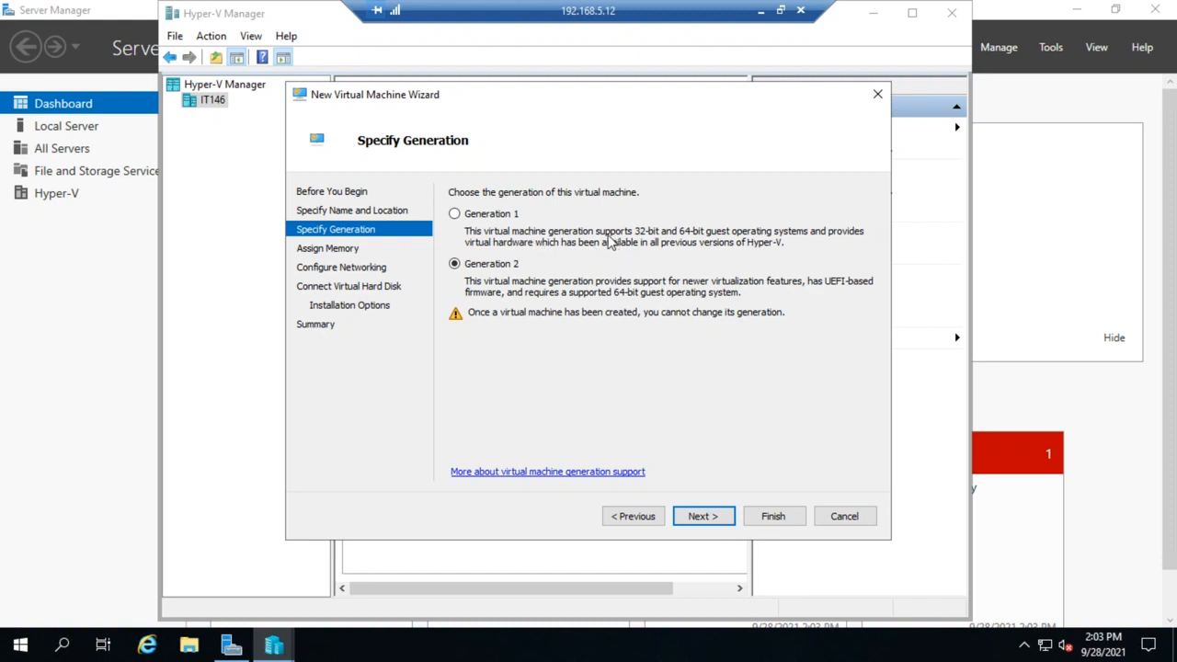
{"action": "mouse_move", "coordinate": [571, 254]}
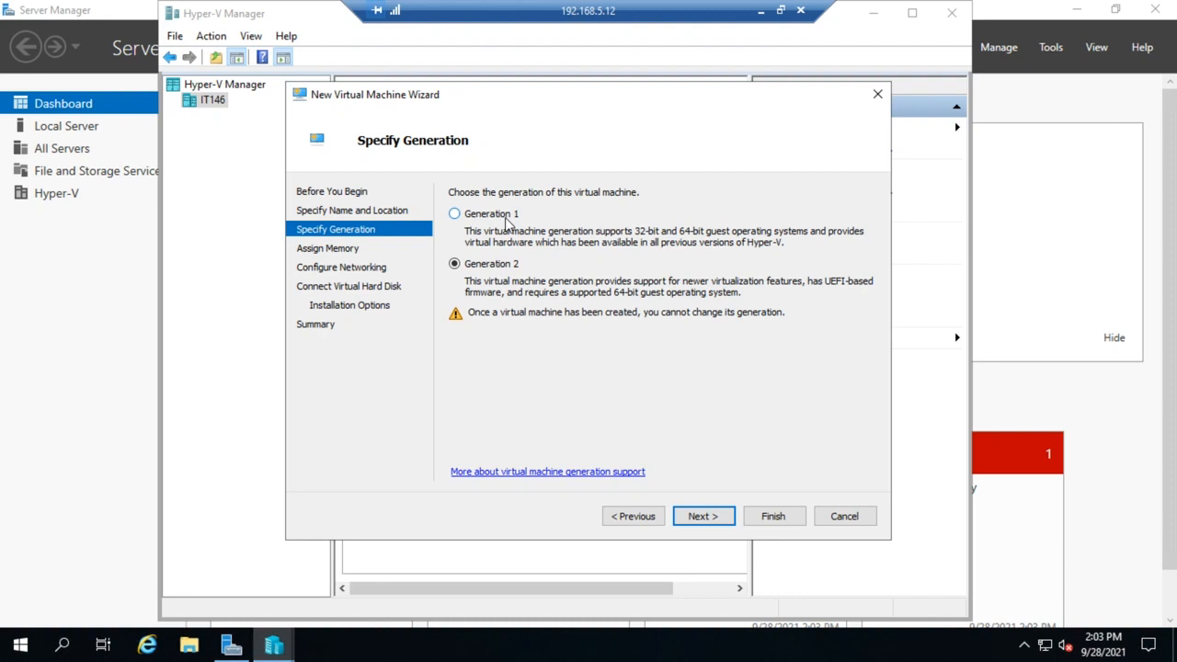
{"action": "mouse_move", "coordinate": [703, 515]}
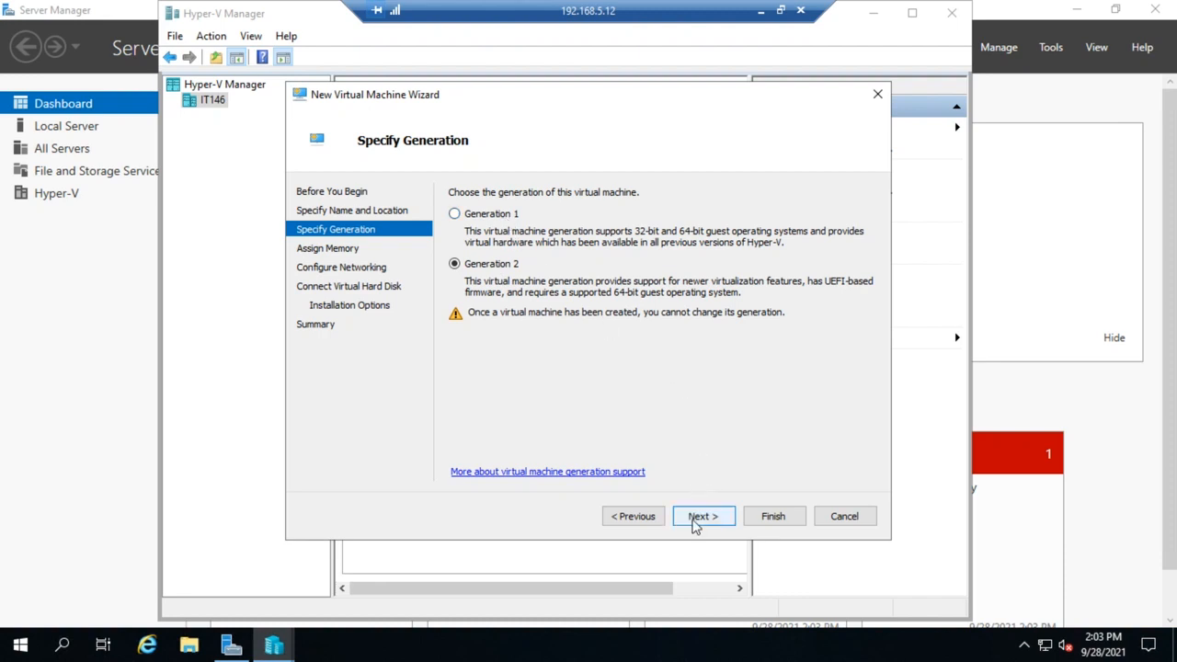
{"action": "left_click", "coordinate": [702, 516]}
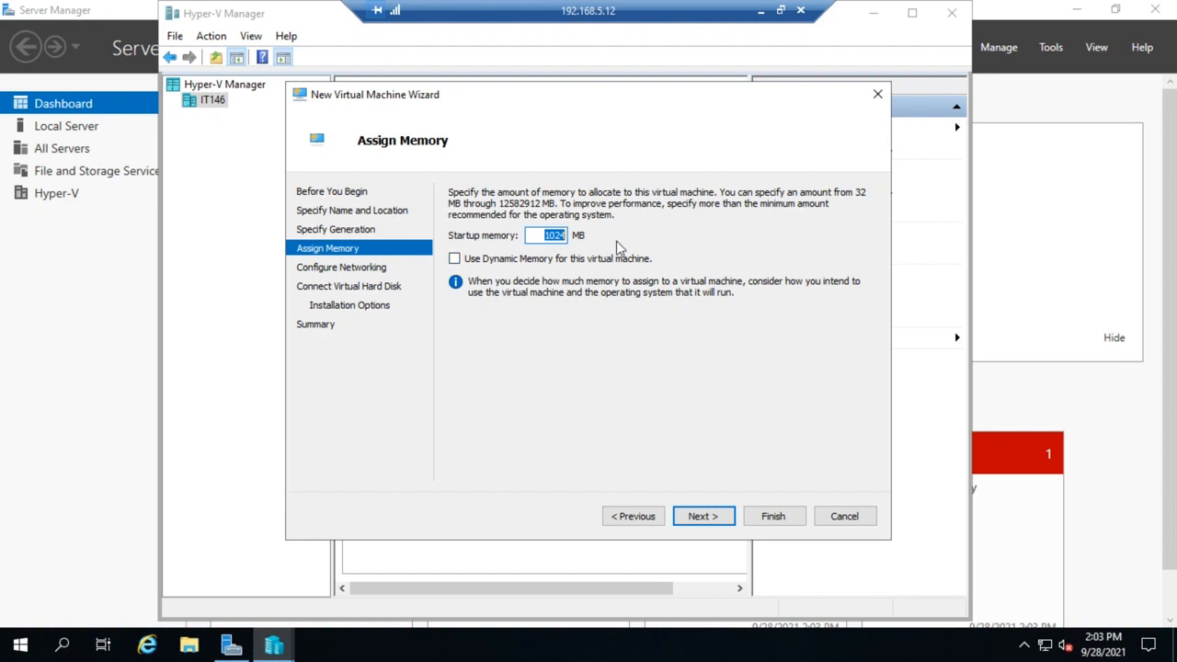
{"action": "mouse_move", "coordinate": [630, 242]}
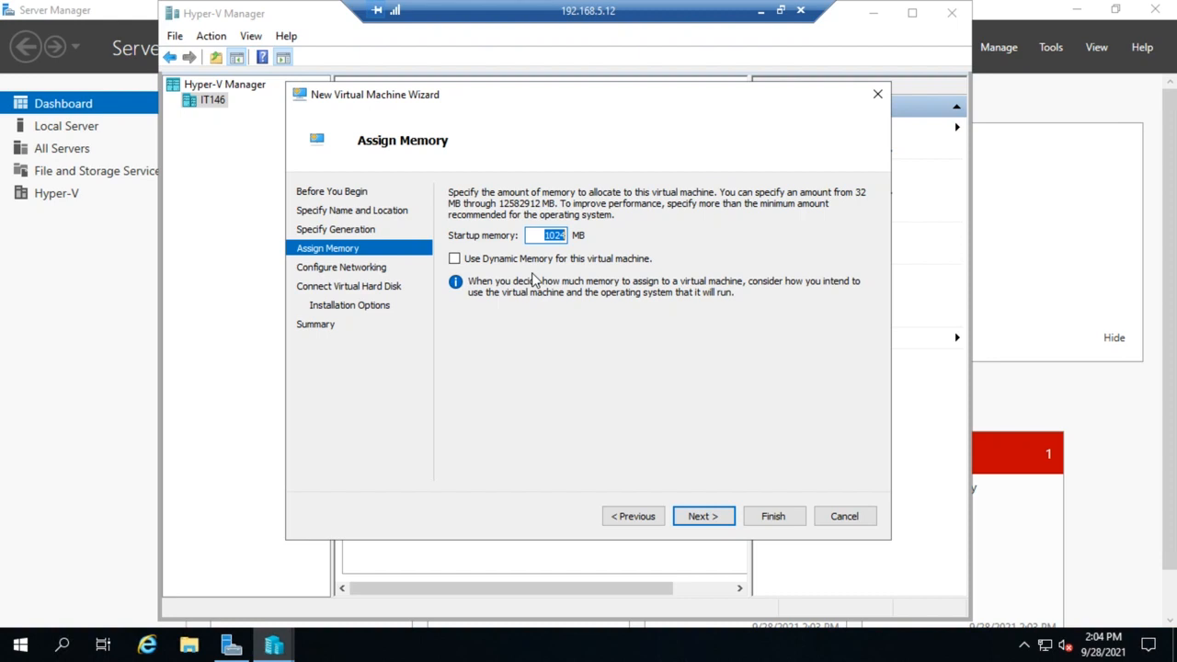
Assign 1024 MB startup memory with Use Dynamic Memory off and advance to networking.
{"action": "type", "text": "4096"}
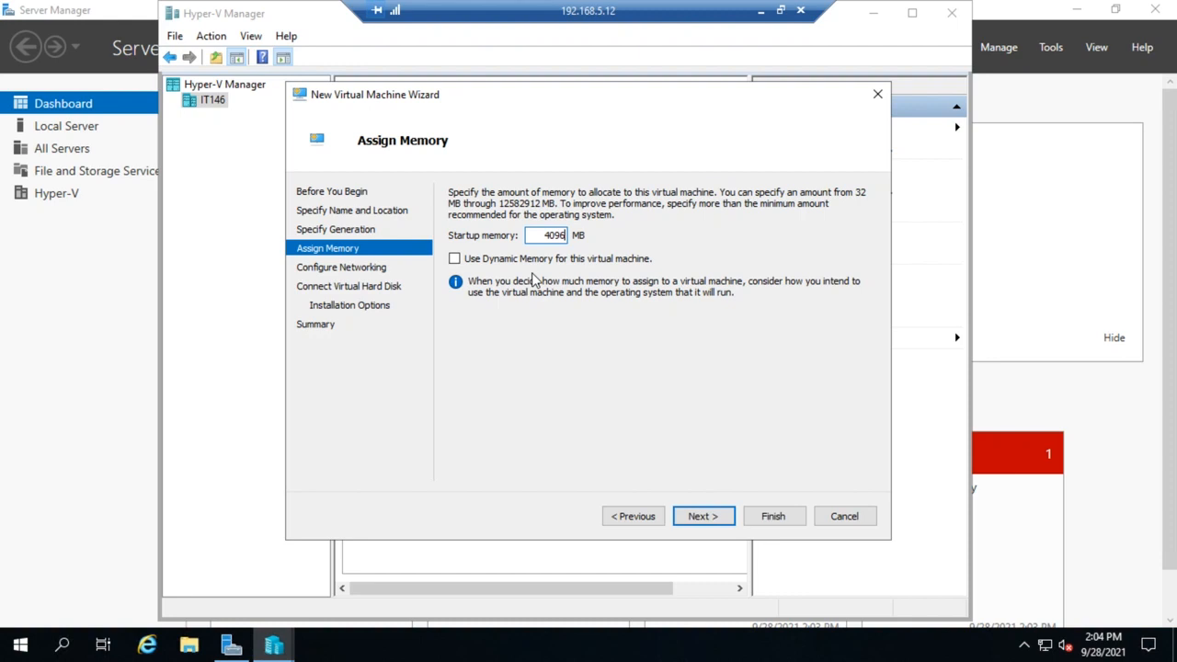
{"action": "mouse_move", "coordinate": [537, 313]}
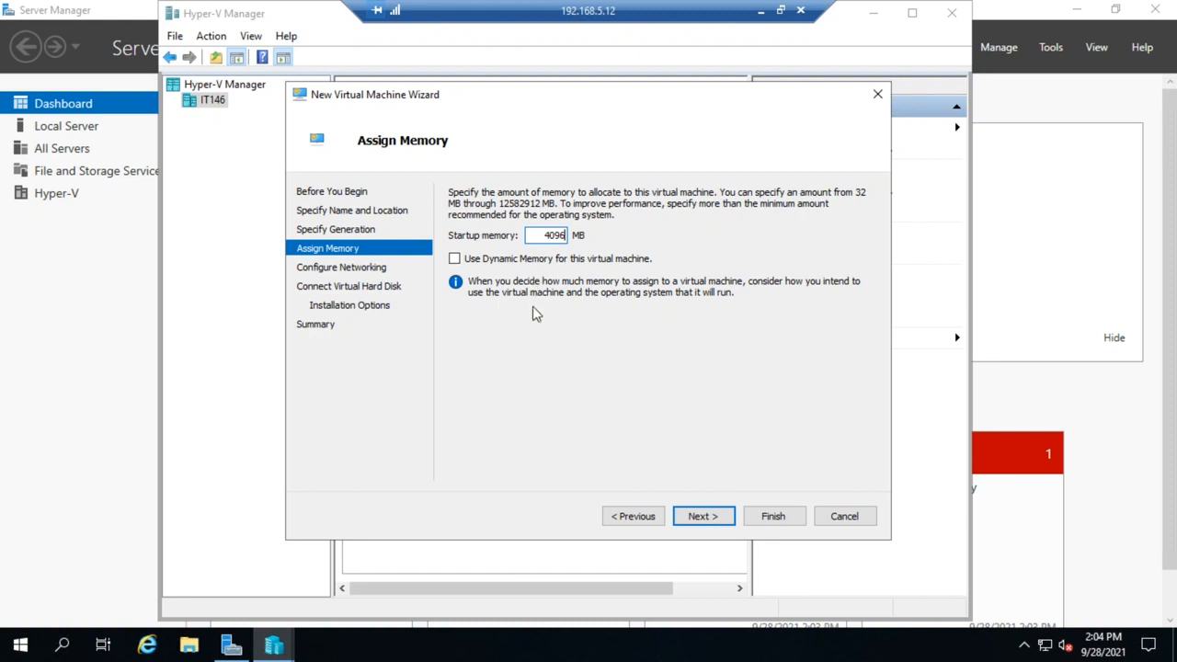
{"action": "left_click", "coordinate": [452, 258]}
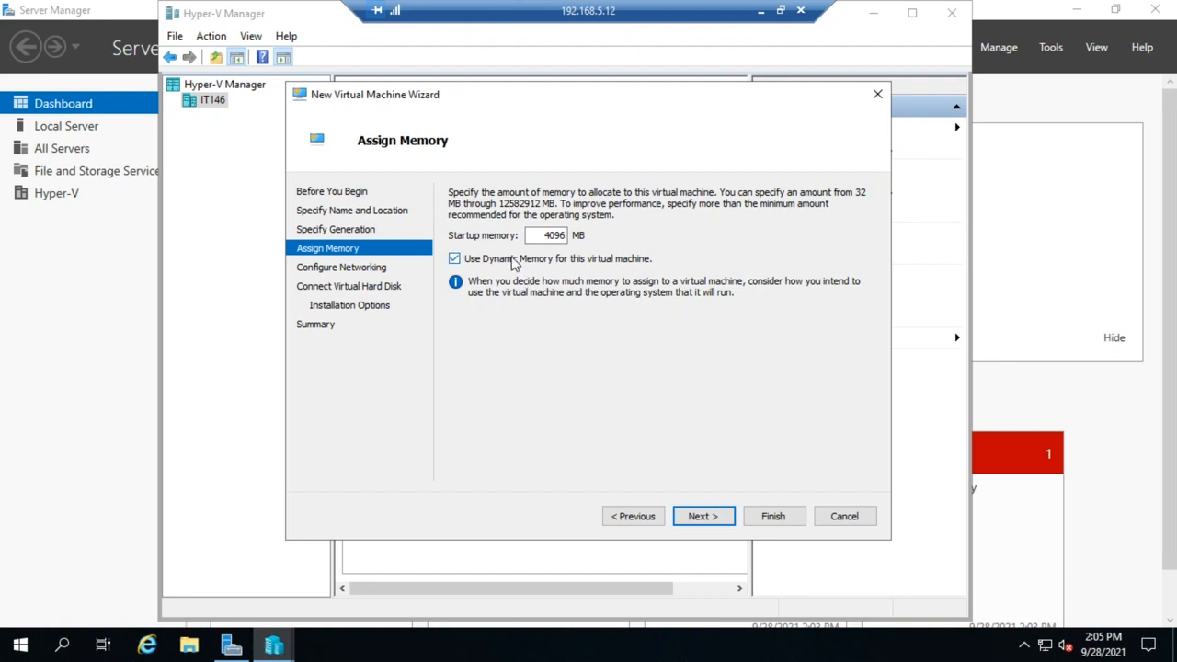
{"action": "left_click", "coordinate": [452, 257]}
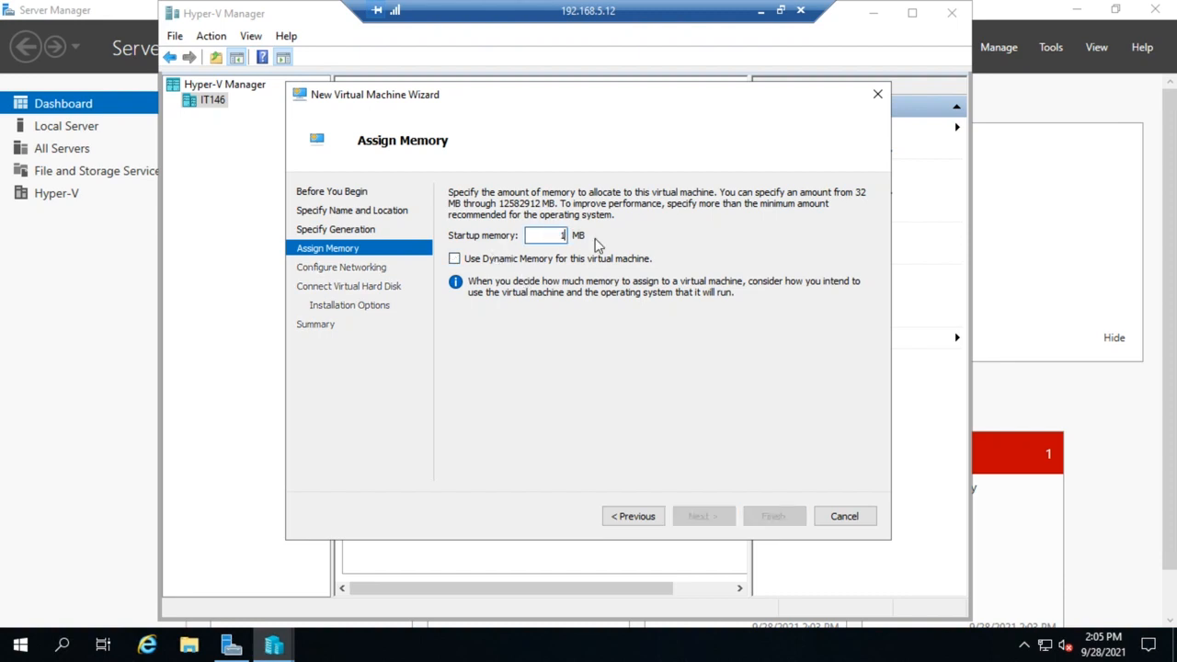
{"action": "type", "text": "1024"}
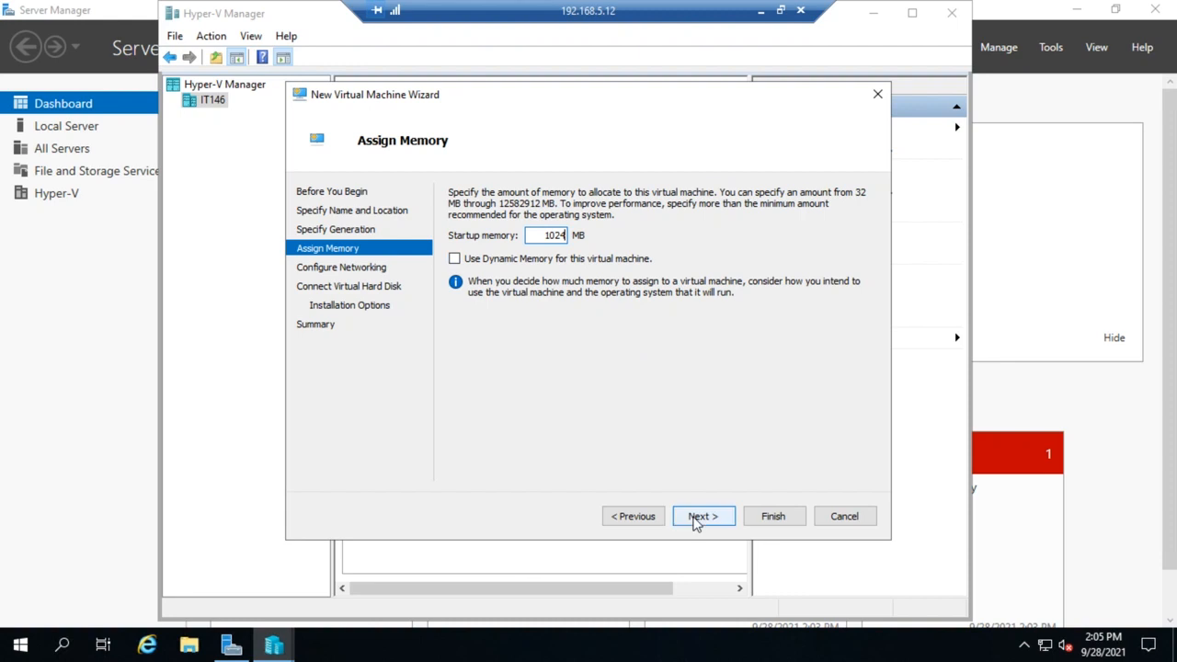
{"action": "left_click", "coordinate": [703, 515]}
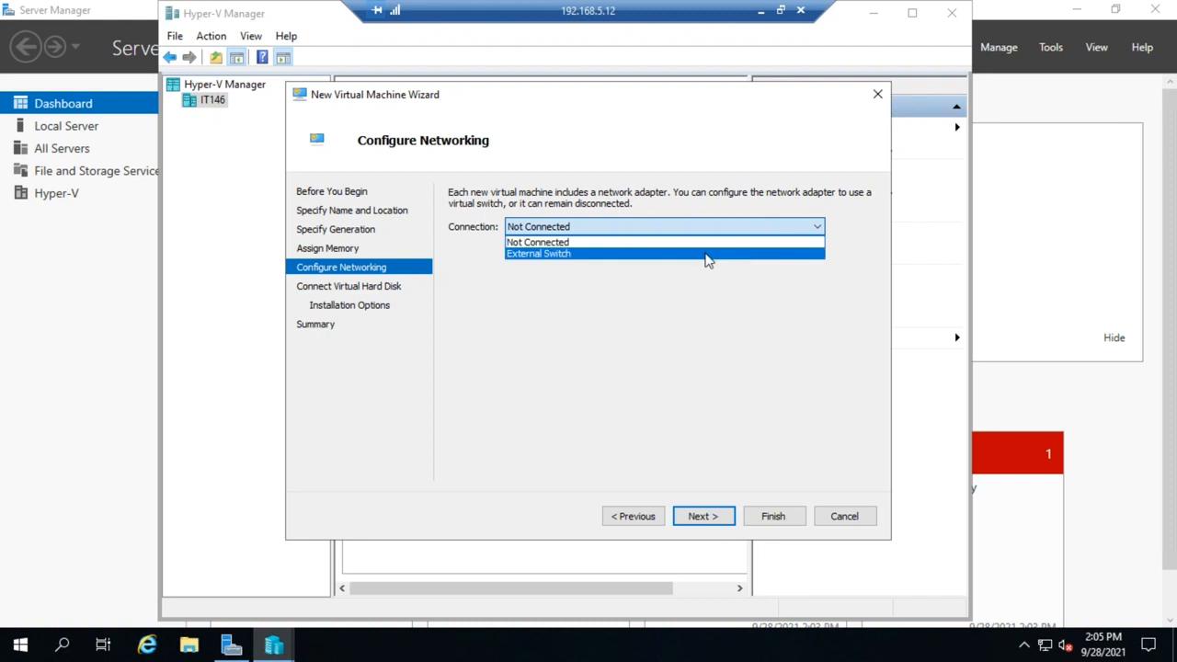
Connect the adapter to External Switch and advance to the Connect Virtual Hard Disk page.
{"action": "left_click", "coordinate": [537, 254]}
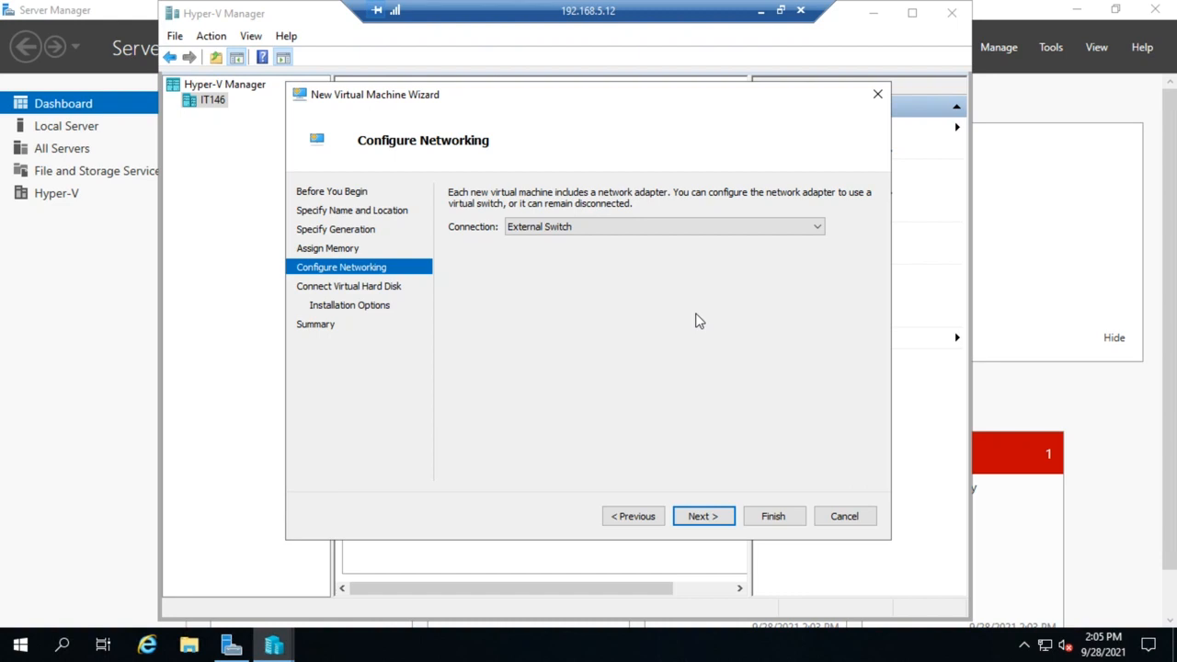
{"action": "mouse_move", "coordinate": [649, 346]}
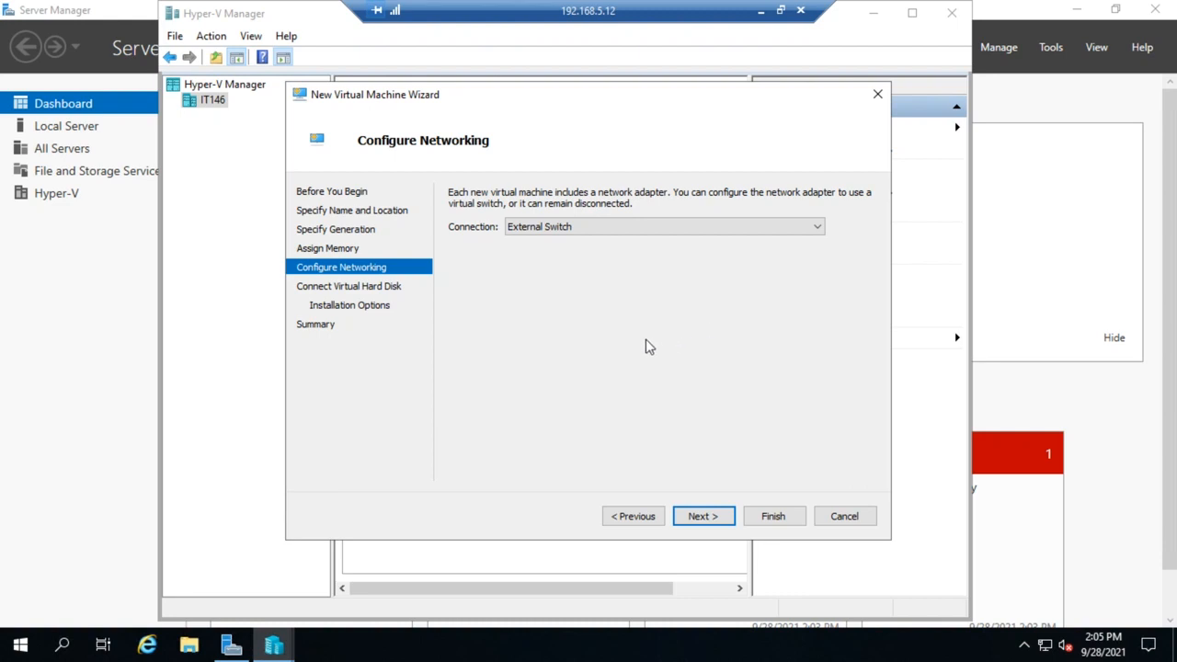
{"action": "left_click", "coordinate": [703, 515]}
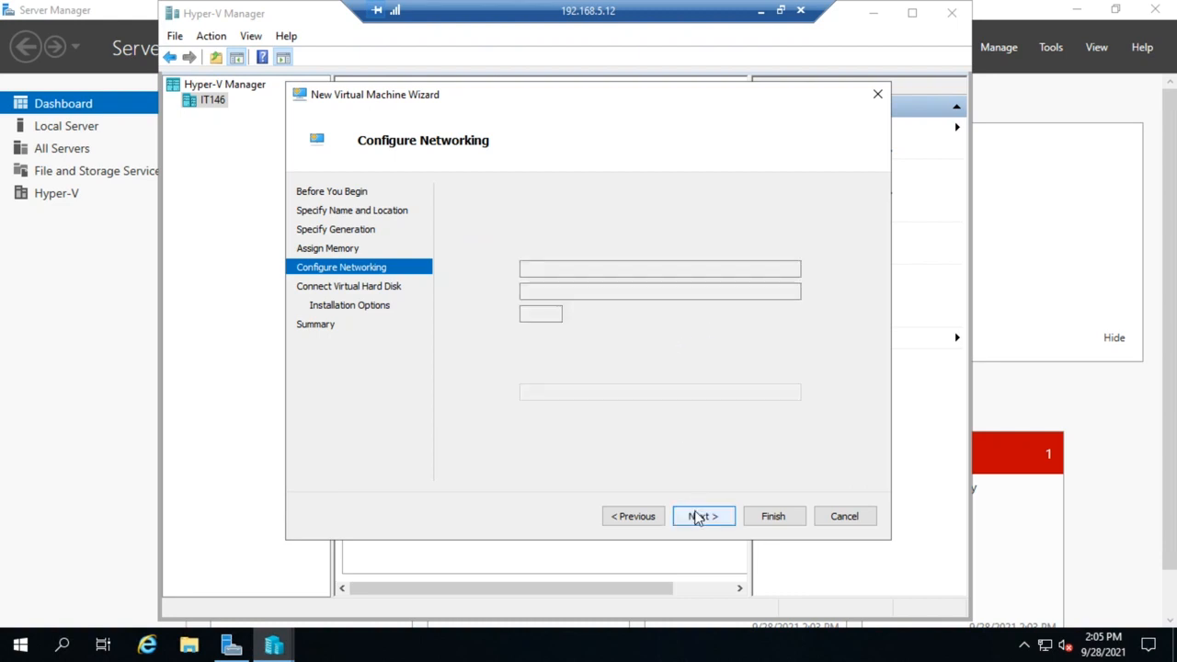
{"action": "left_click", "coordinate": [703, 515]}
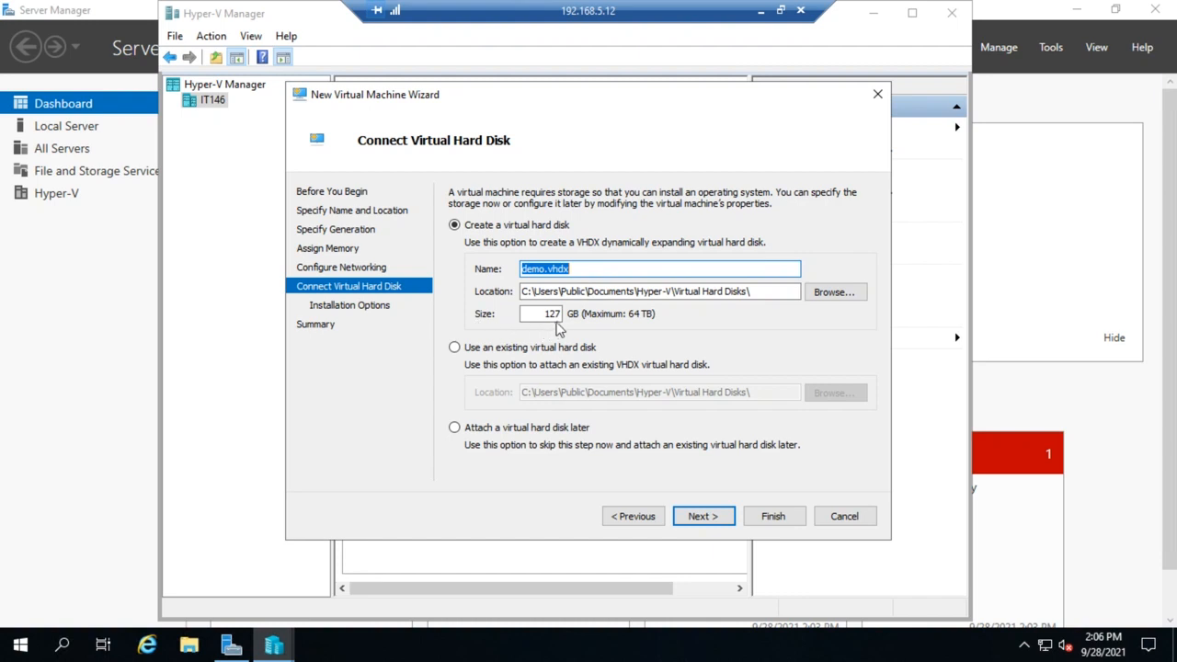
{"action": "mouse_move", "coordinate": [777, 313]}
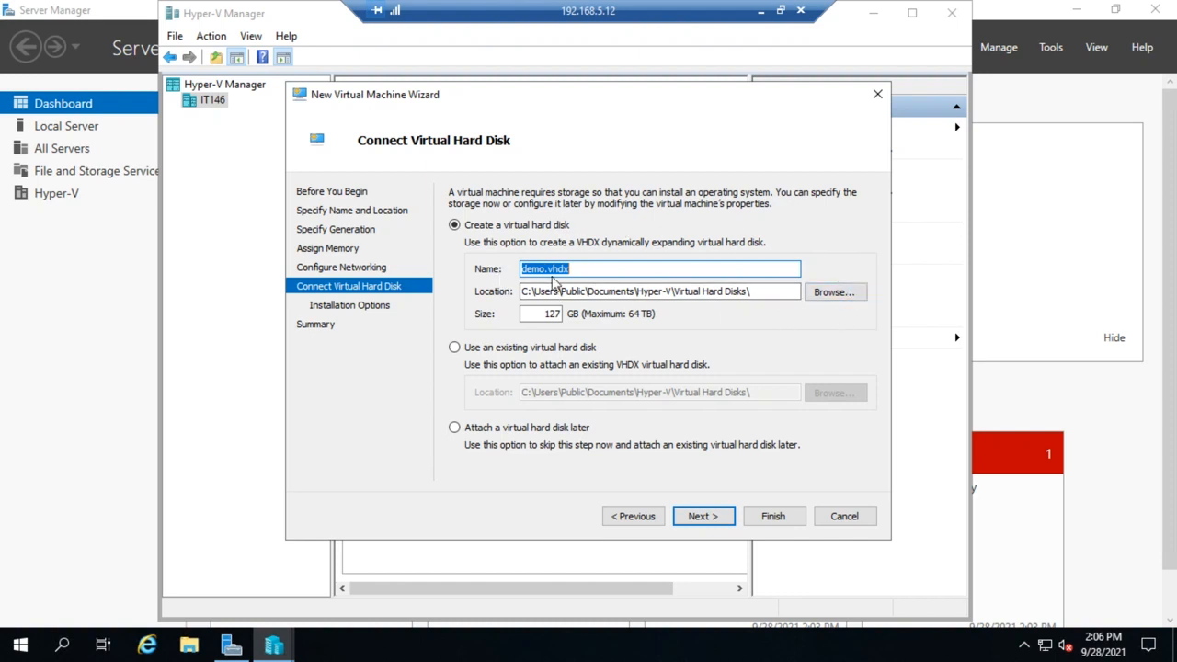
{"action": "mouse_move", "coordinate": [463, 268]}
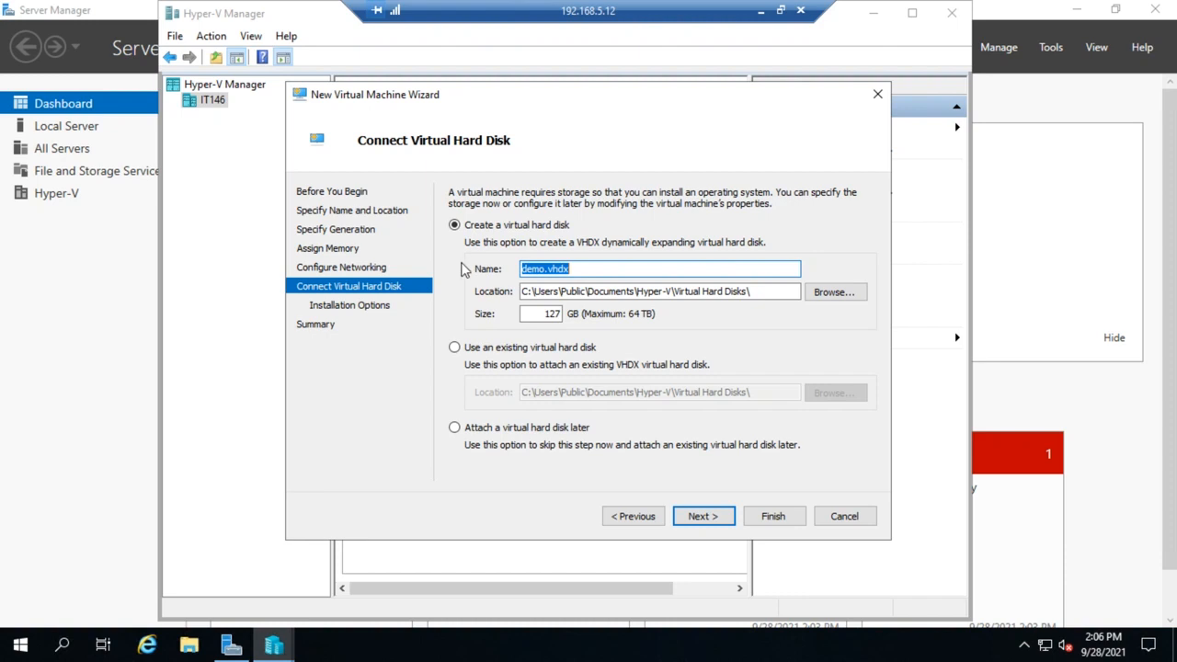
{"action": "mouse_move", "coordinate": [489, 283]}
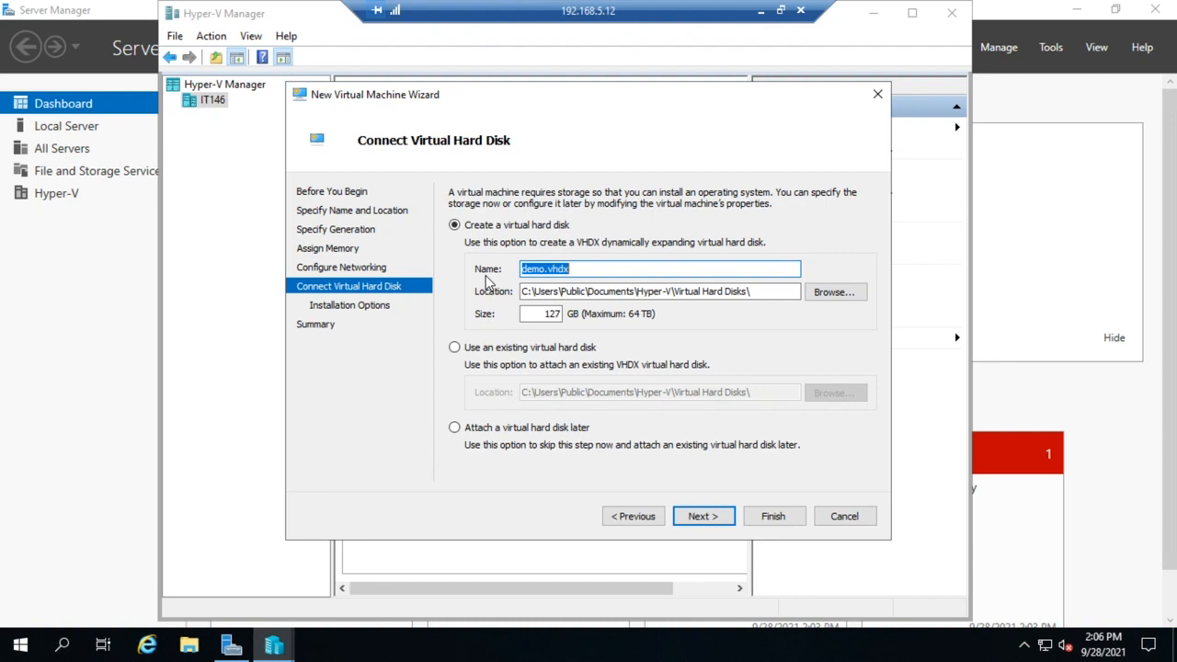
{"action": "mouse_move", "coordinate": [490, 269]}
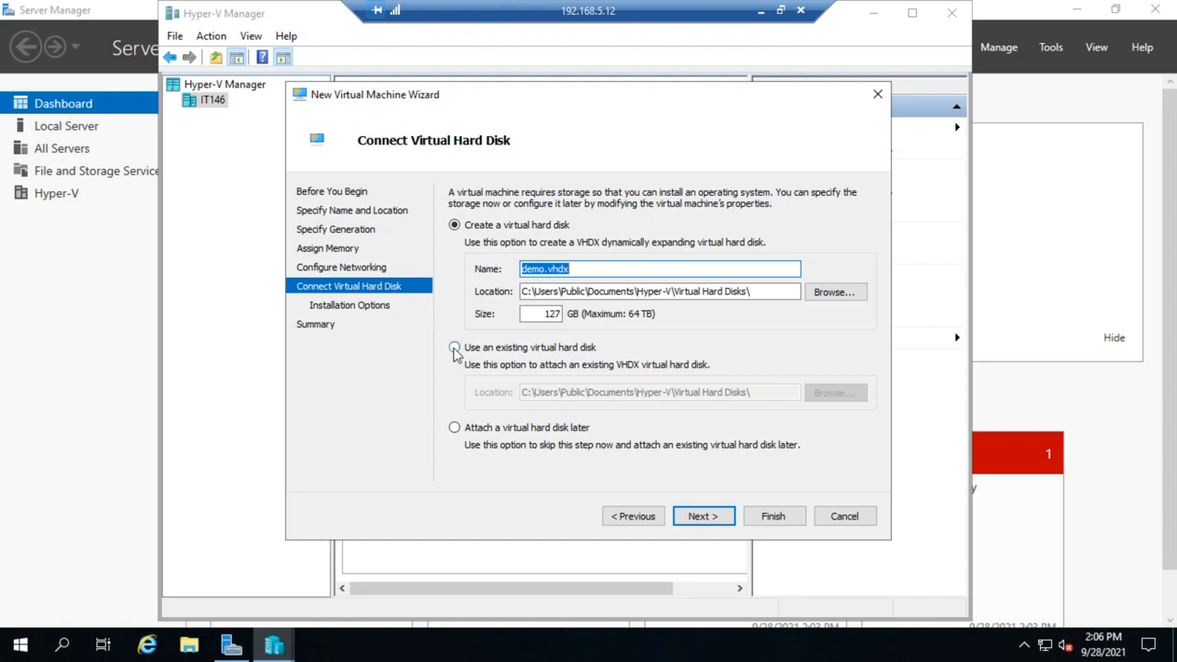
After trying an existing disk, choose to create a new demo.vhdx virtual hard disk.
{"action": "left_click", "coordinate": [453, 348]}
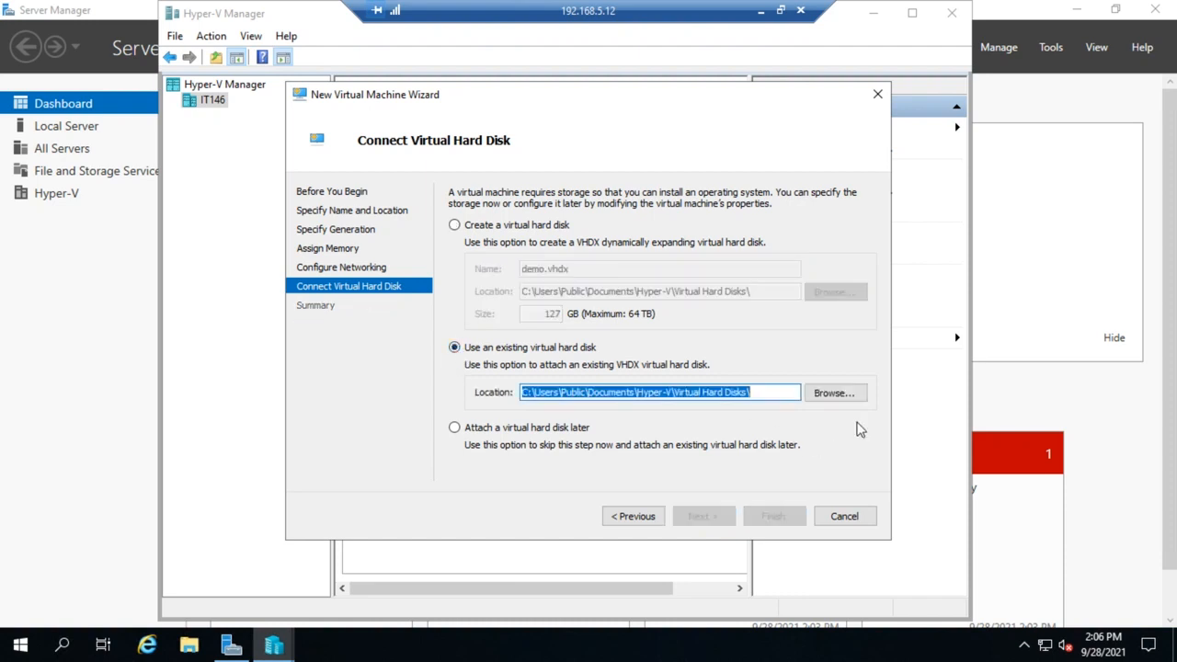
{"action": "mouse_move", "coordinate": [769, 419]}
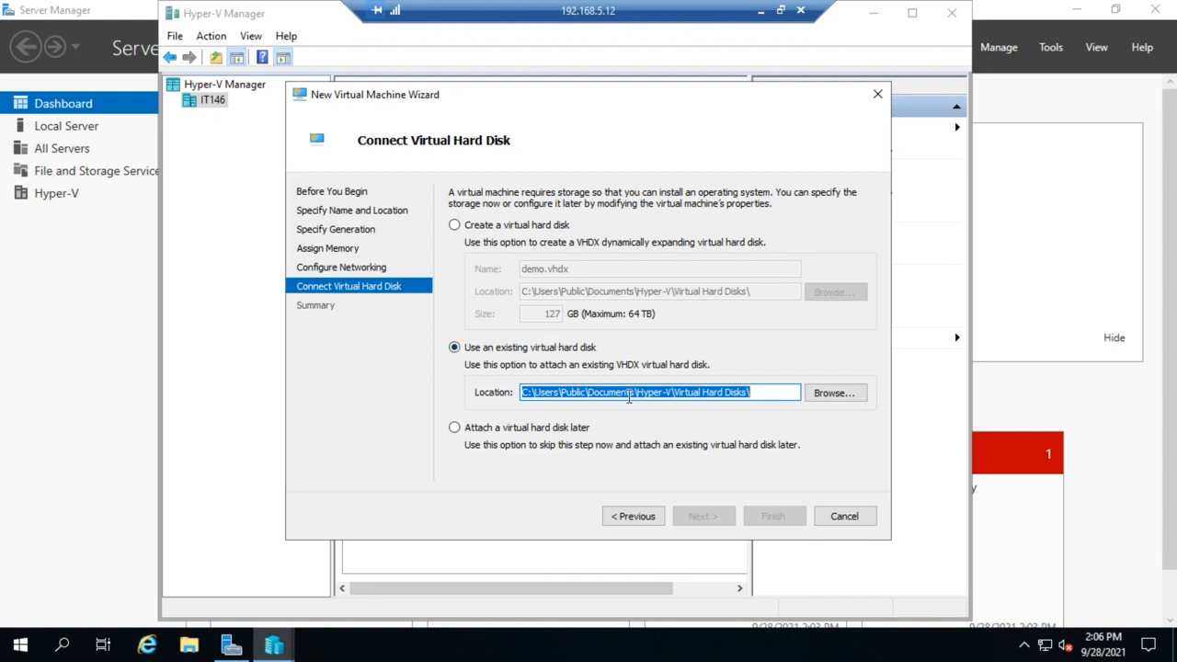
{"action": "left_click", "coordinate": [672, 392]}
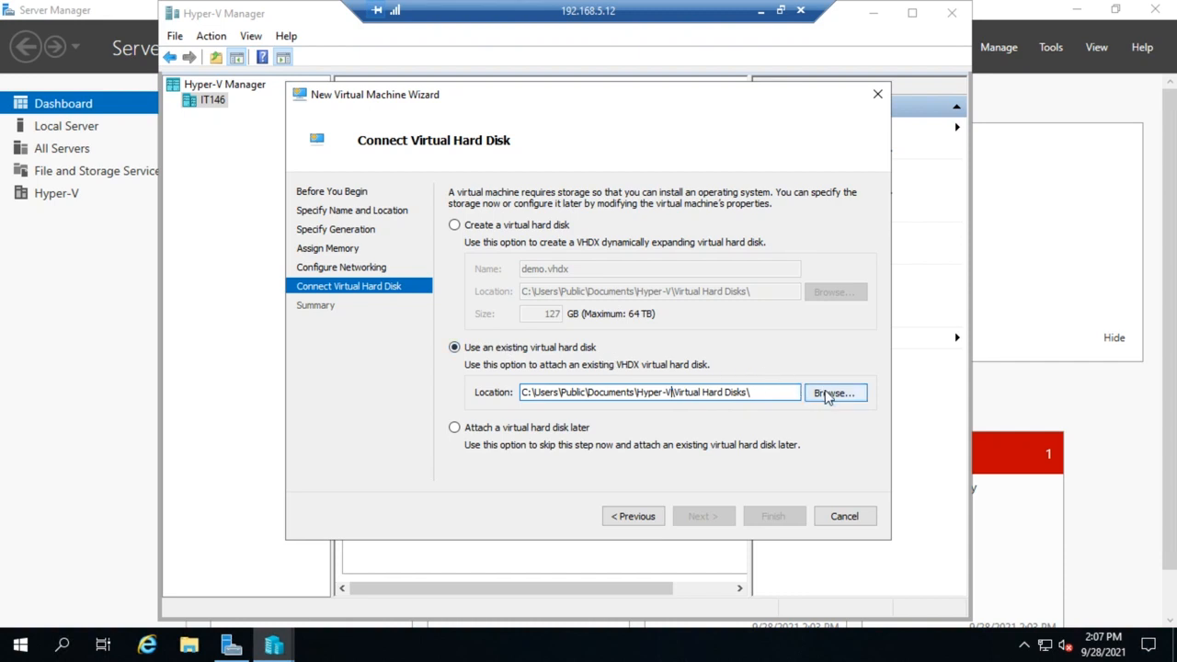
{"action": "mouse_move", "coordinate": [817, 431]}
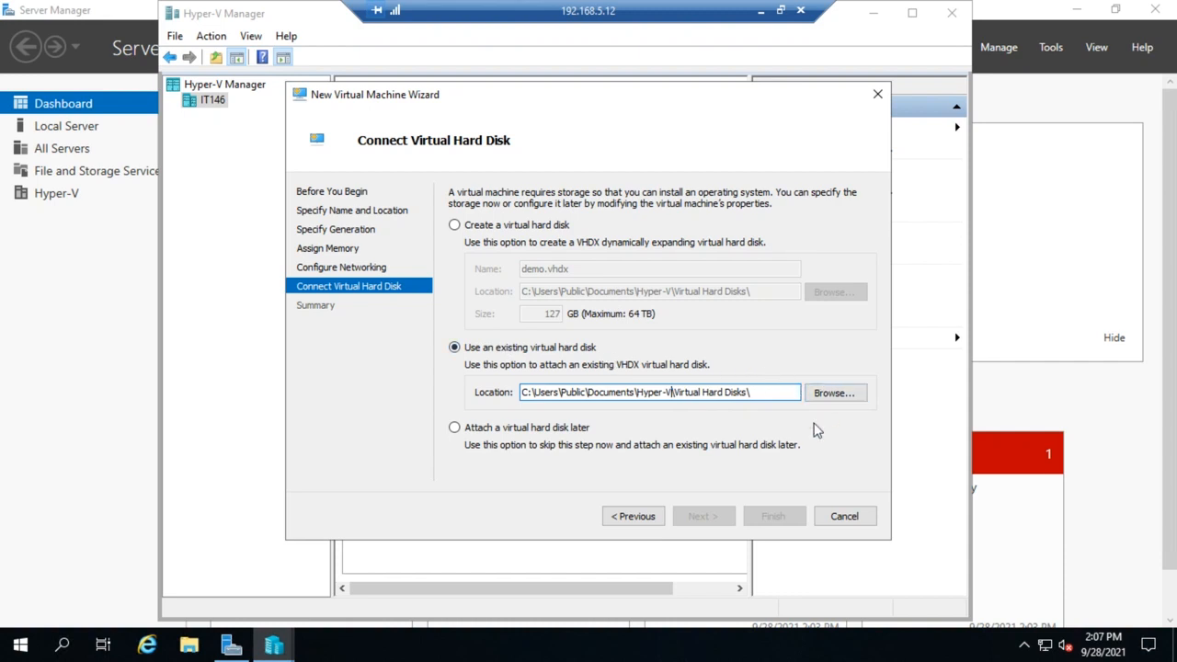
{"action": "mouse_move", "coordinate": [304, 254]}
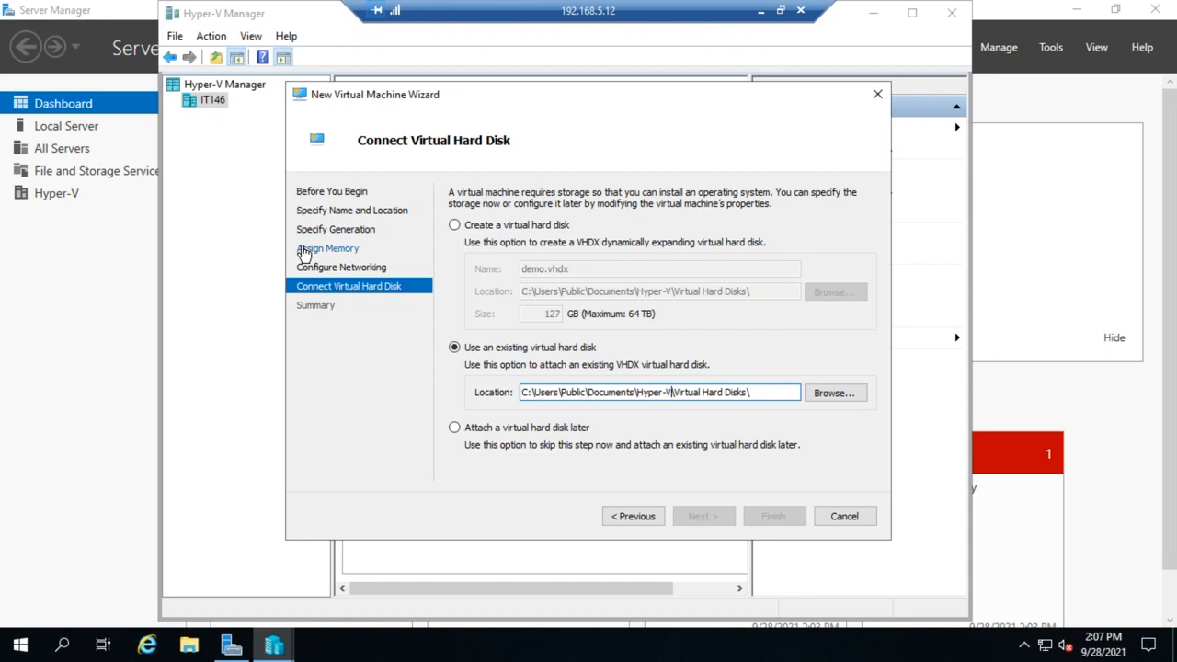
{"action": "mouse_move", "coordinate": [375, 368]}
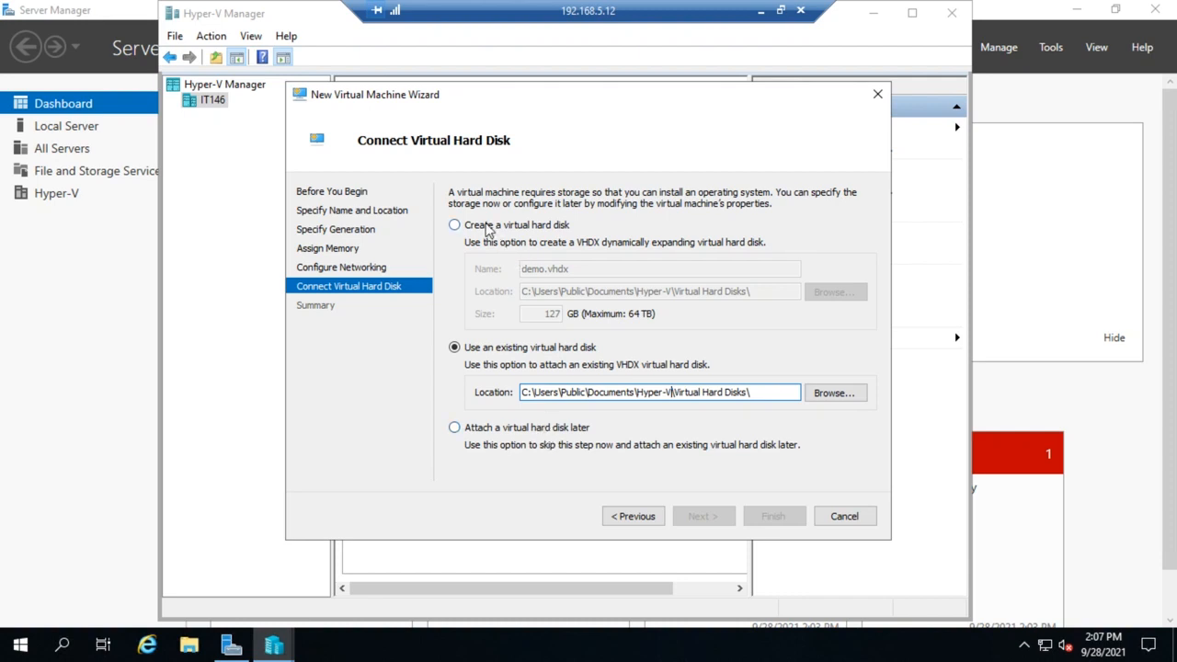
{"action": "left_click", "coordinate": [453, 225]}
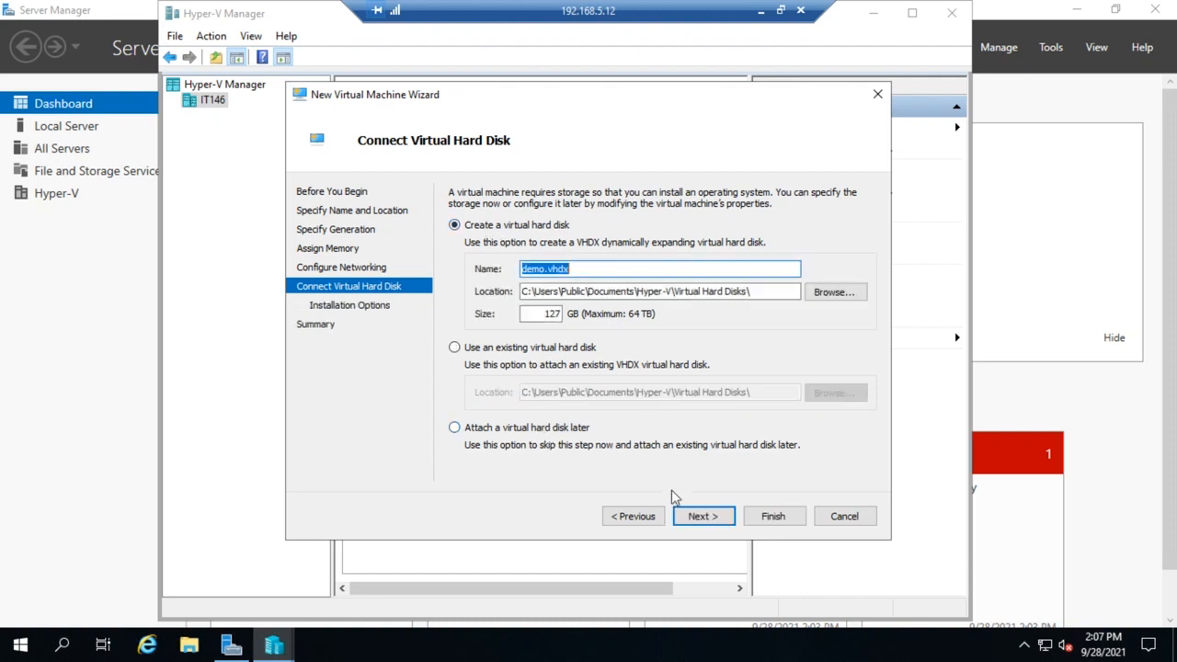
On Installation Options, after trying image and network installs, choose to install an operating system later.
{"action": "left_click", "coordinate": [703, 515]}
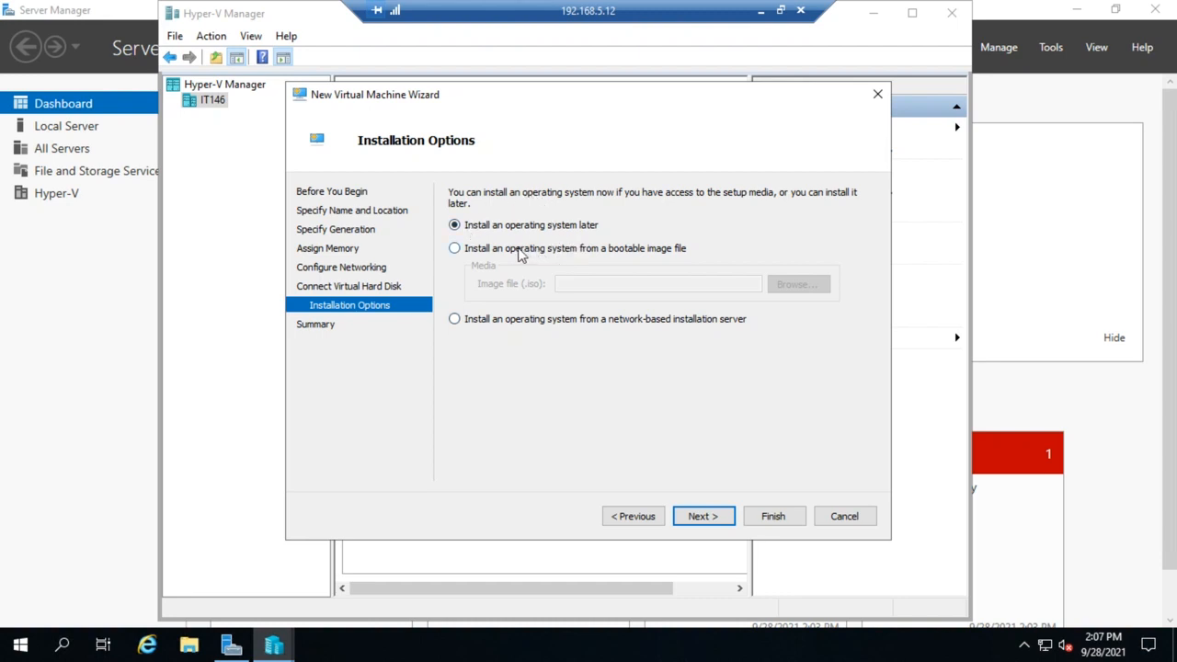
{"action": "left_click", "coordinate": [454, 247]}
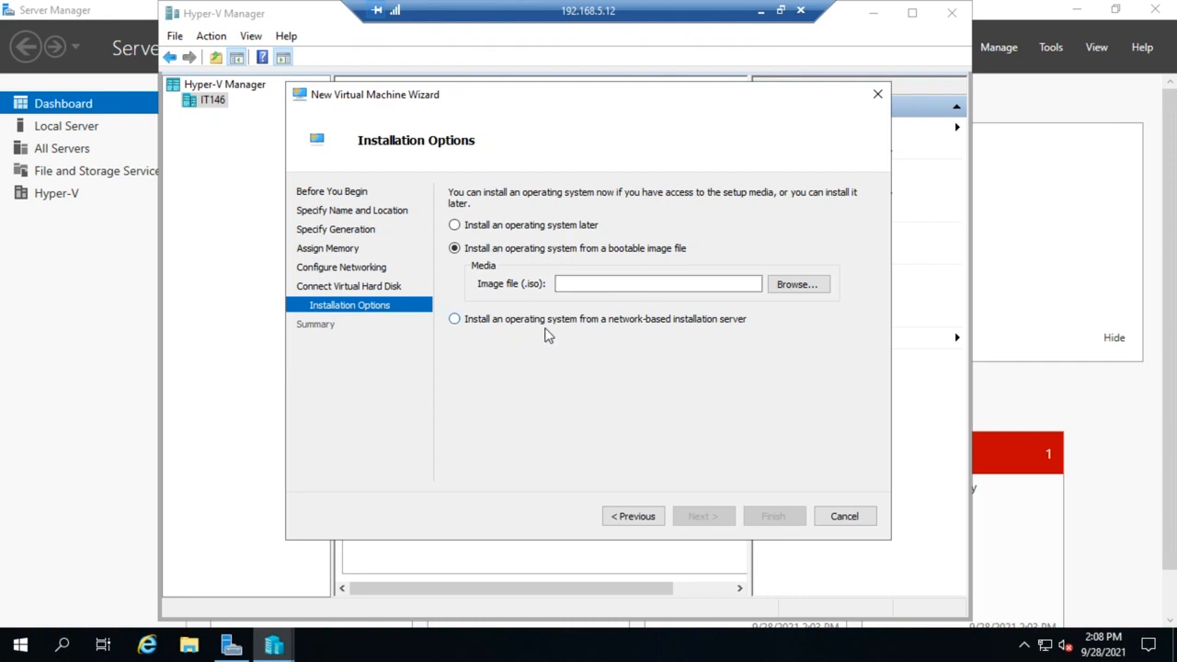
{"action": "left_click", "coordinate": [452, 319]}
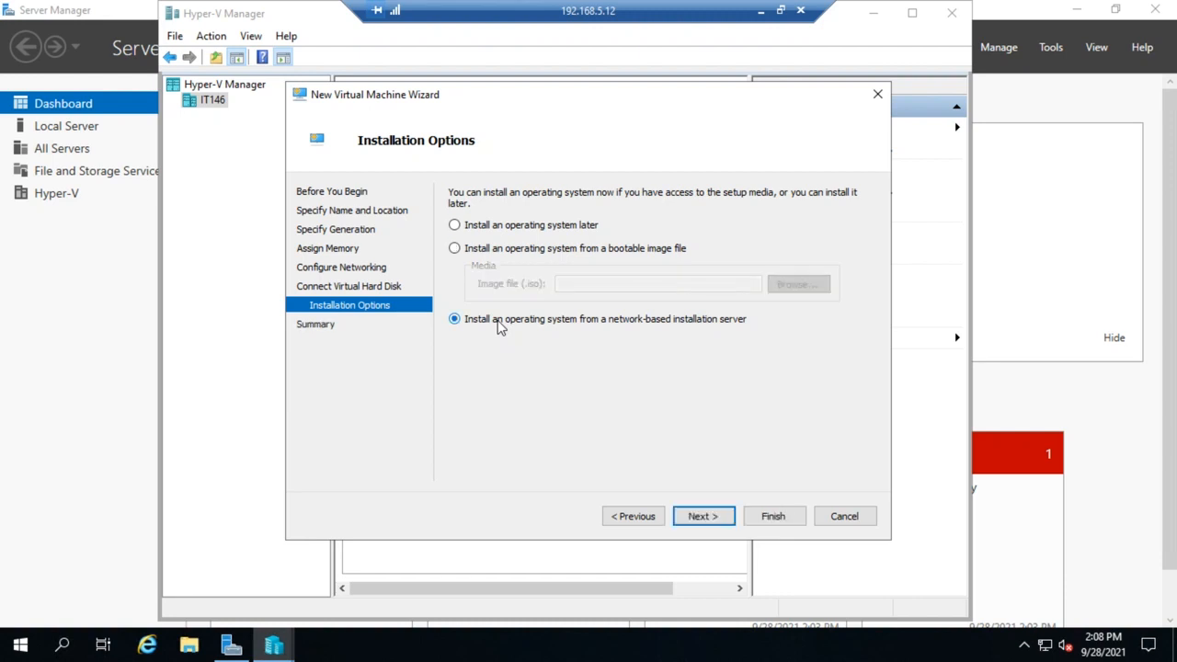
{"action": "mouse_move", "coordinate": [506, 312]}
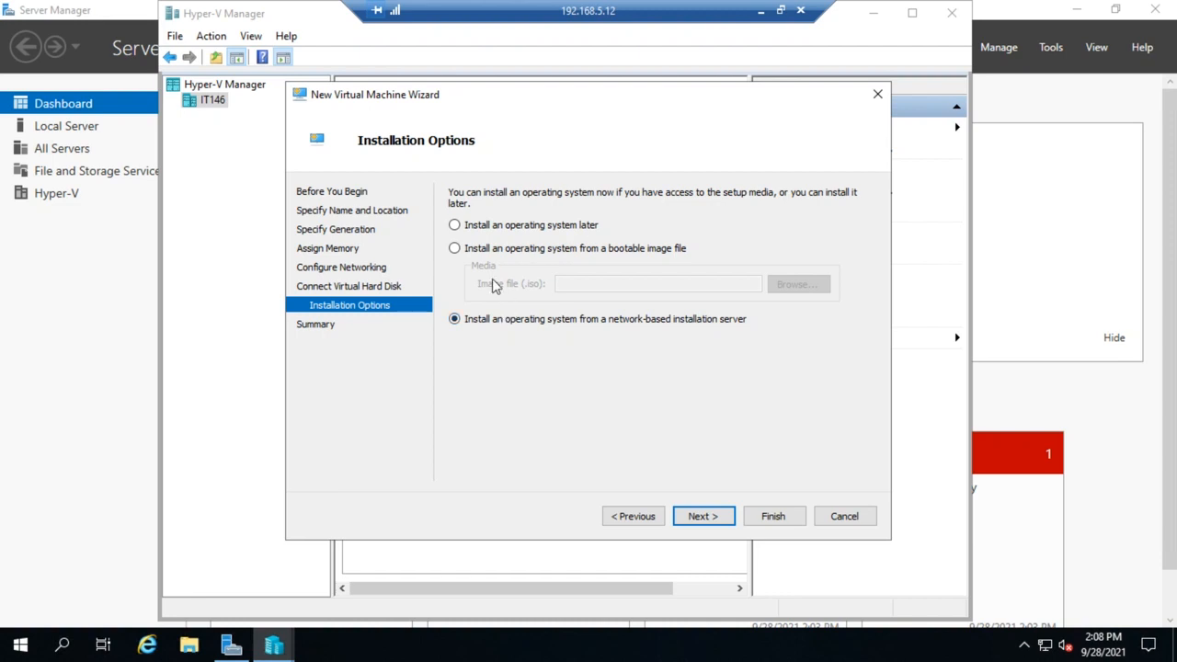
{"action": "mouse_move", "coordinate": [628, 338]}
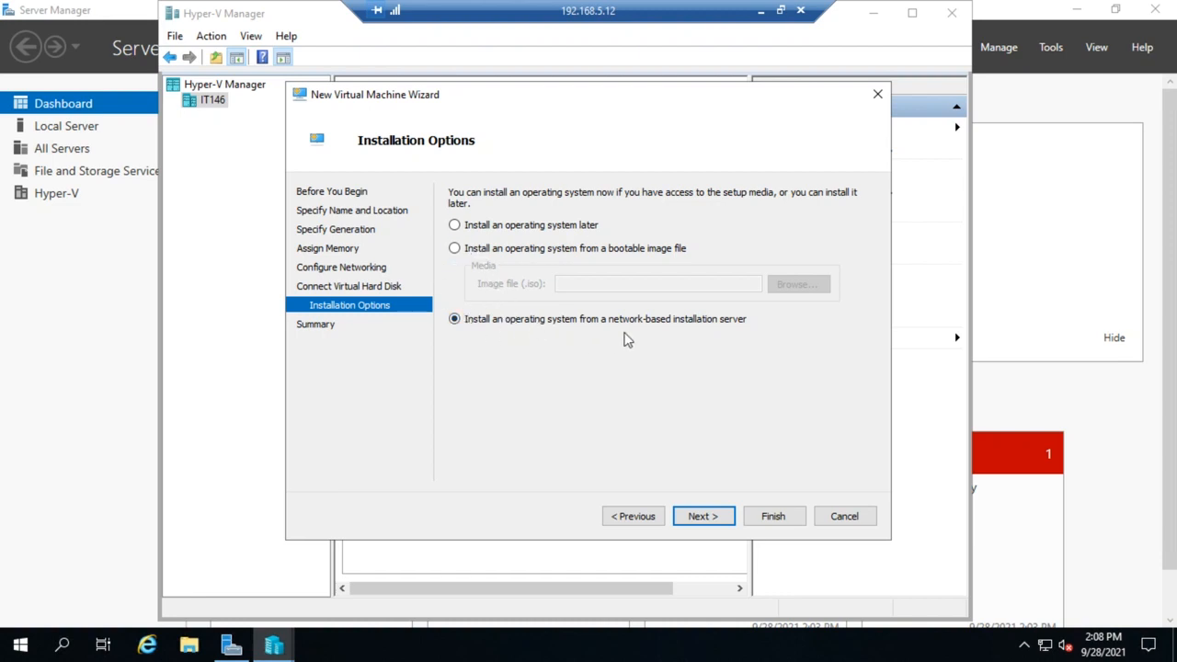
{"action": "mouse_move", "coordinate": [758, 357]}
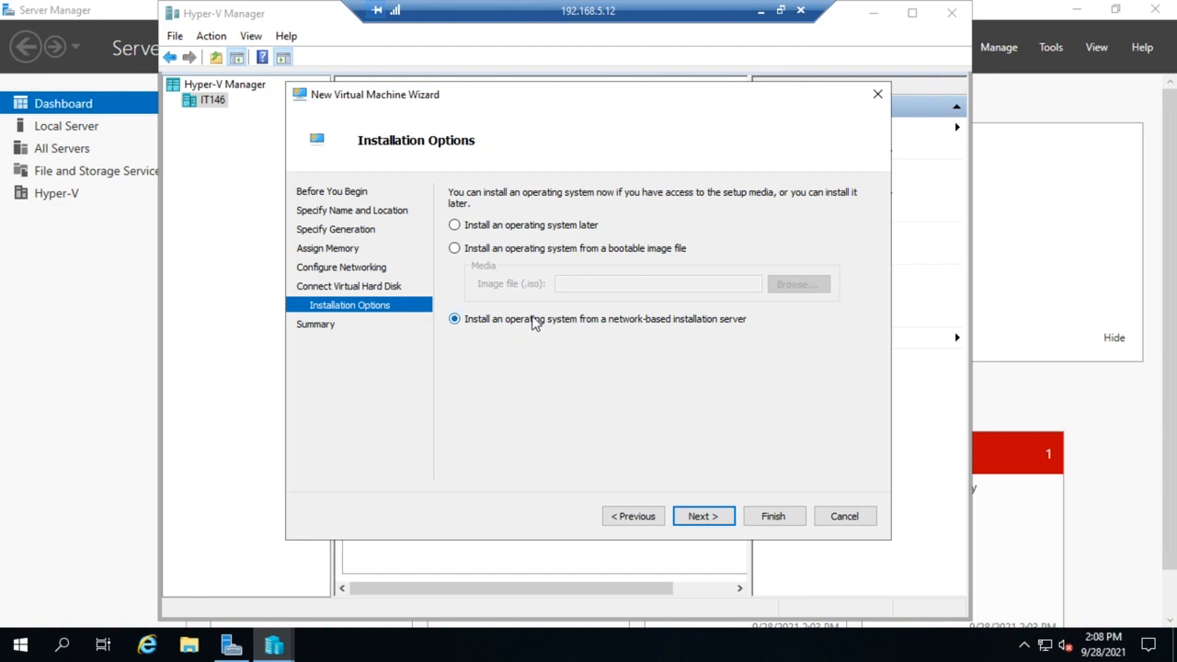
{"action": "left_click", "coordinate": [452, 318]}
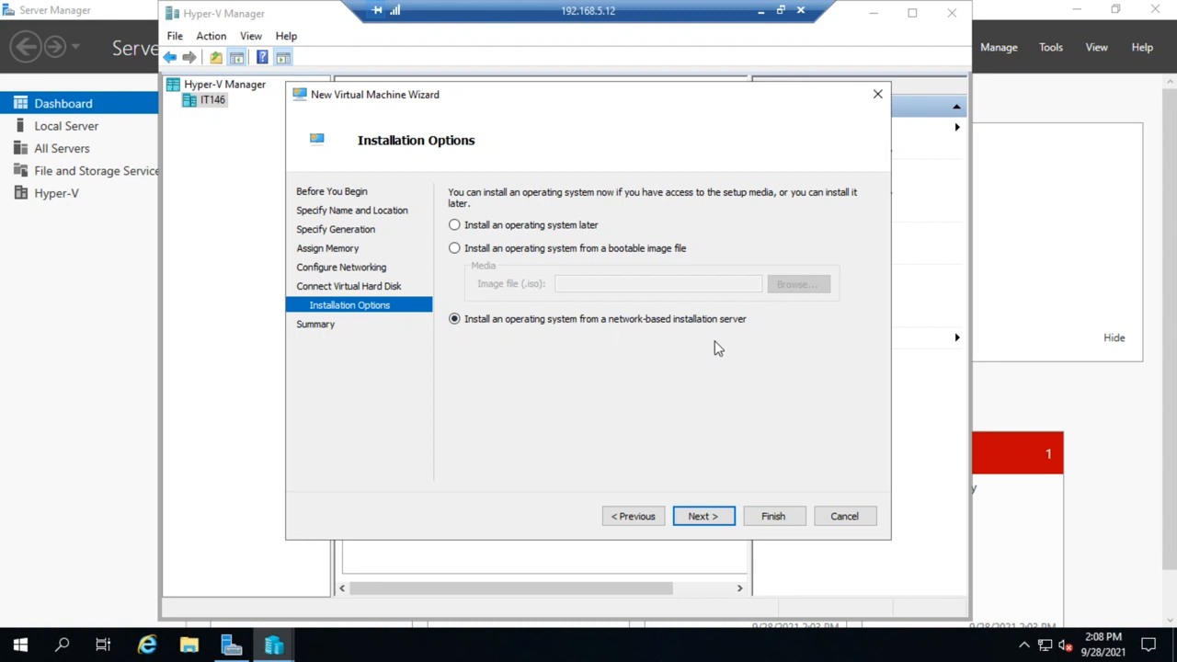
{"action": "mouse_move", "coordinate": [537, 237]}
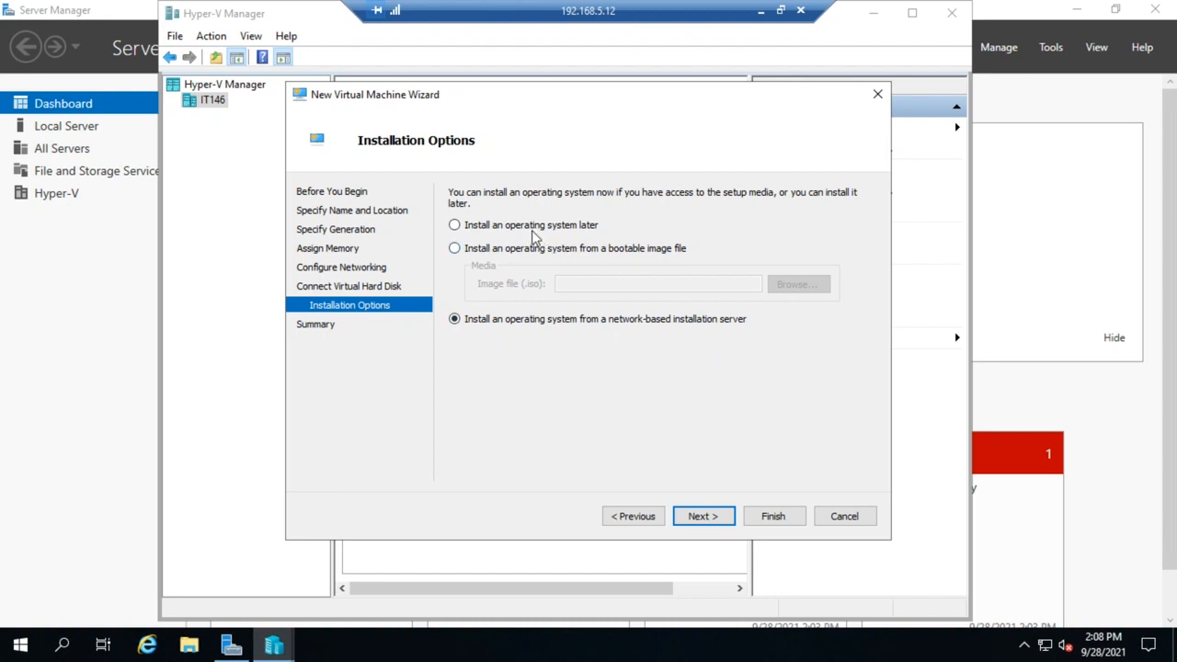
{"action": "left_click", "coordinate": [454, 225]}
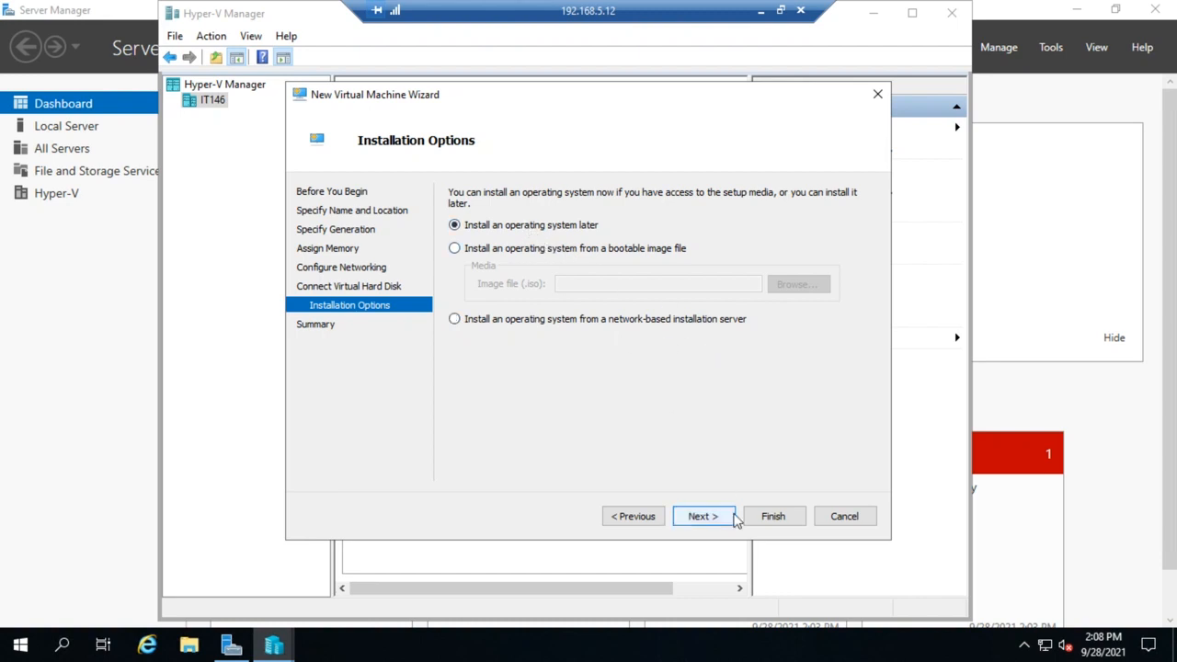
Review the Summary and finish so the 'demo' VM appears in the list in the Off state.
{"action": "left_click", "coordinate": [703, 516]}
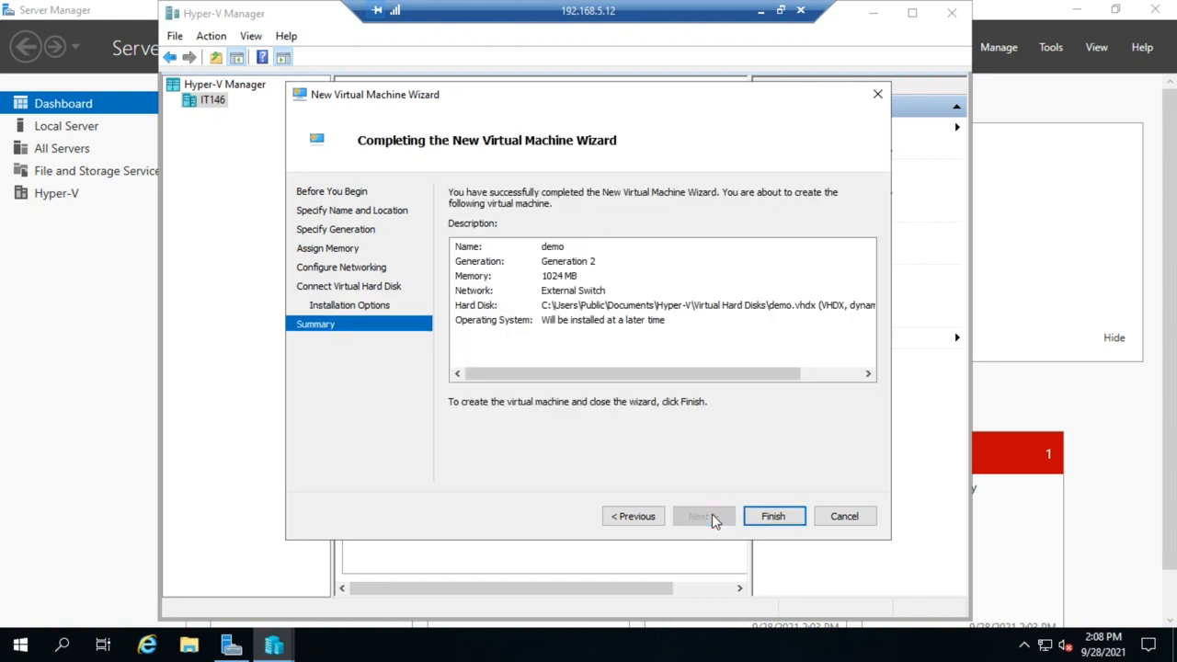
{"action": "left_click", "coordinate": [772, 515]}
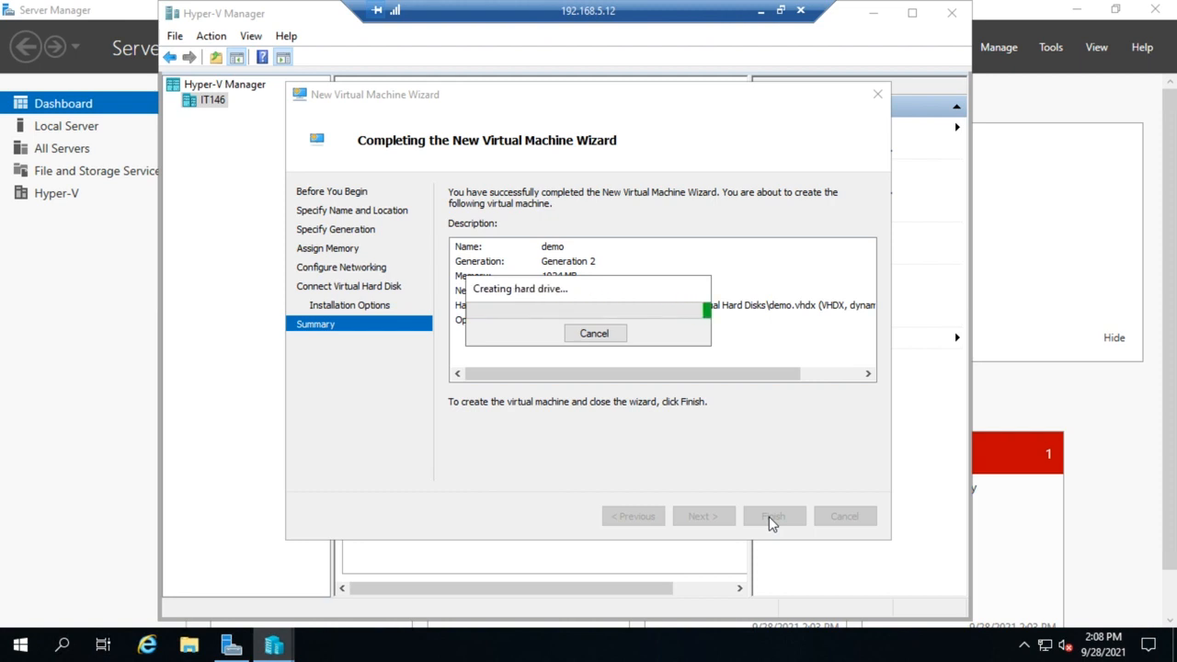
{"action": "left_click", "coordinate": [772, 515]}
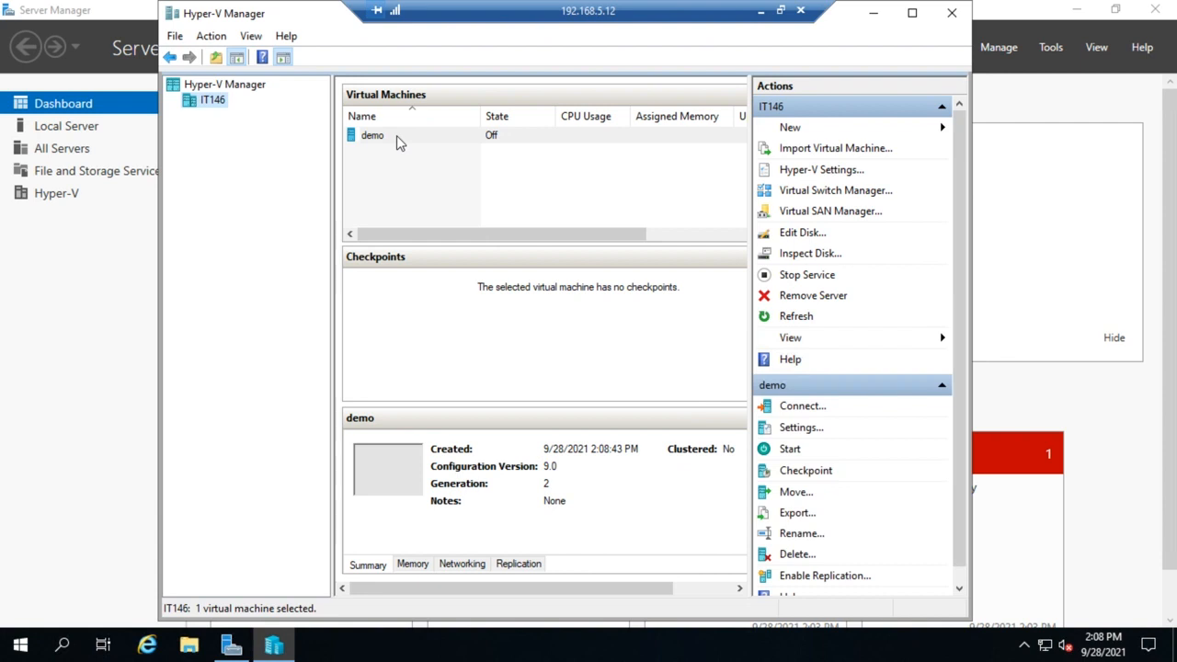
Connect to 'demo' so its Virtual Machine Connection window reports it is turned off.
{"action": "left_click", "coordinate": [372, 136]}
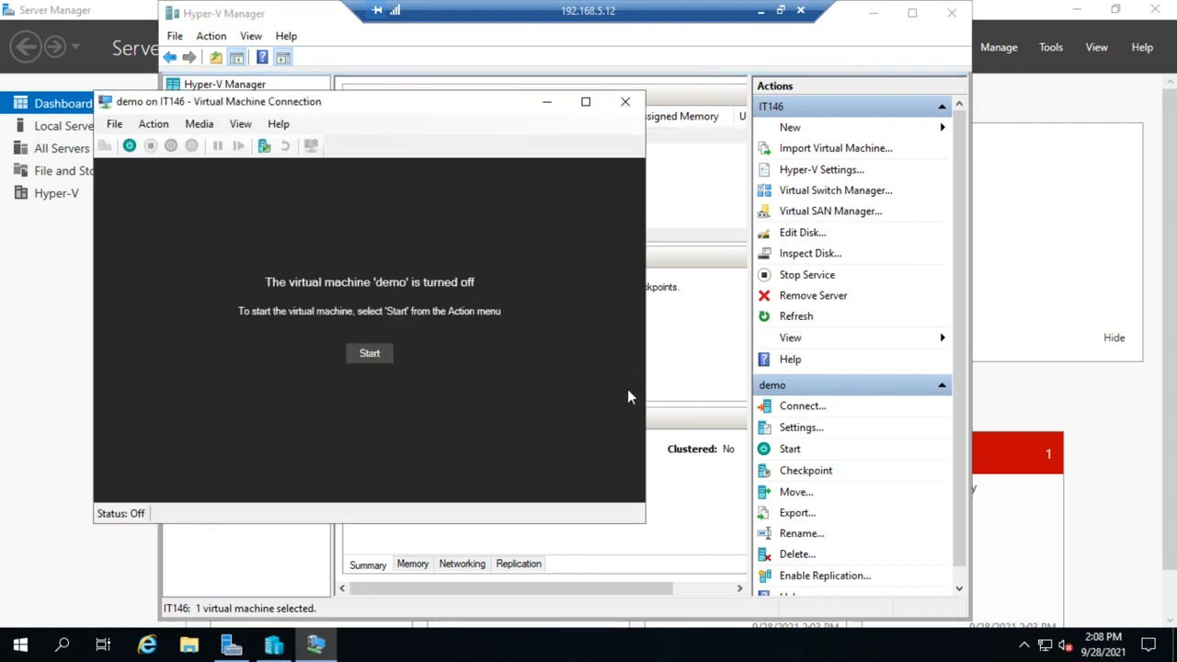
{"action": "mouse_move", "coordinate": [451, 384]}
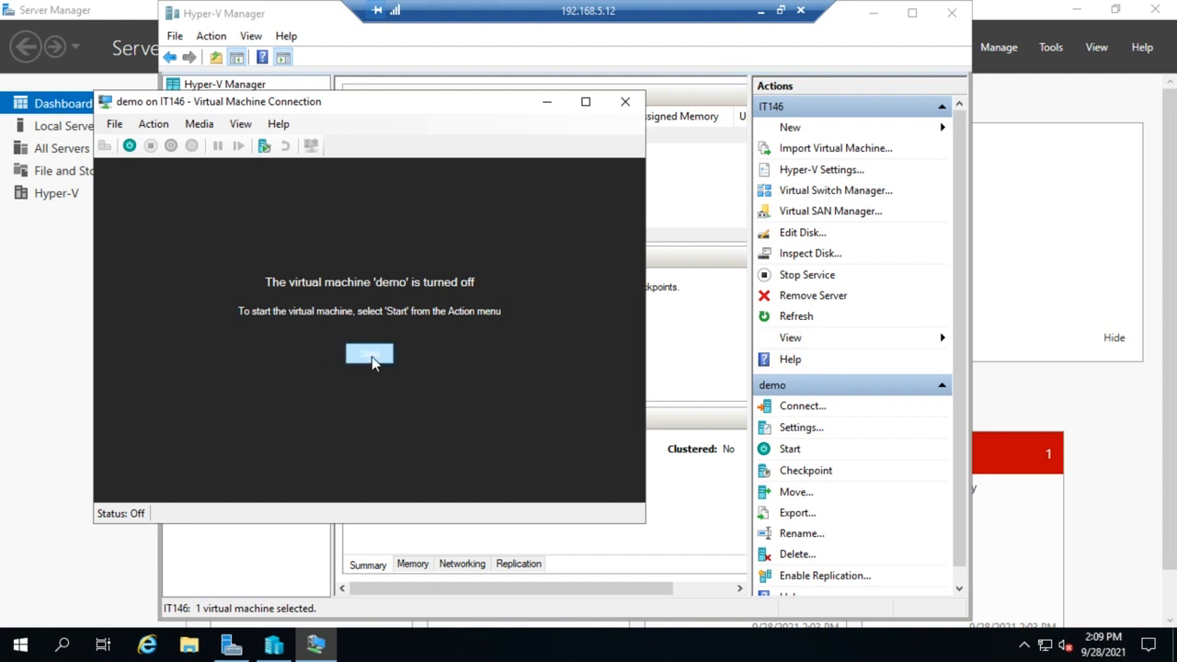
Start the demo VM so it boots and attempts a network PXE boot.
{"action": "left_click", "coordinate": [789, 449]}
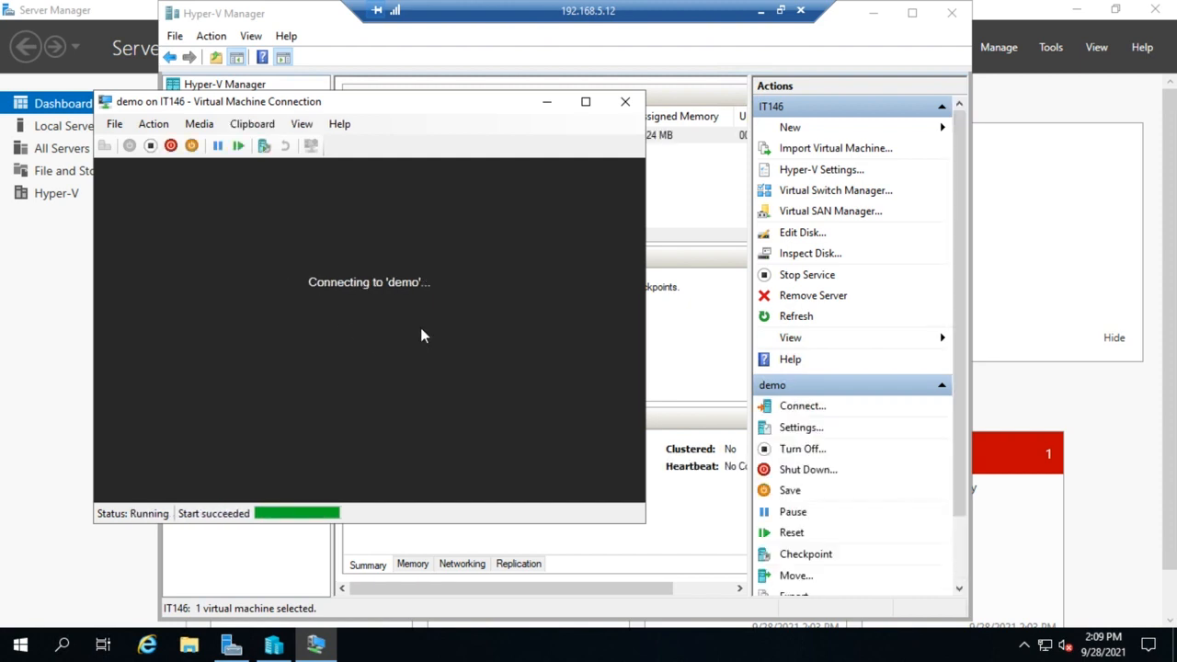
{"action": "mouse_move", "coordinate": [100, 162]}
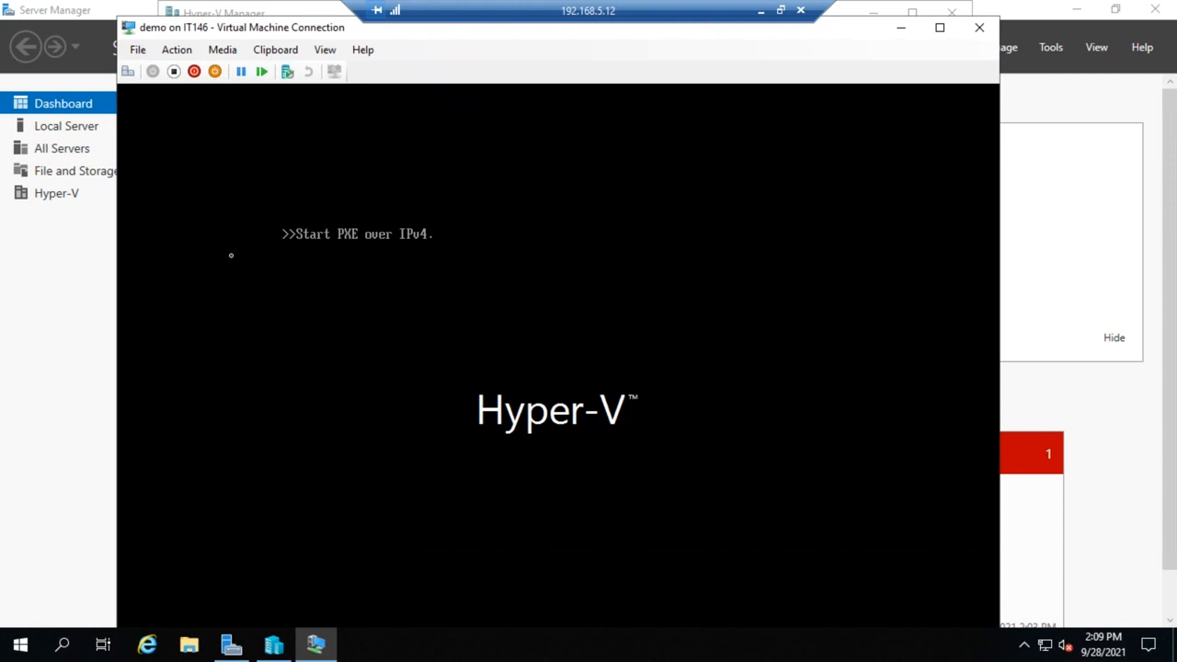
{"action": "mouse_move", "coordinate": [184, 151]}
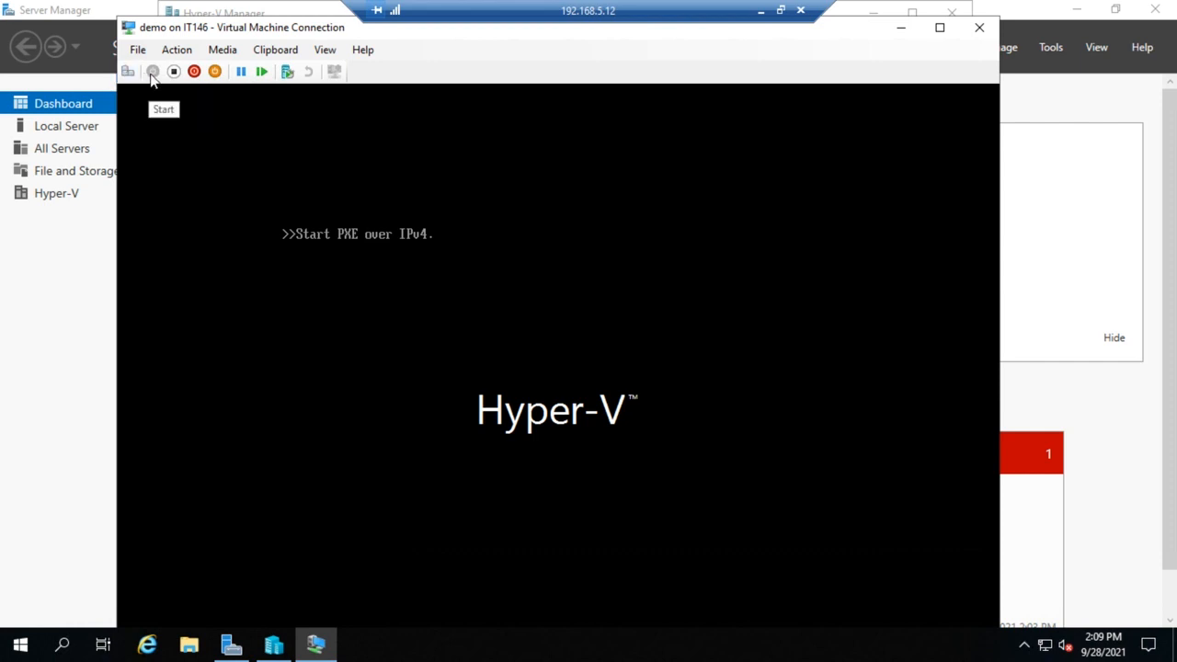
{"action": "mouse_move", "coordinate": [166, 82]}
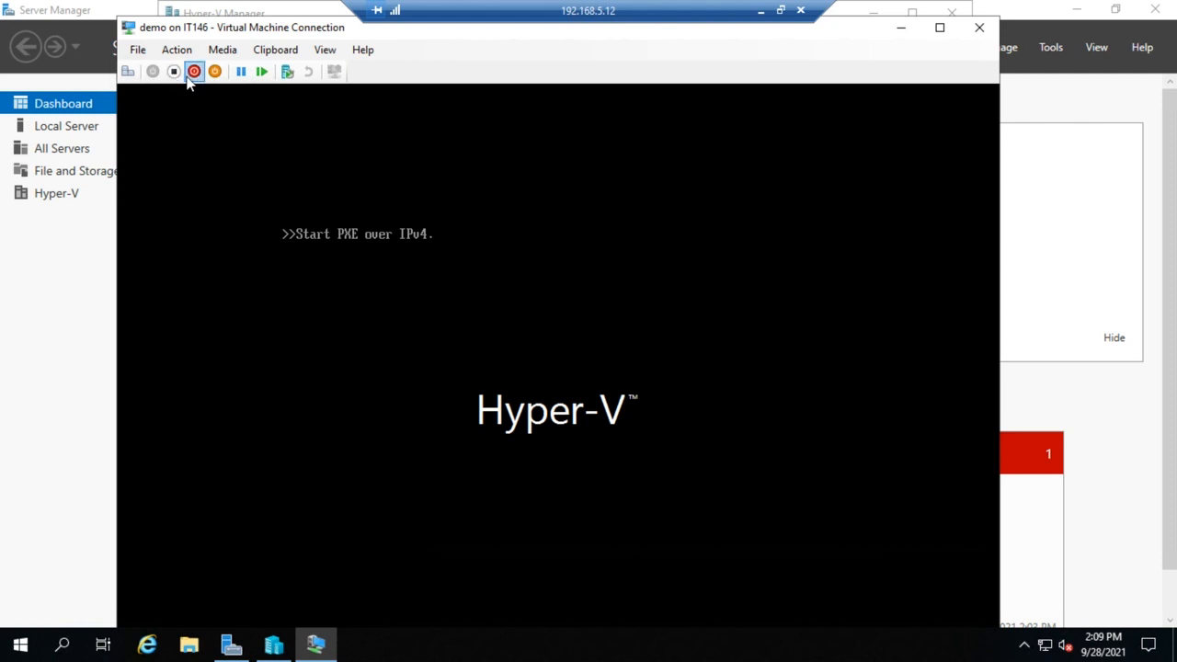
{"action": "mouse_move", "coordinate": [195, 72]}
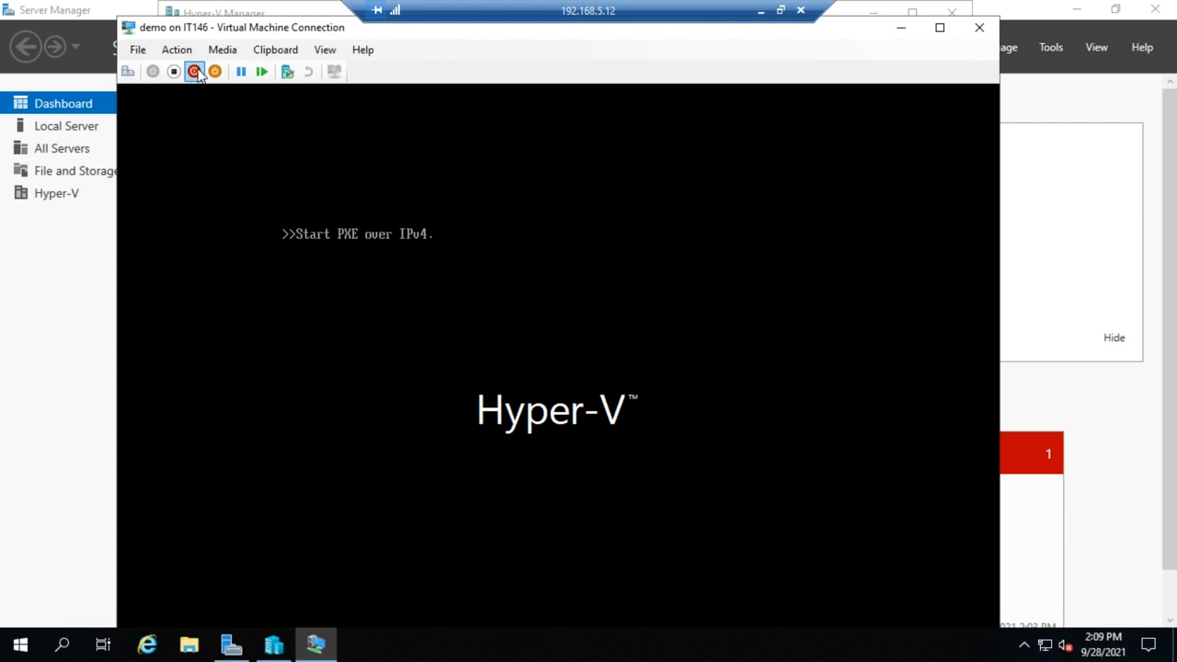
{"action": "mouse_move", "coordinate": [173, 72]}
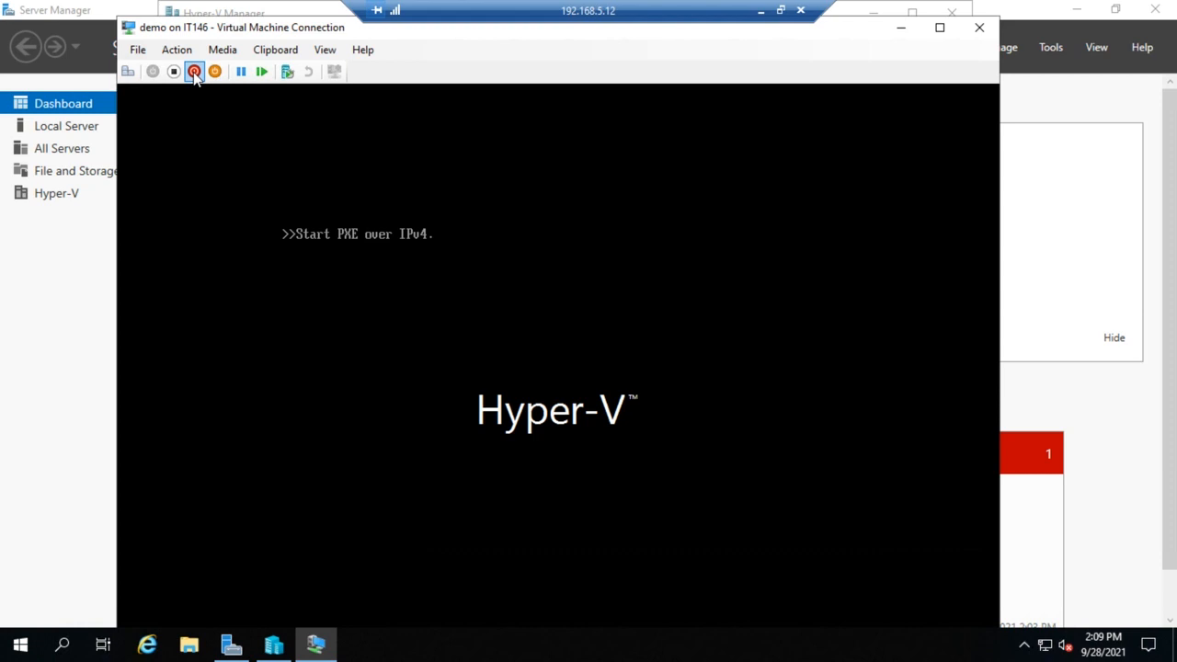
Attempt a graceful shutdown of demo, dismiss the 'Failed to stop' error, then request Turn Off.
{"action": "left_click", "coordinate": [195, 72]}
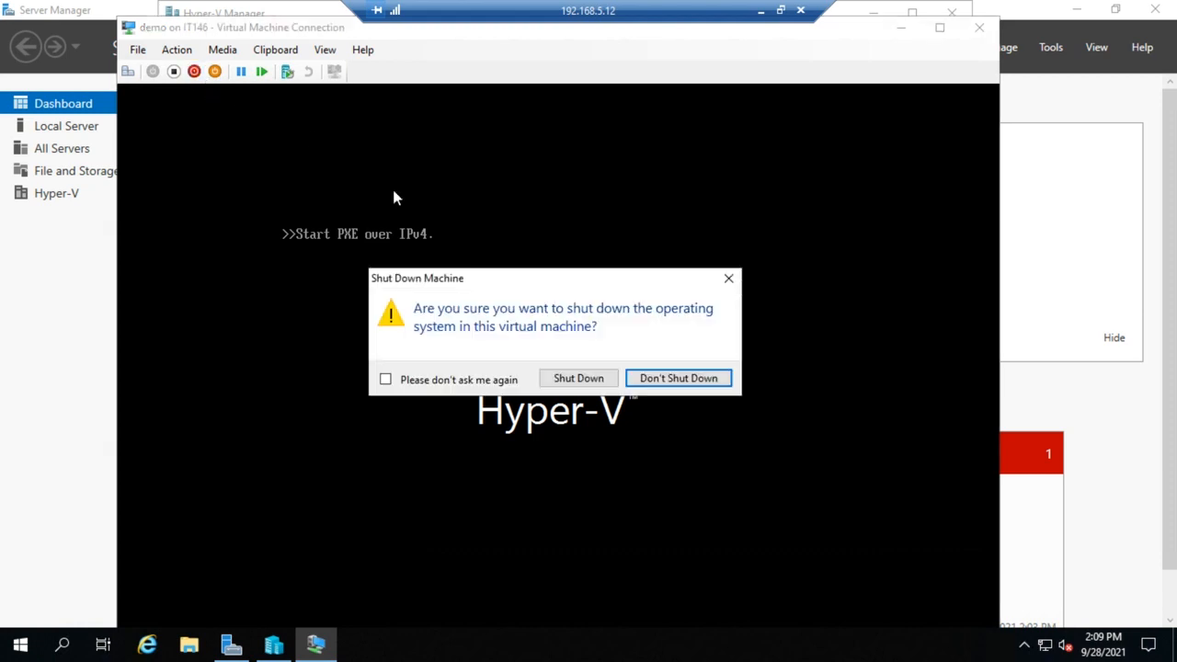
{"action": "left_click", "coordinate": [677, 379]}
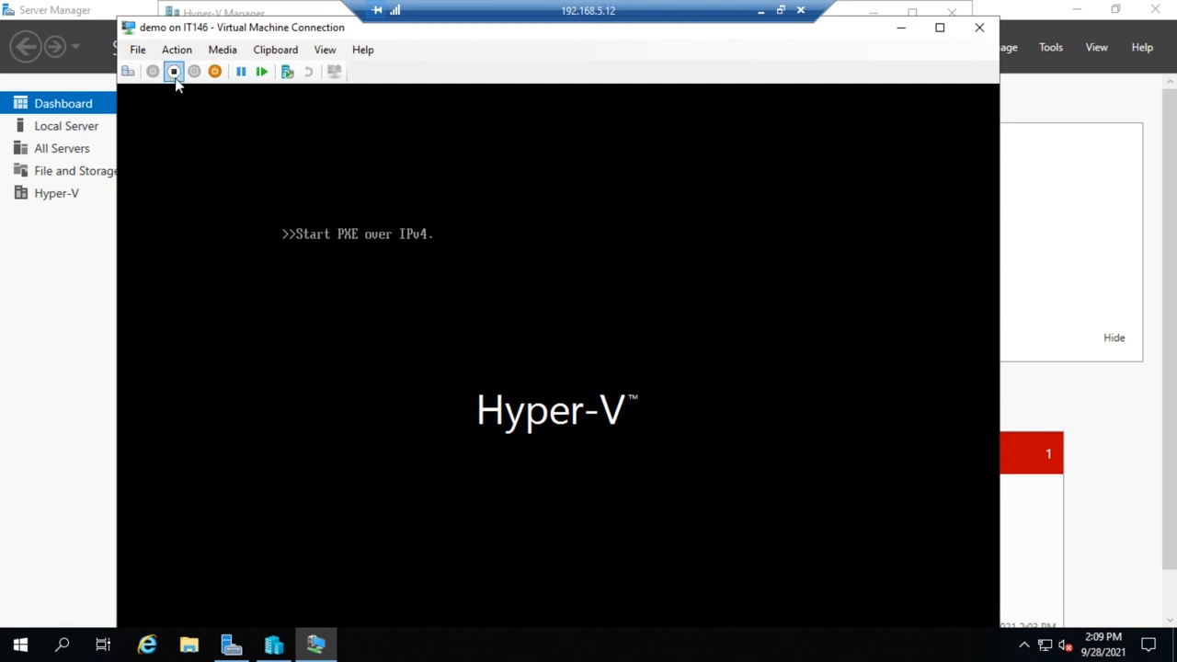
{"action": "mouse_move", "coordinate": [173, 70]}
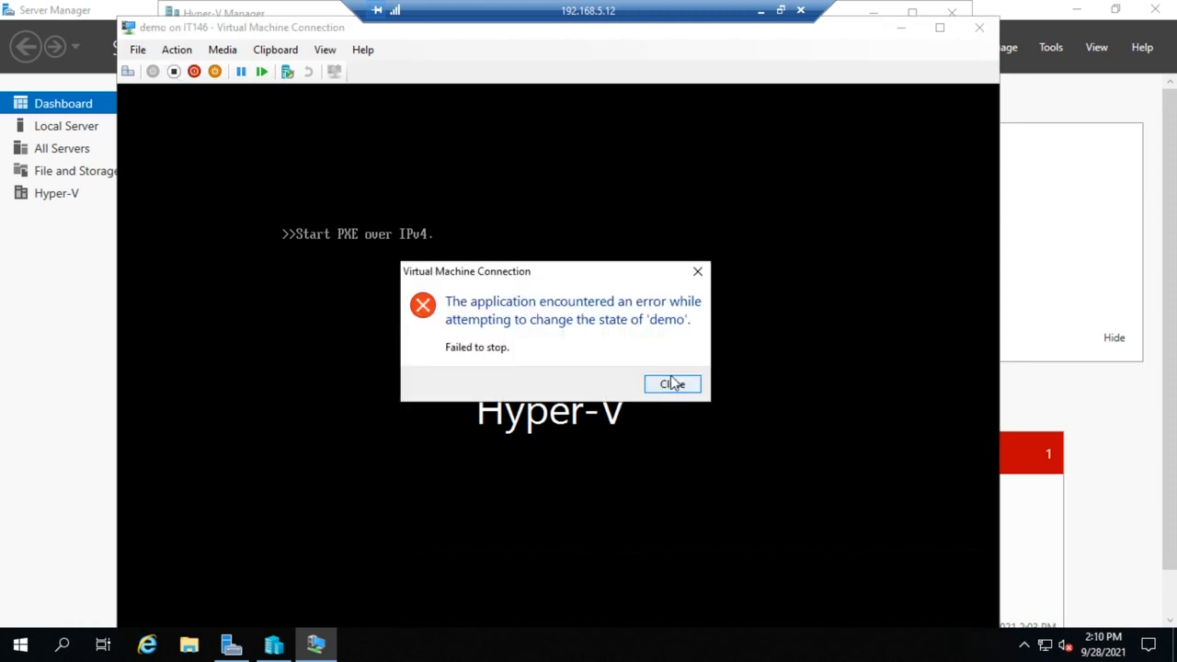
{"action": "left_click", "coordinate": [673, 385]}
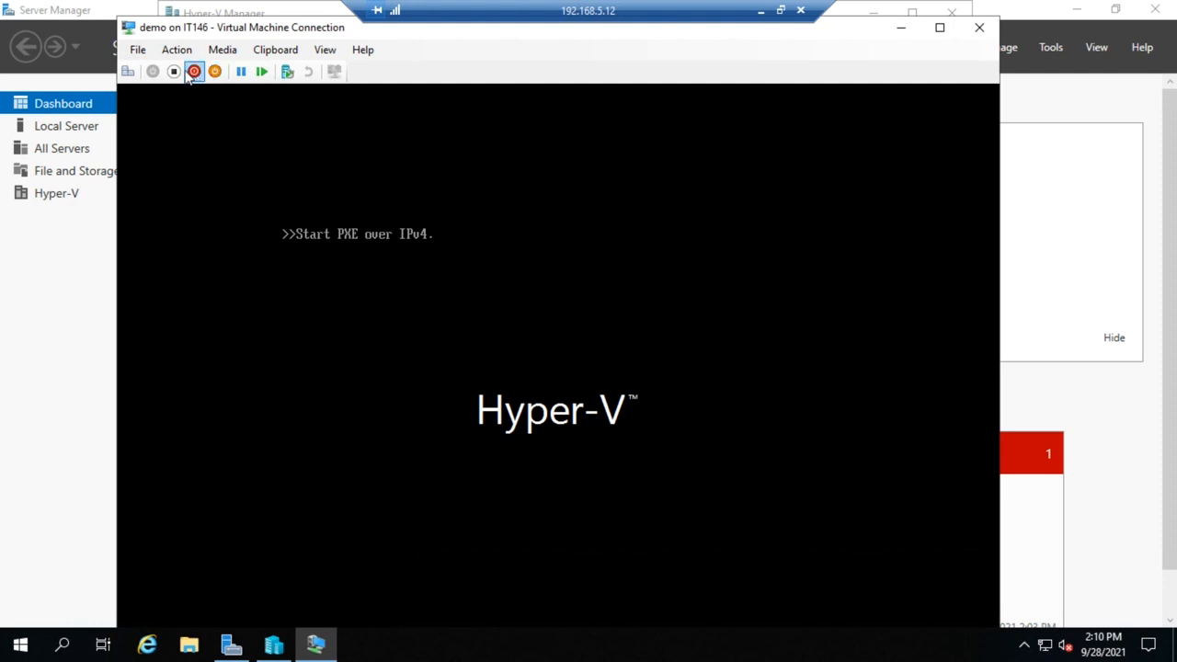
{"action": "left_click", "coordinate": [173, 71]}
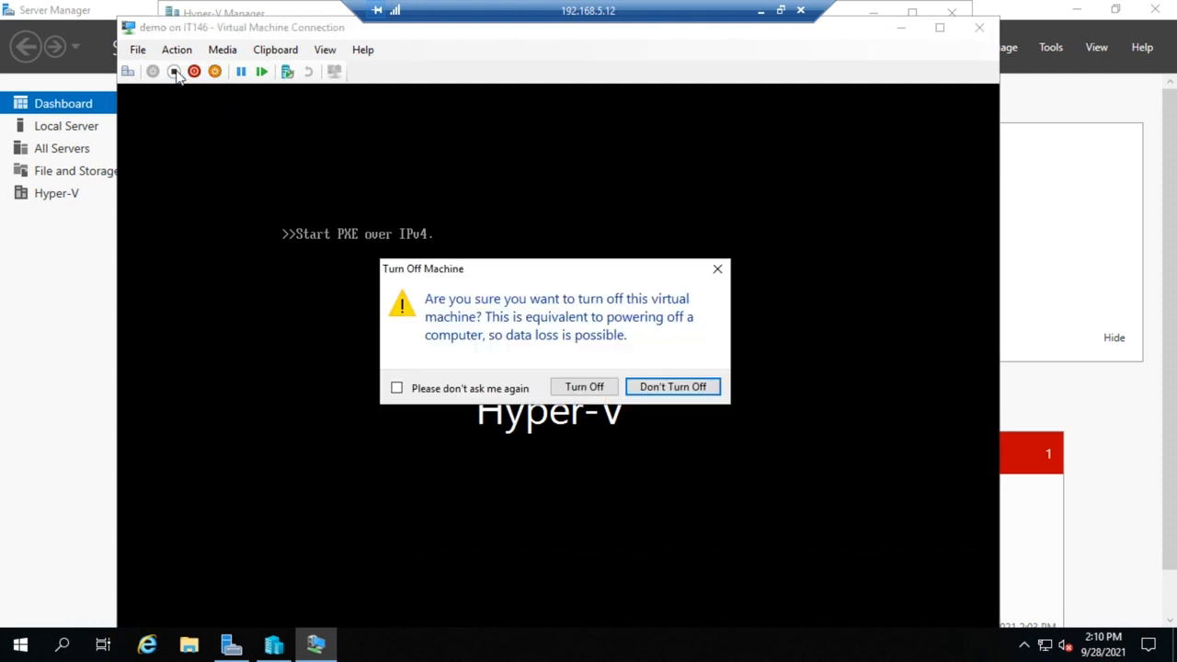
Confirm the Turn Off so demo's status shows Off.
{"action": "left_click", "coordinate": [585, 387]}
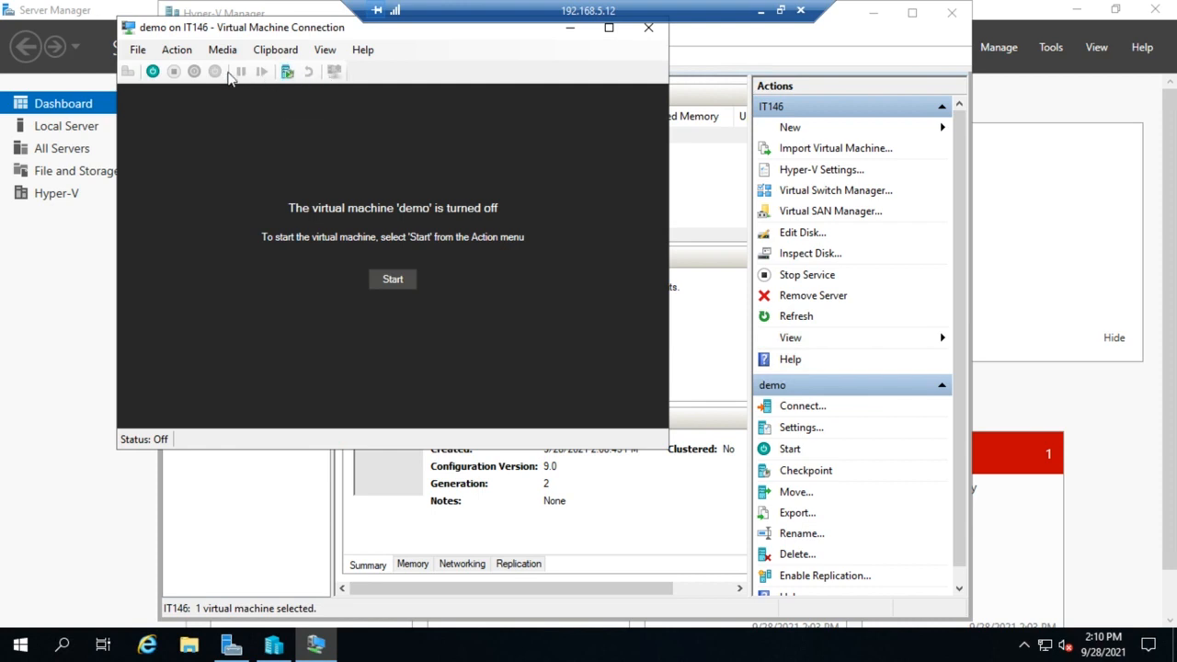
{"action": "mouse_move", "coordinate": [287, 88]}
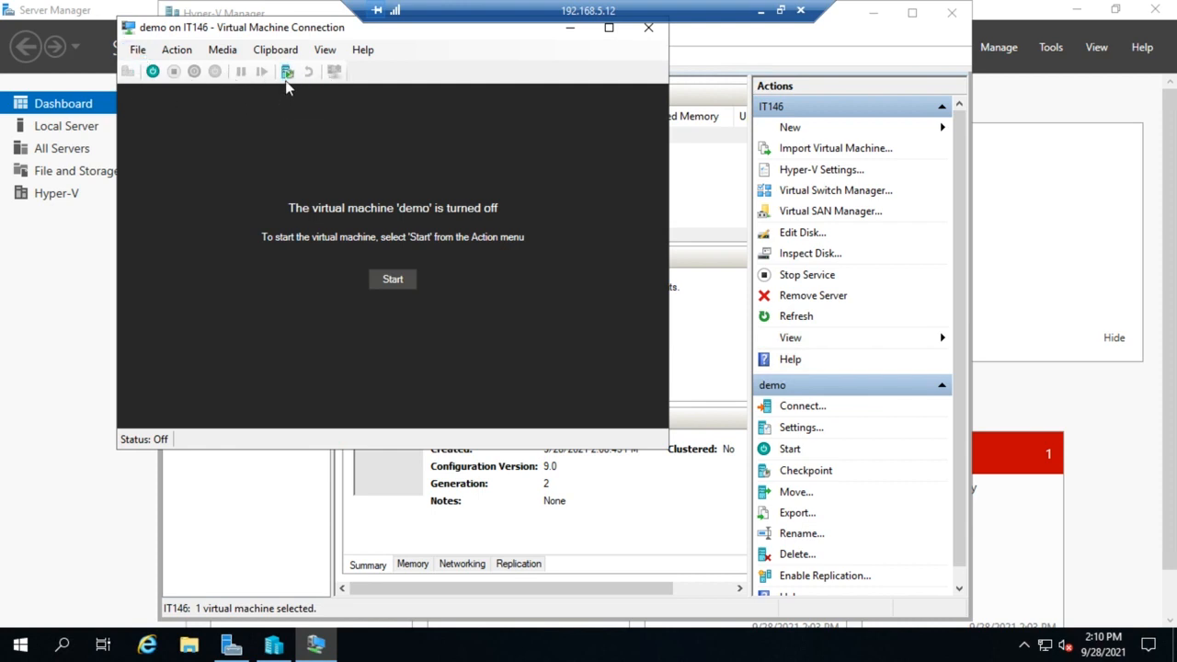
{"action": "mouse_move", "coordinate": [287, 72]}
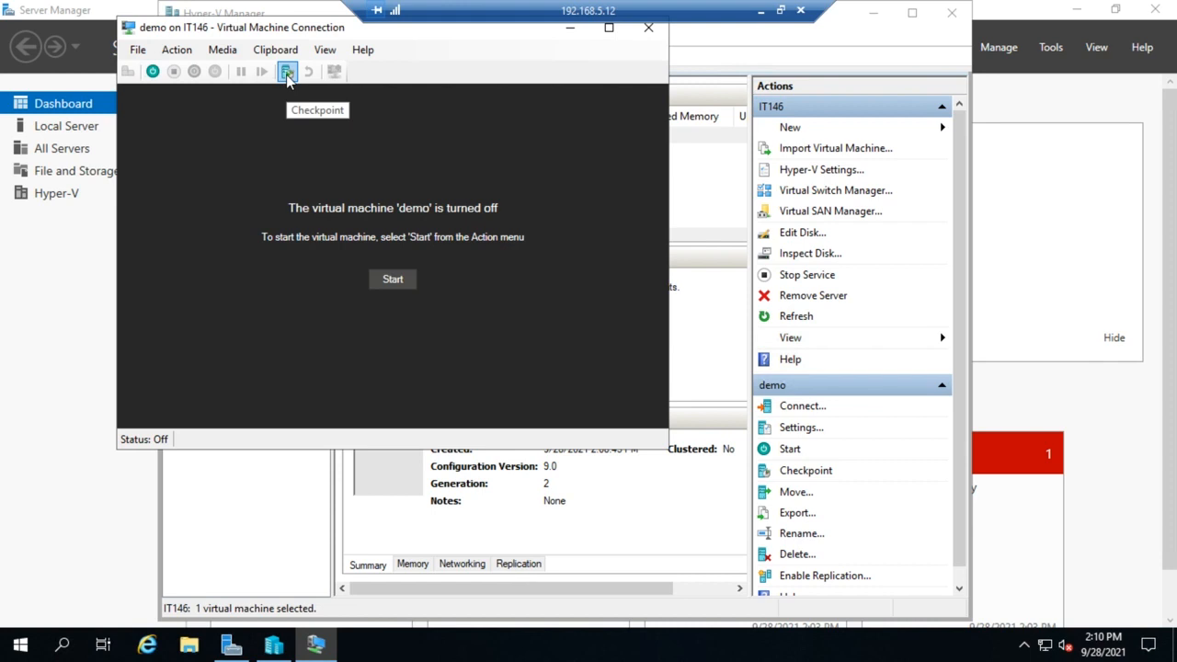
Take a checkpoint of the turned-off demo VM, keeping the default checkpoint name.
{"action": "left_click", "coordinate": [287, 72]}
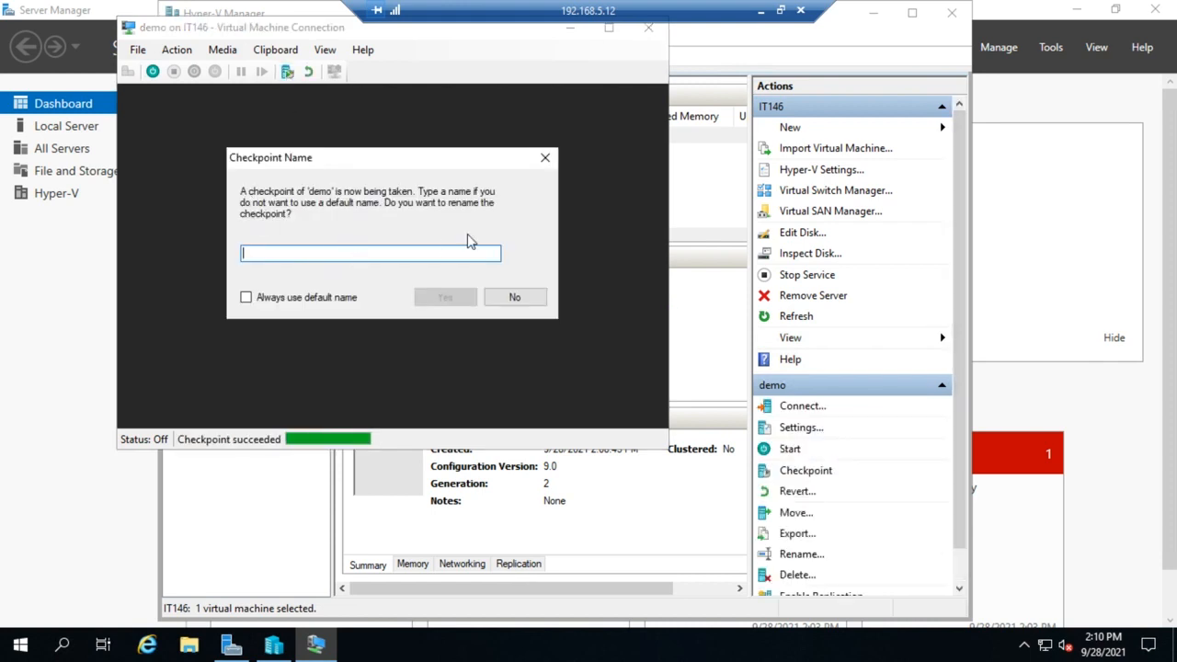
{"action": "mouse_move", "coordinate": [516, 206]}
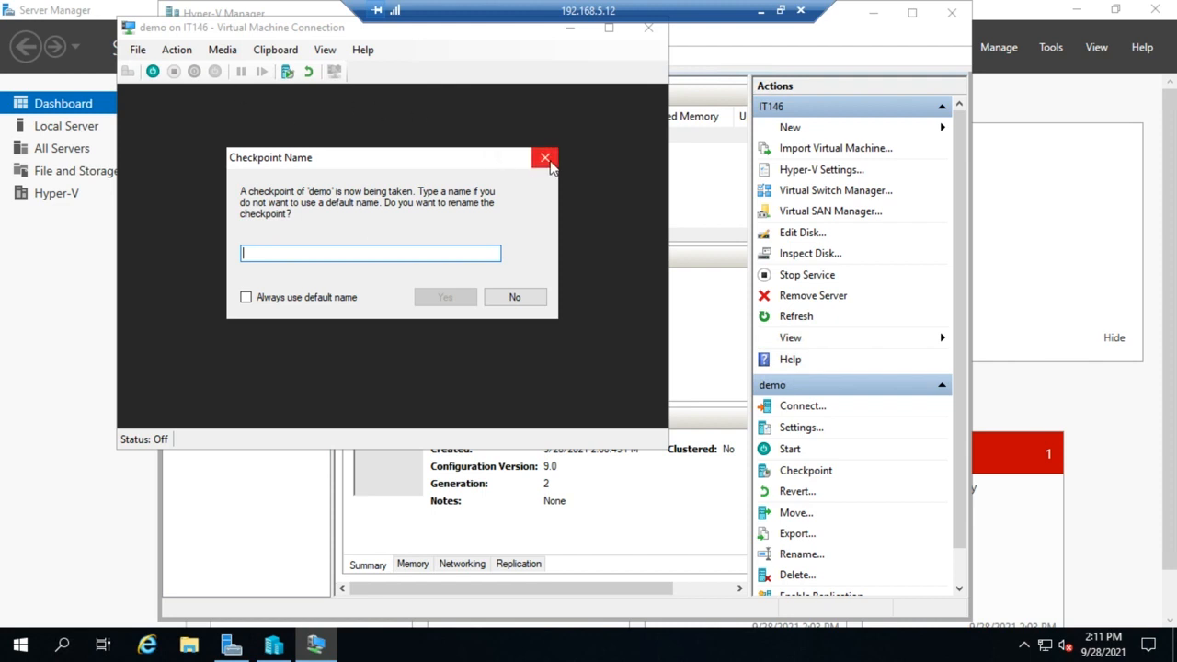
{"action": "left_click", "coordinate": [544, 158]}
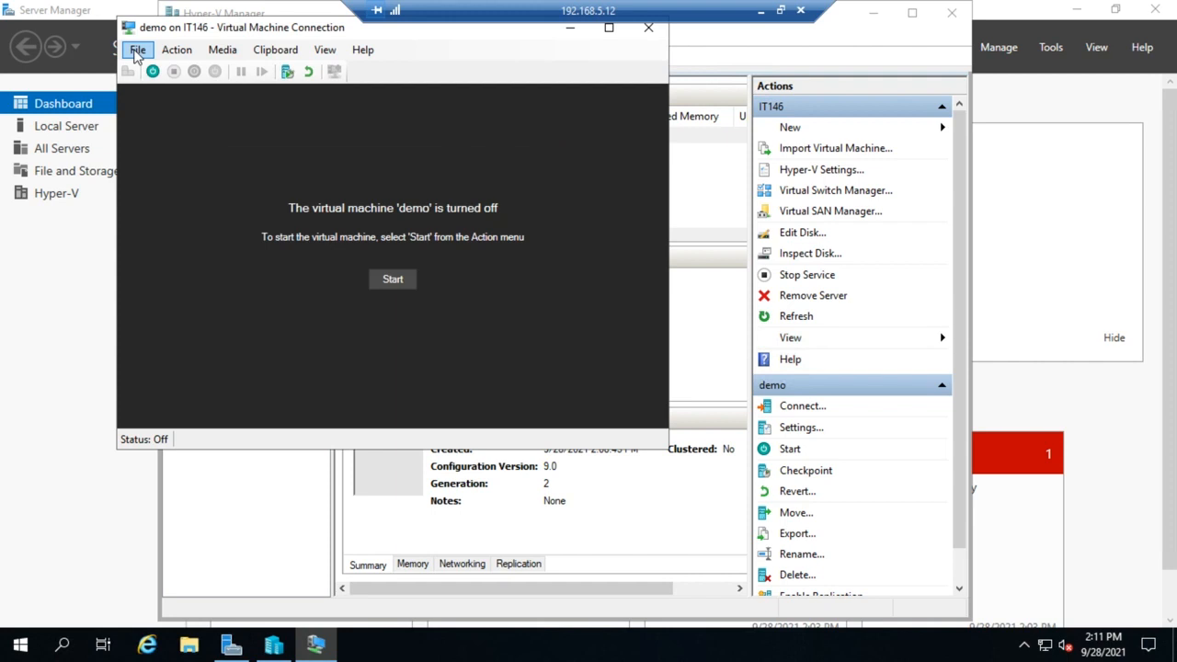
{"action": "left_click", "coordinate": [138, 50]}
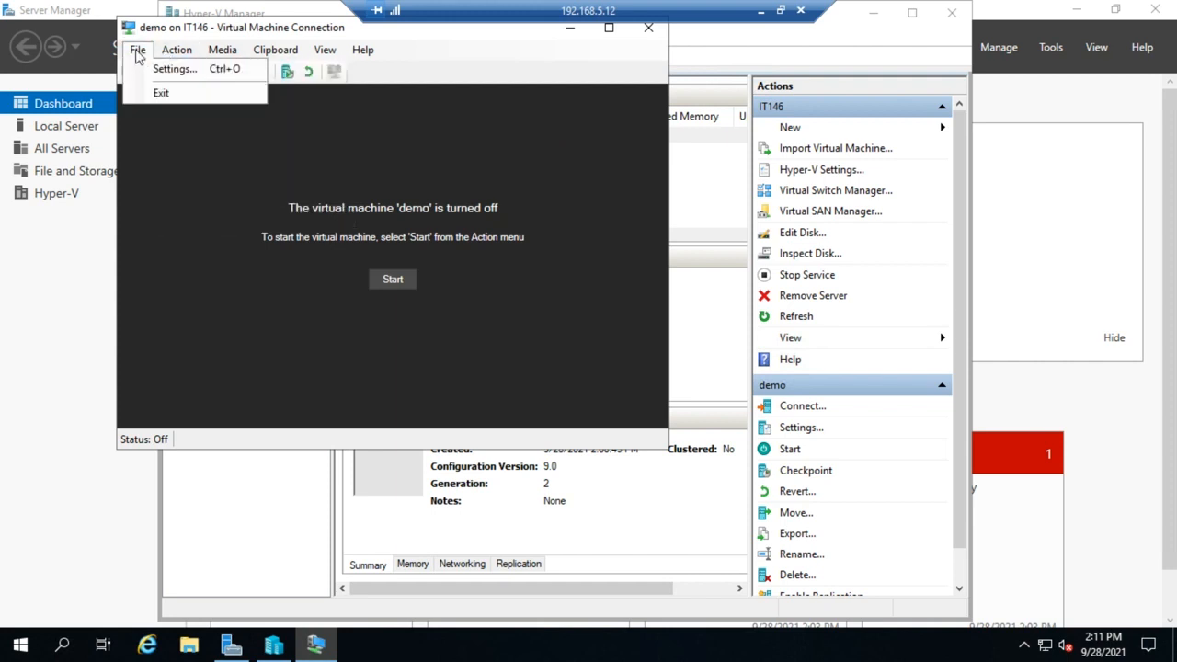
{"action": "mouse_move", "coordinate": [173, 70]}
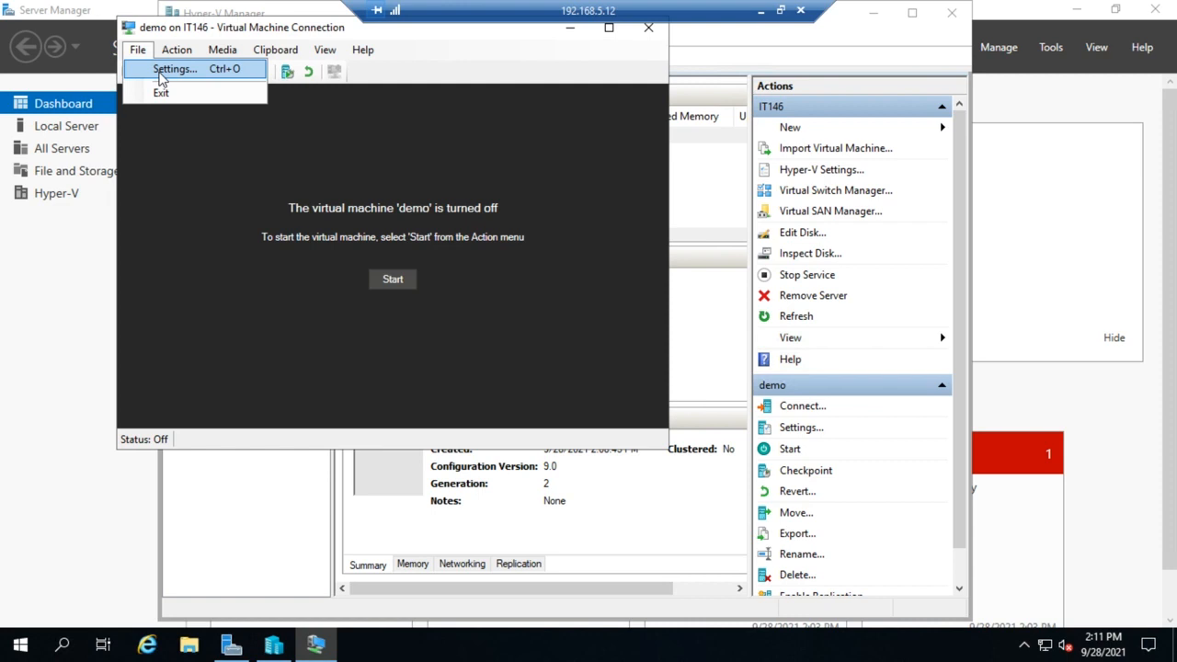
{"action": "left_click", "coordinate": [177, 50]}
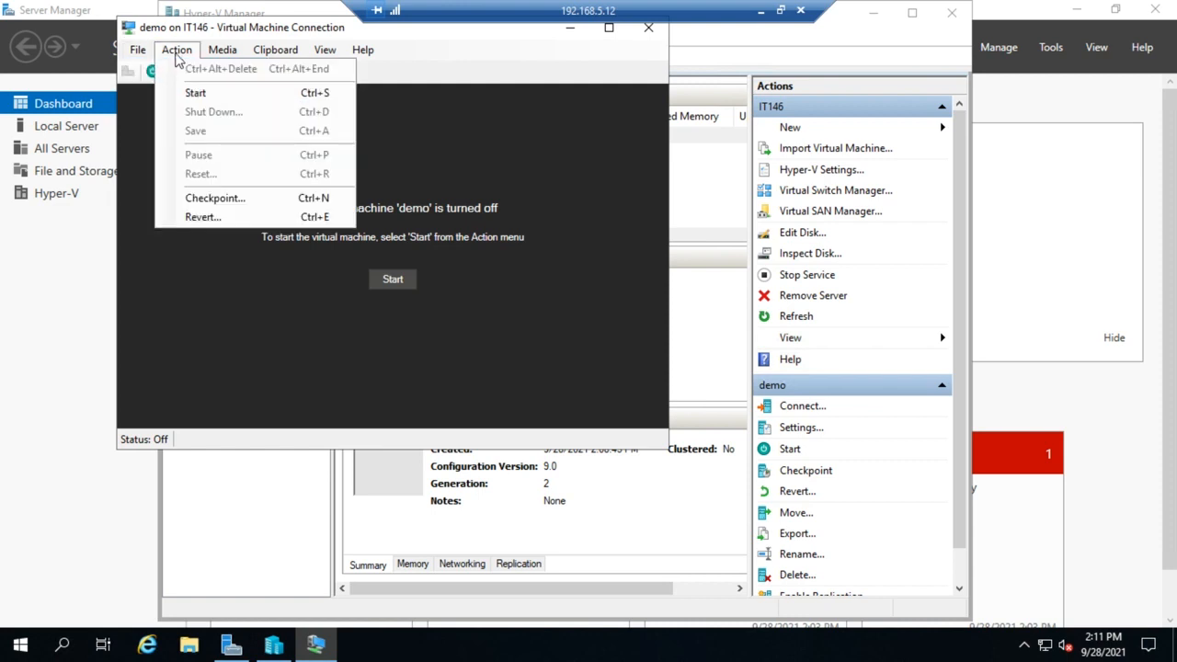
{"action": "mouse_move", "coordinate": [202, 217]}
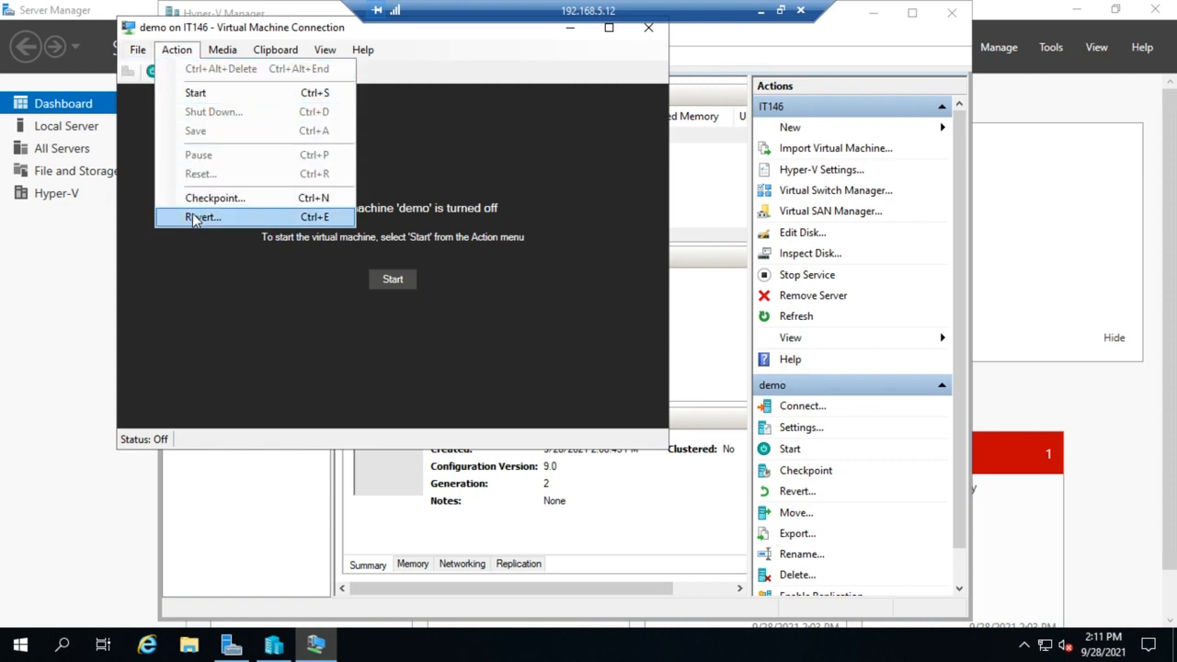
{"action": "mouse_move", "coordinate": [205, 112]}
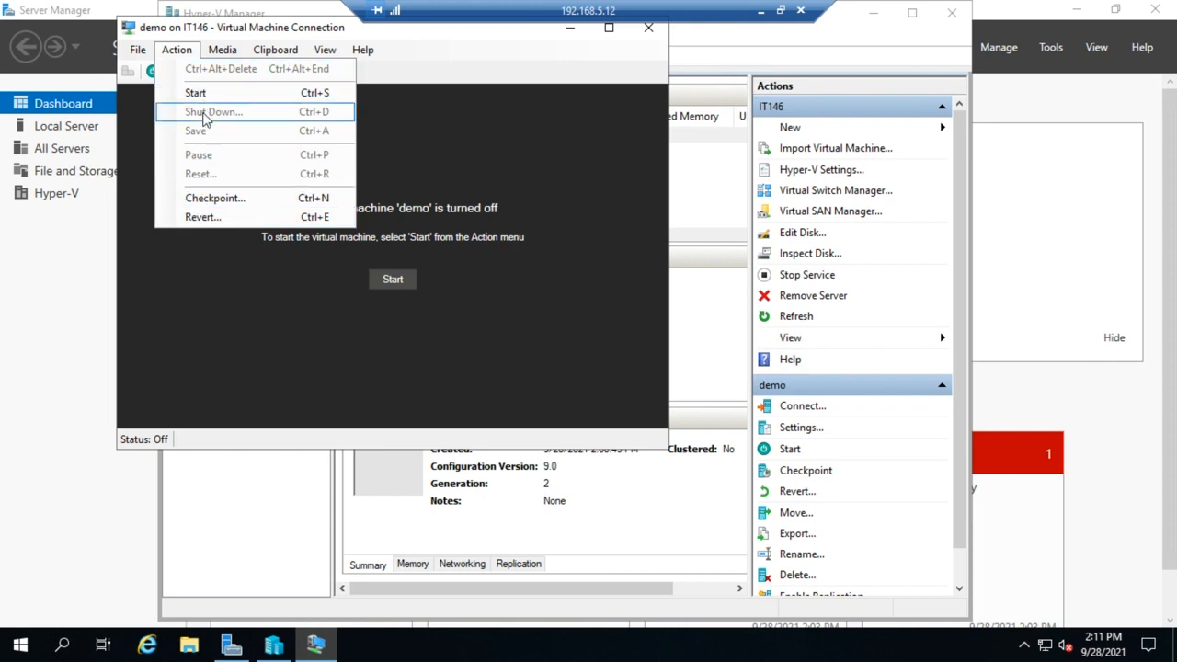
{"action": "mouse_move", "coordinate": [205, 158]}
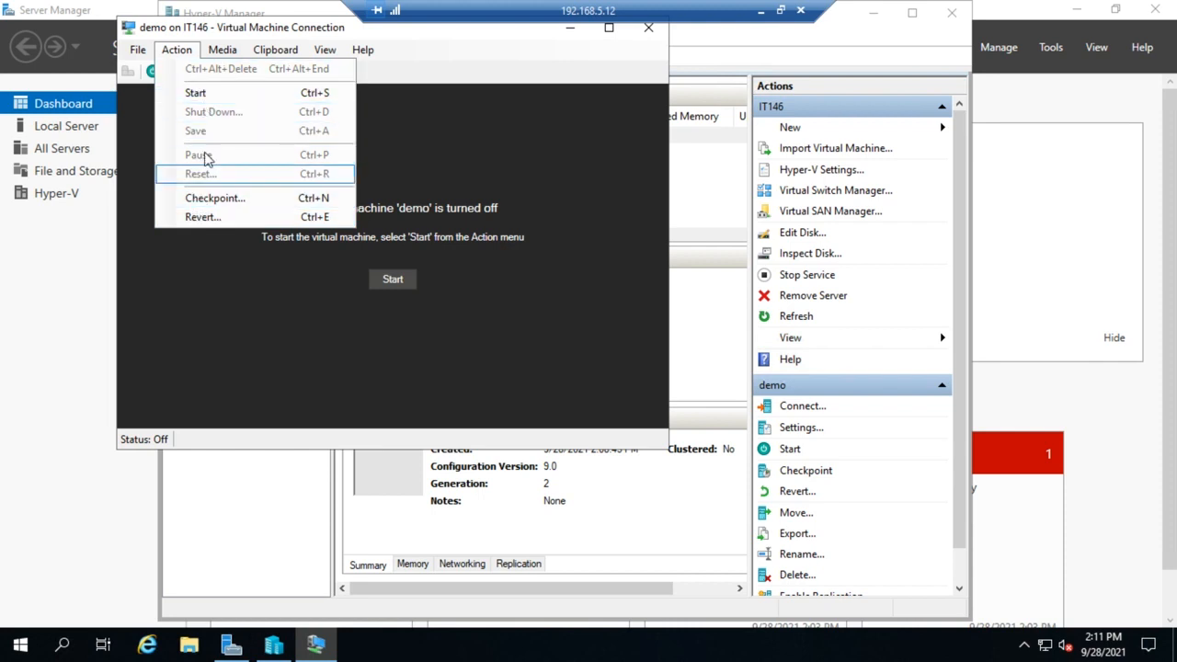
{"action": "left_click", "coordinate": [223, 49]}
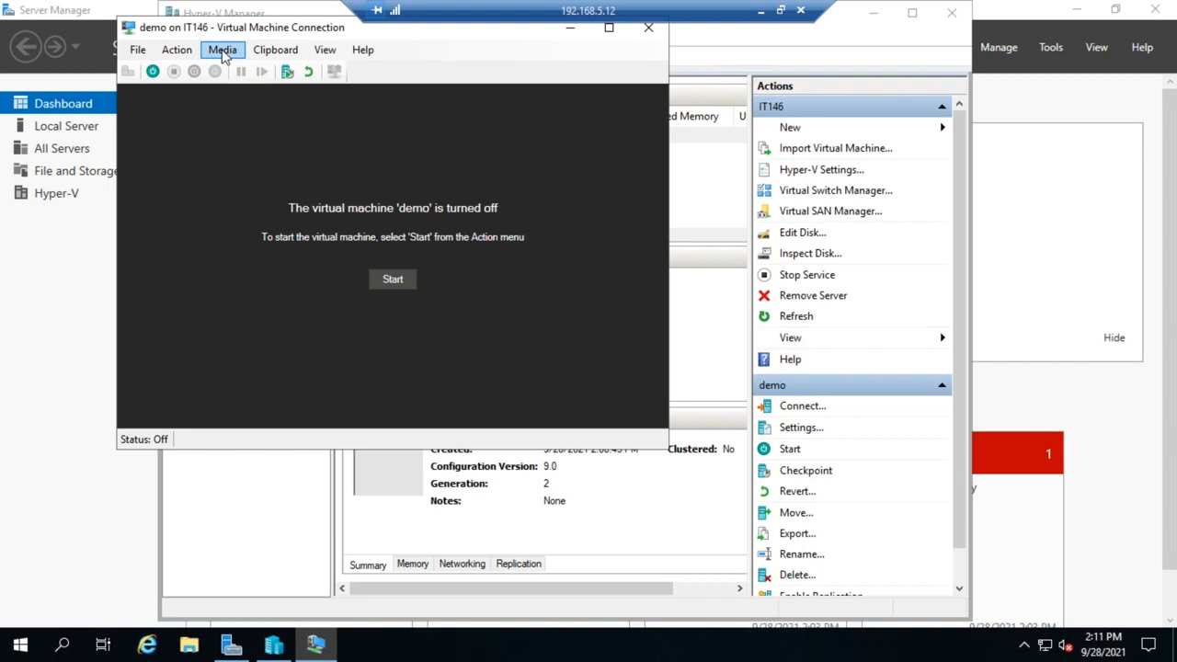
{"action": "left_click", "coordinate": [223, 50]}
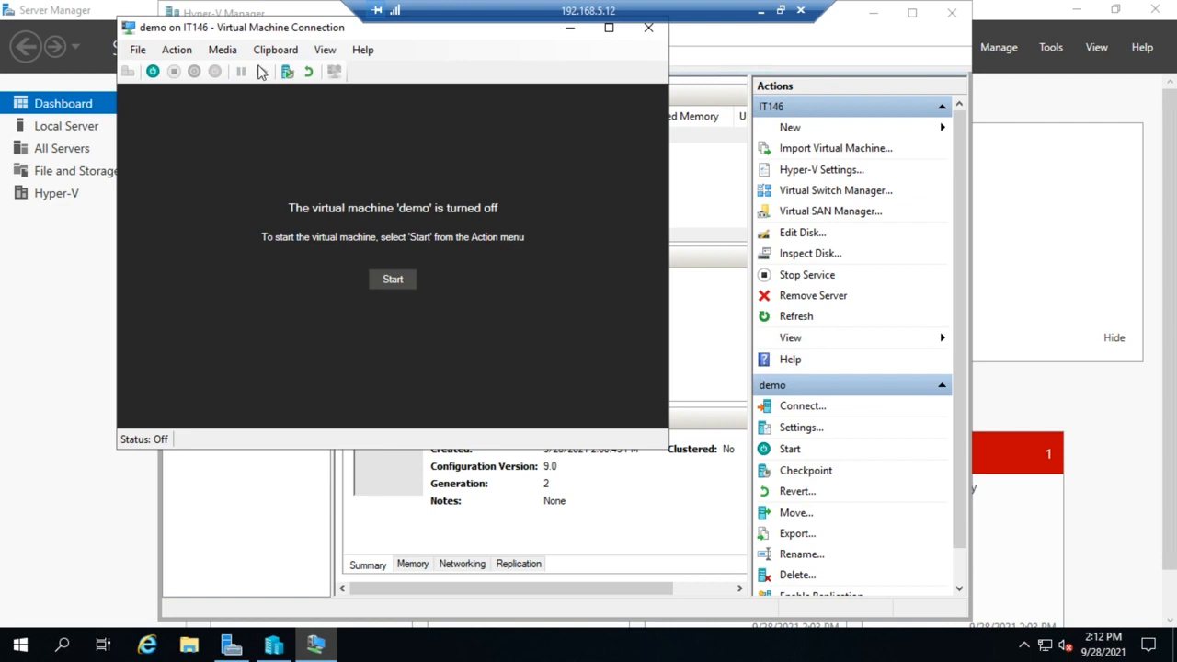
{"action": "left_click", "coordinate": [274, 50]}
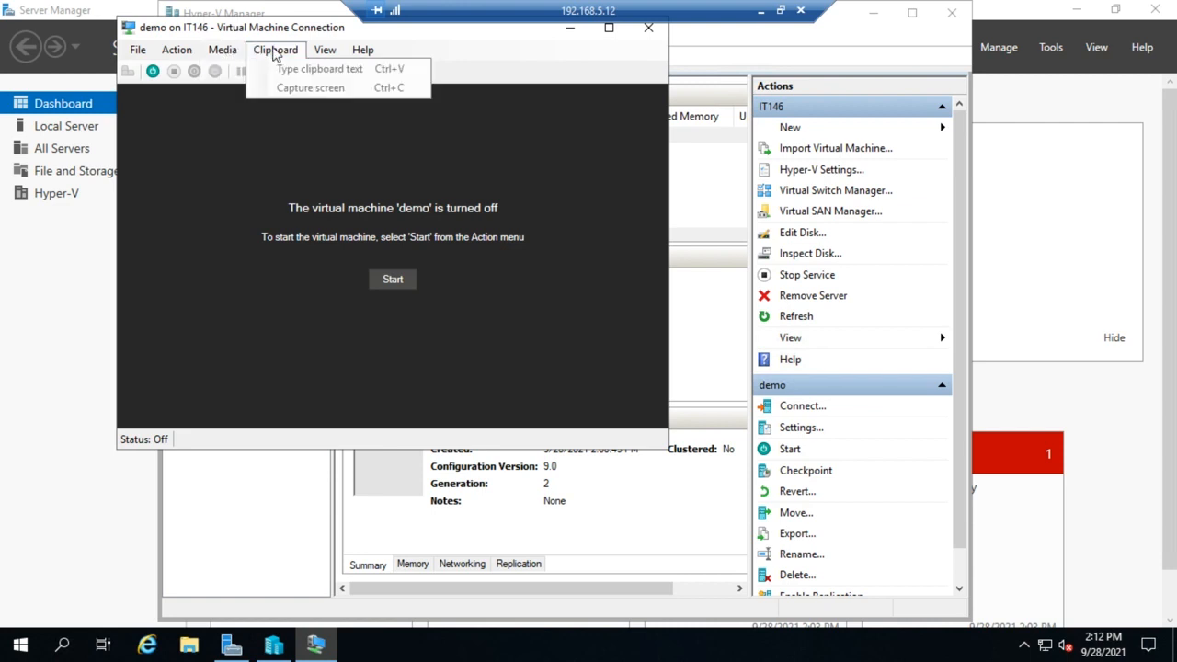
{"action": "mouse_move", "coordinate": [309, 88]}
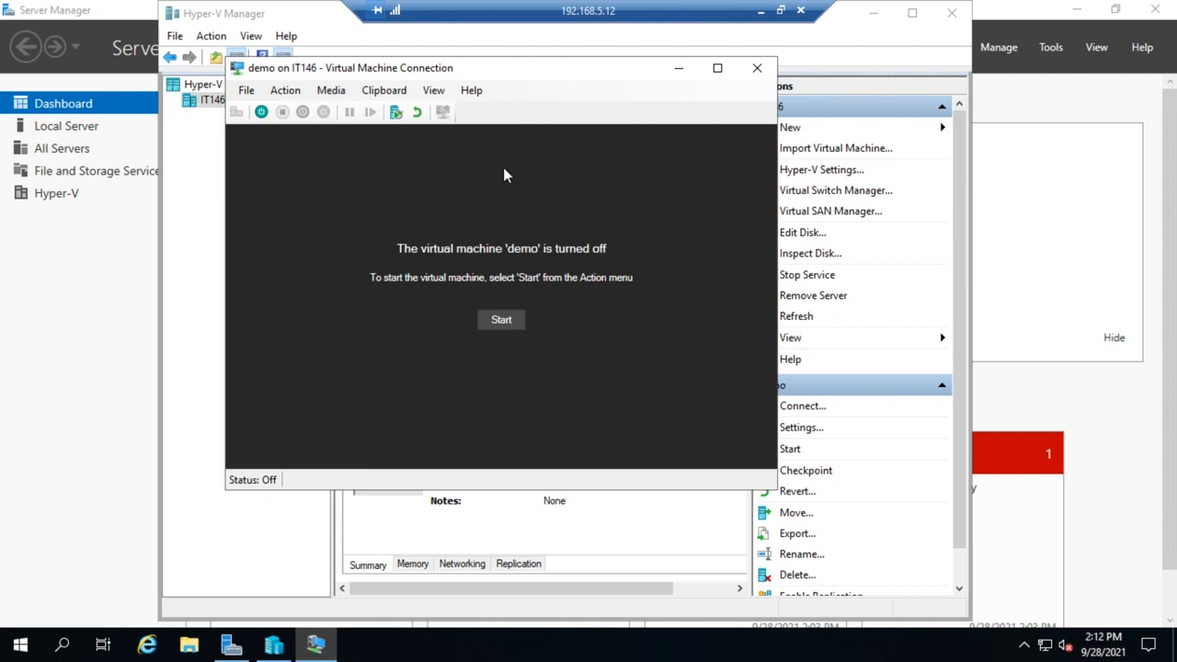
{"action": "mouse_move", "coordinate": [645, 147]}
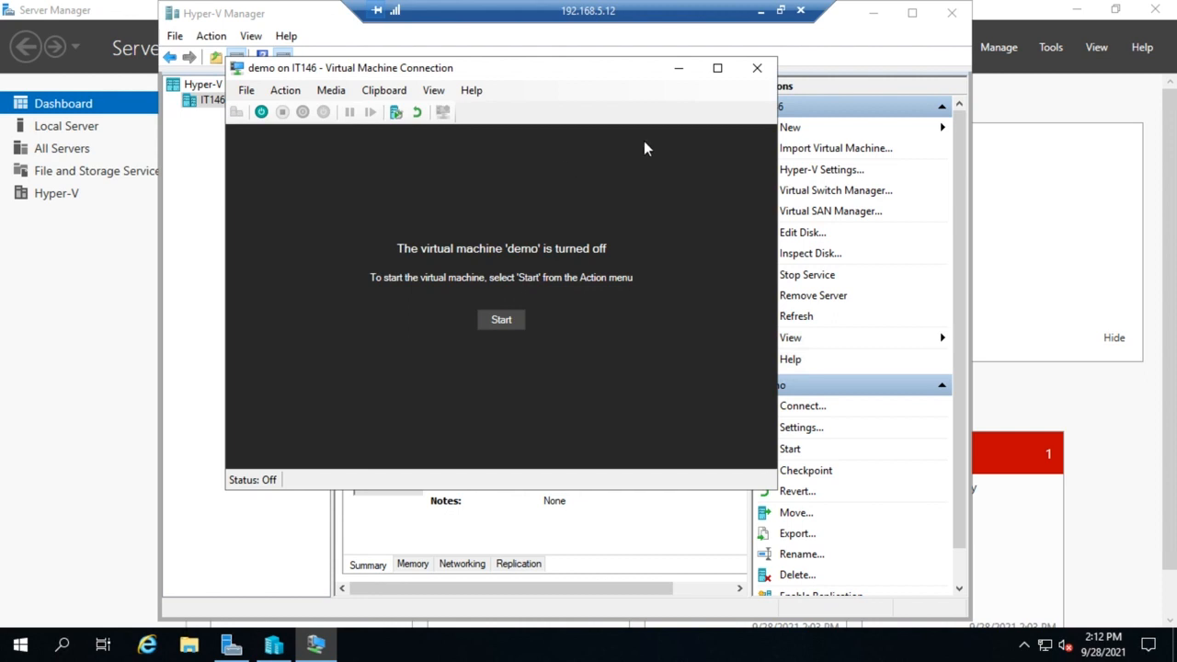
Close the demo connection window, returning to Hyper-V Manager with demo Off and its checkpoint listed.
{"action": "left_click", "coordinate": [757, 67]}
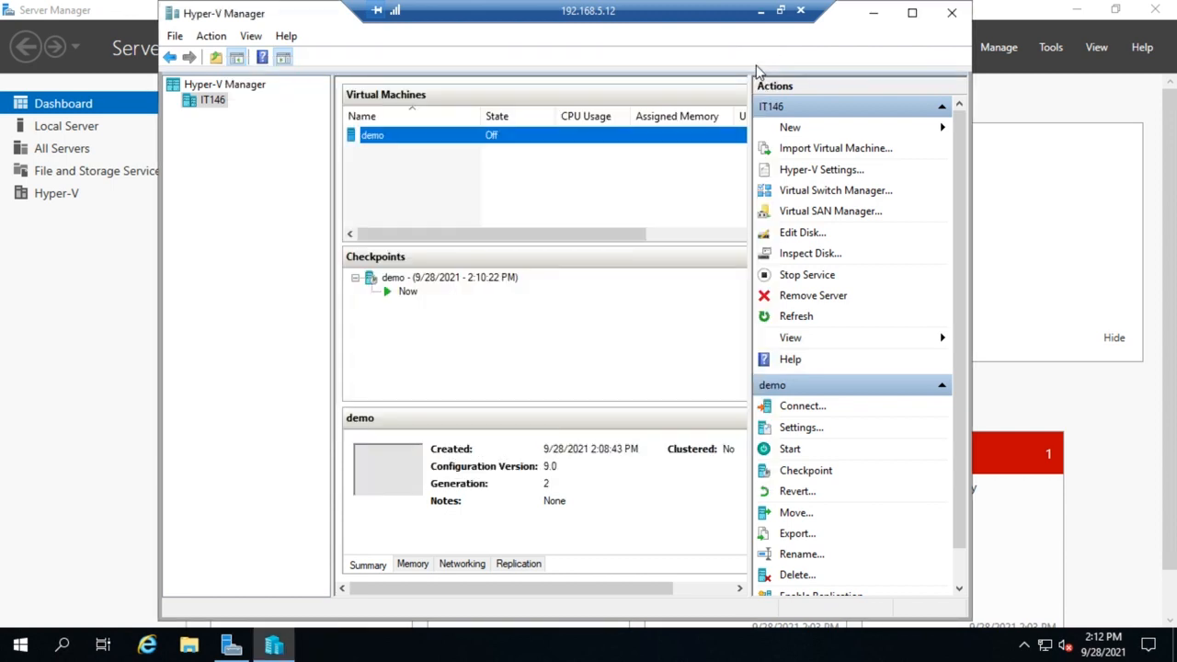
{"action": "mouse_move", "coordinate": [598, 175]}
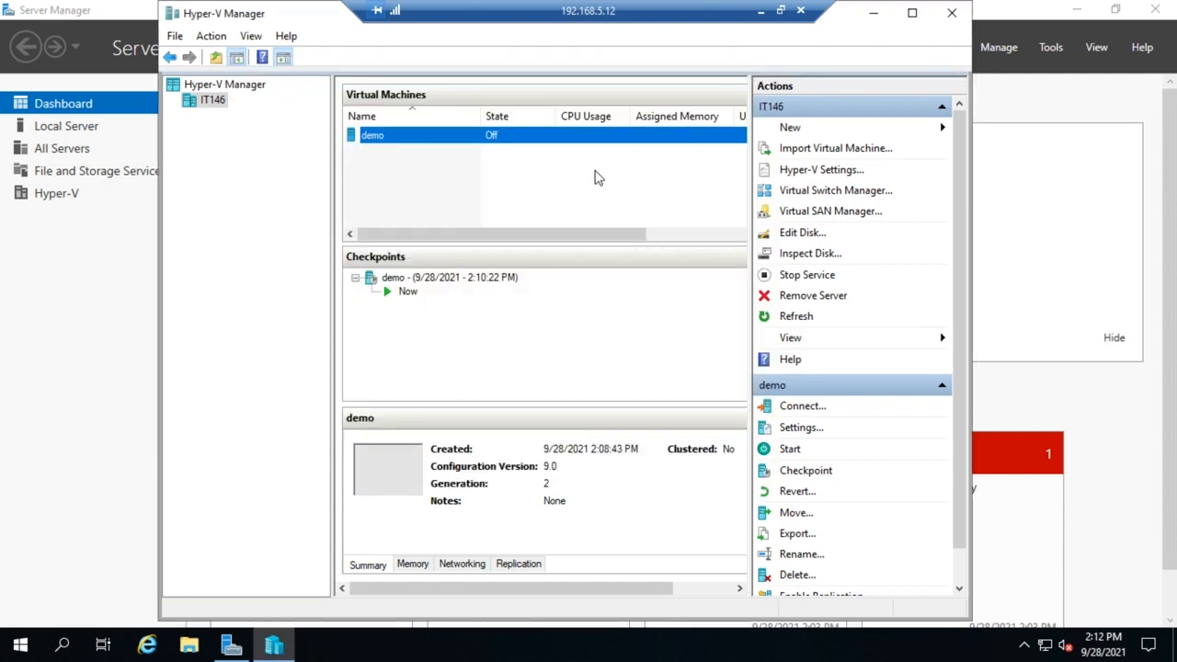